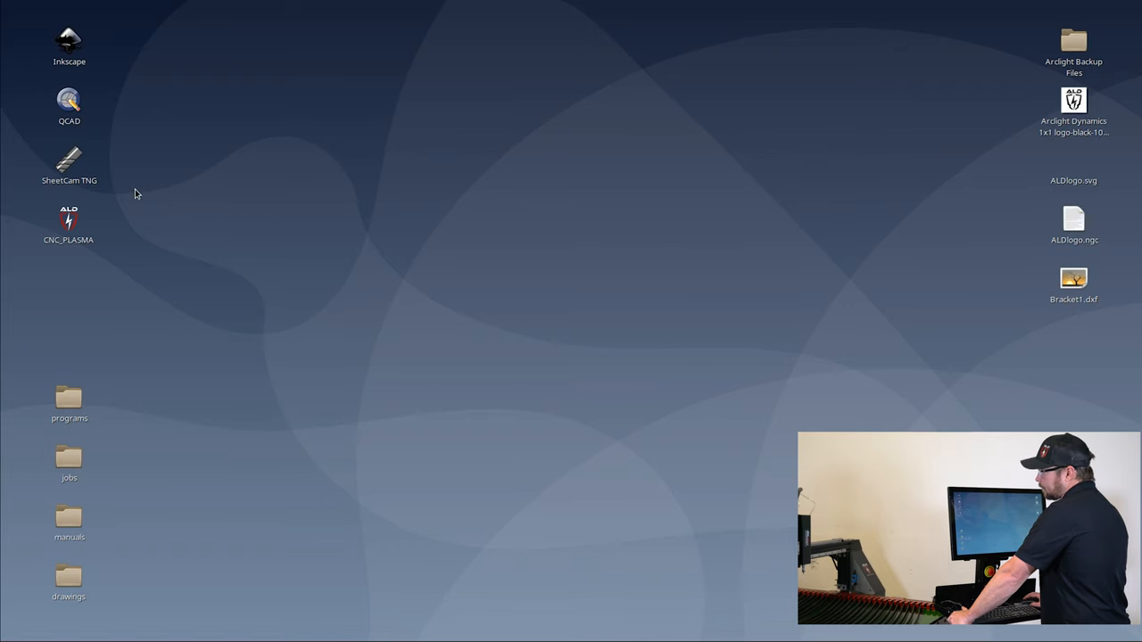
Step: Launch SheetCam TNG from its desktop icon into an empty untitled job
{"action": "left_click", "coordinate": [68, 164]}
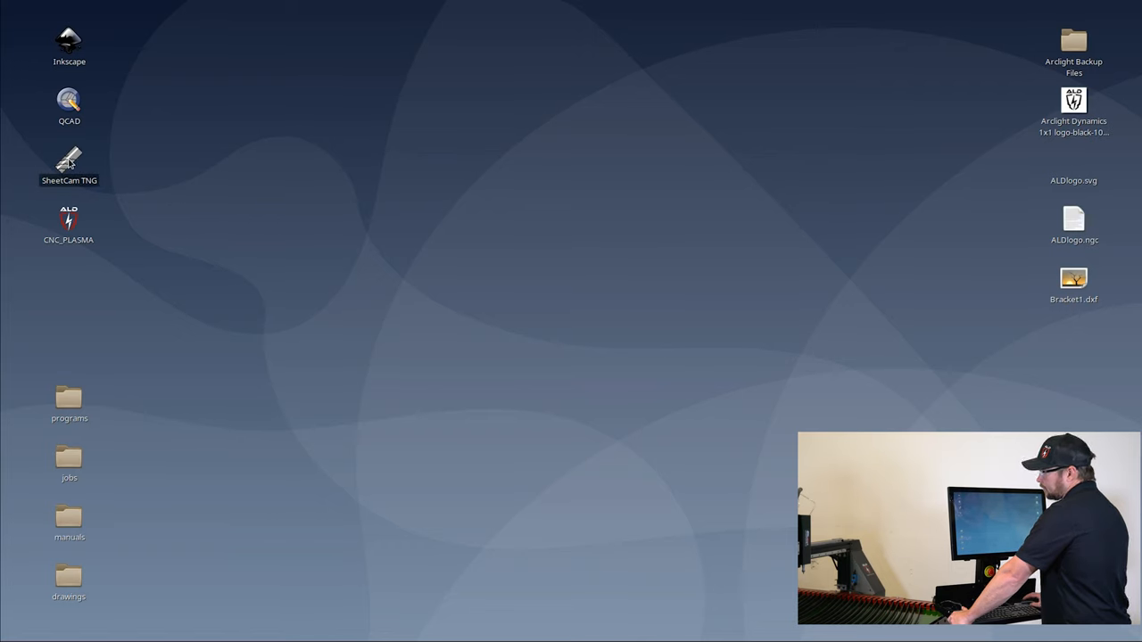
{"action": "double_click", "coordinate": [68, 161]}
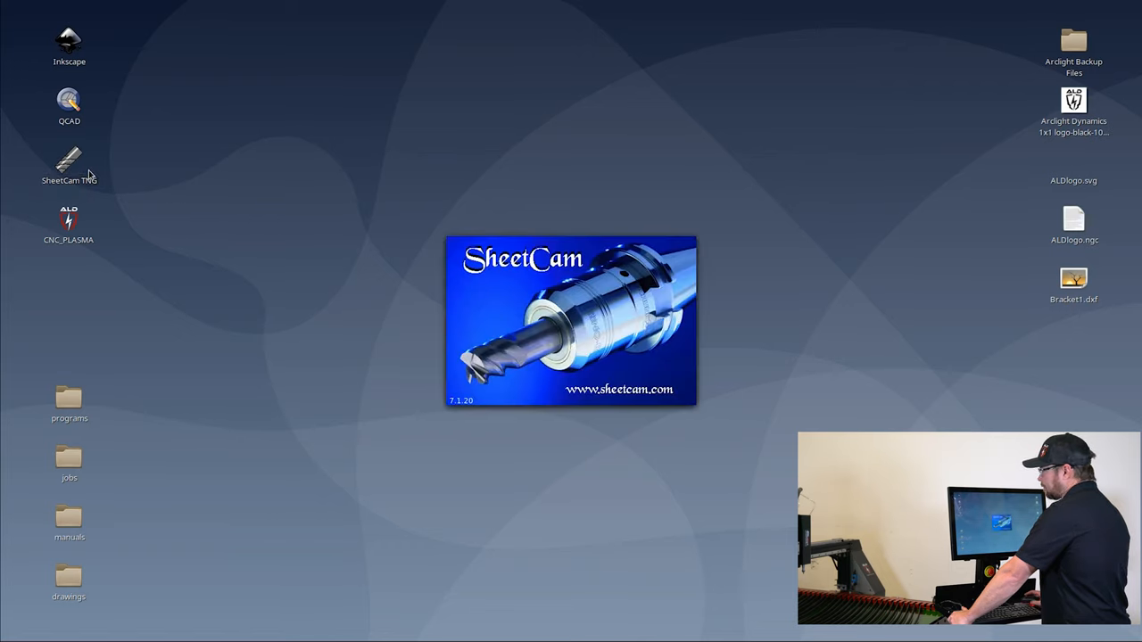
{"action": "double_click", "coordinate": [68, 161]}
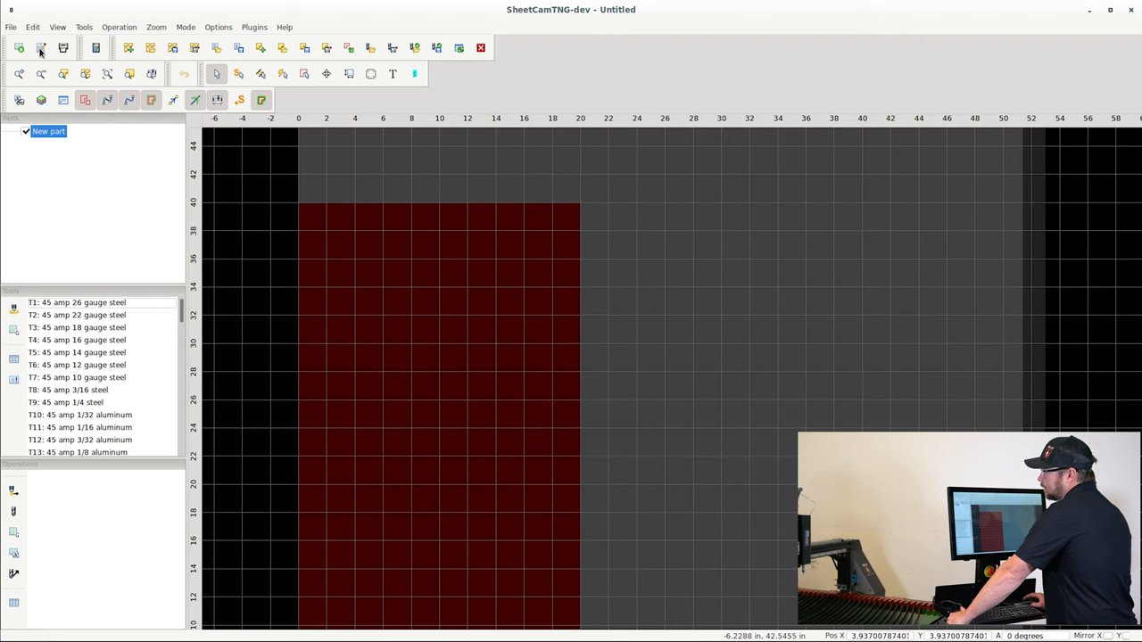
Step: Create a new part importing the Bracket1 drawing at inch scale, named after the drawing
{"action": "left_click", "coordinate": [10, 27]}
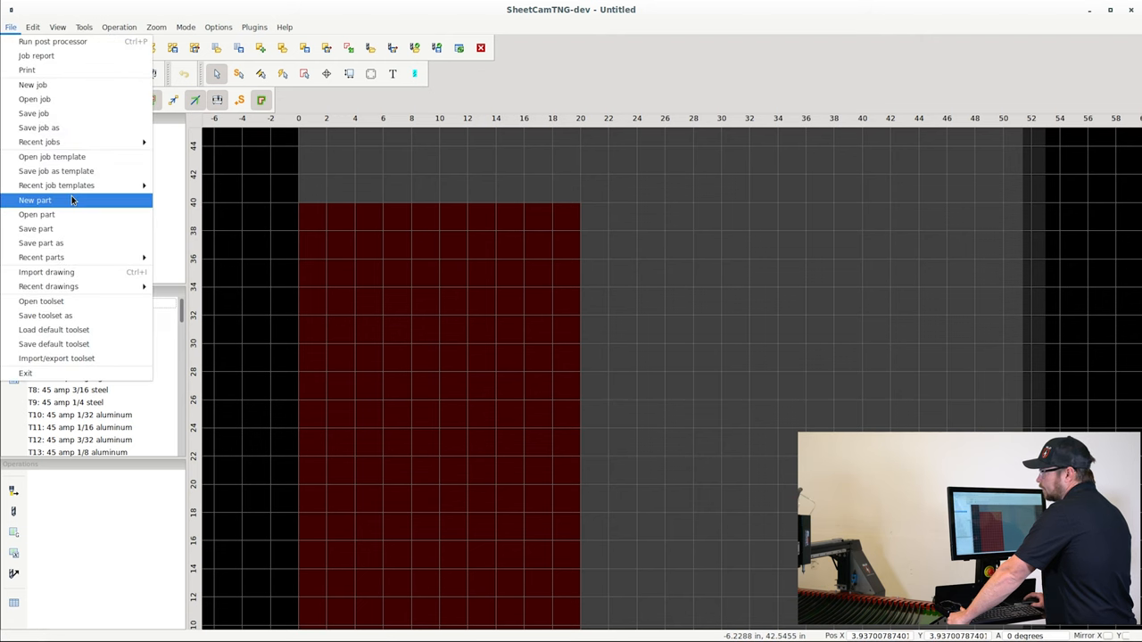
{"action": "left_click", "coordinate": [36, 200]}
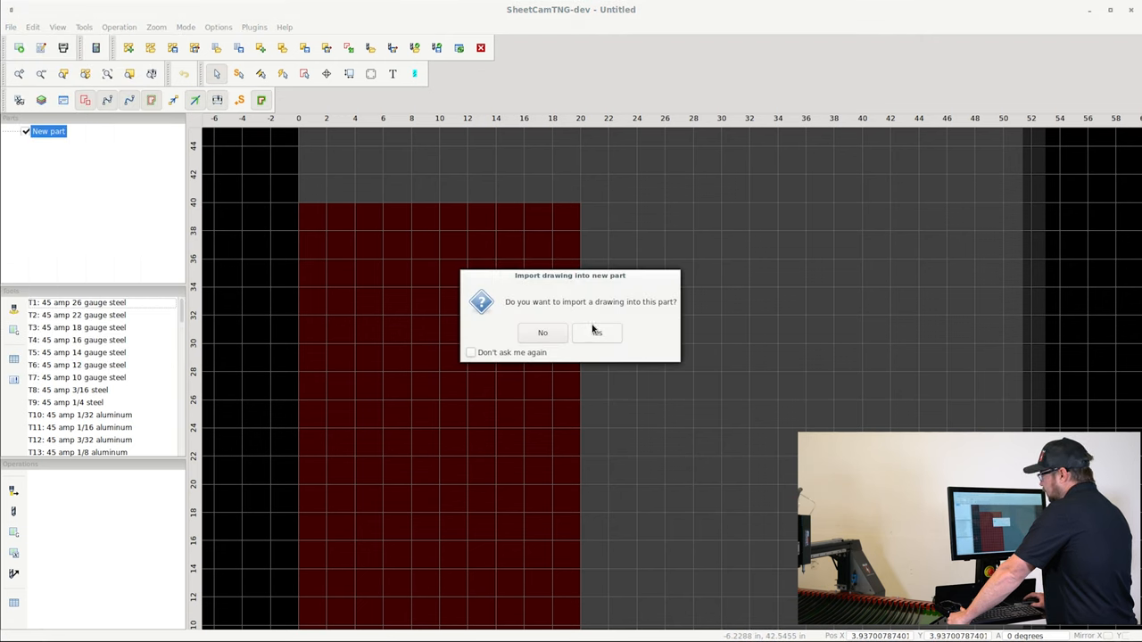
{"action": "left_click", "coordinate": [596, 334]}
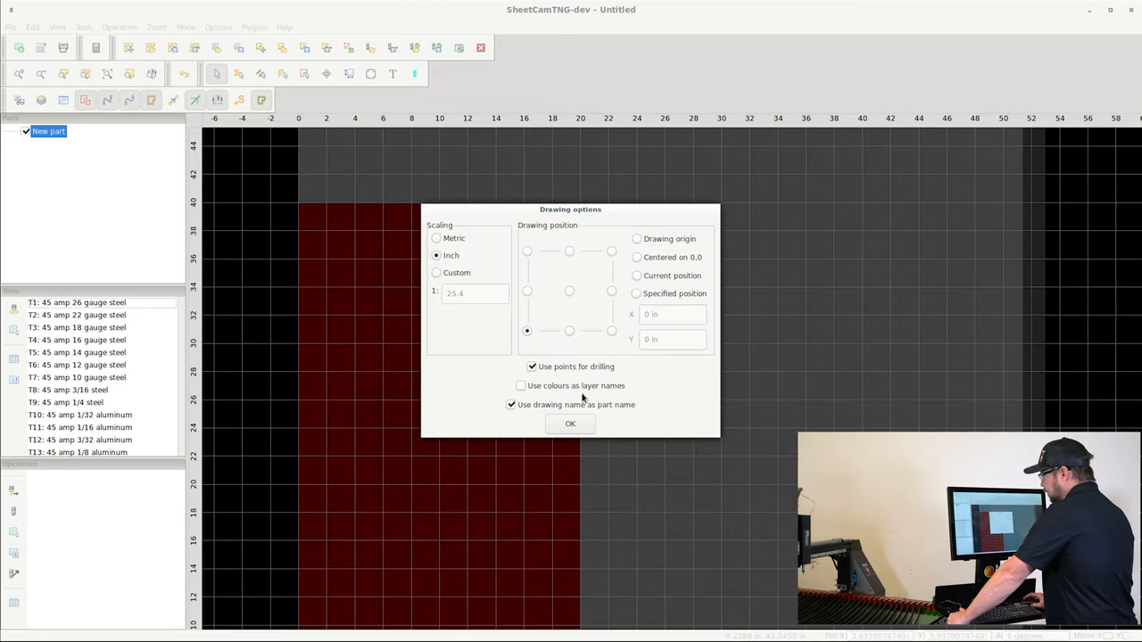
{"action": "mouse_move", "coordinate": [471, 261]}
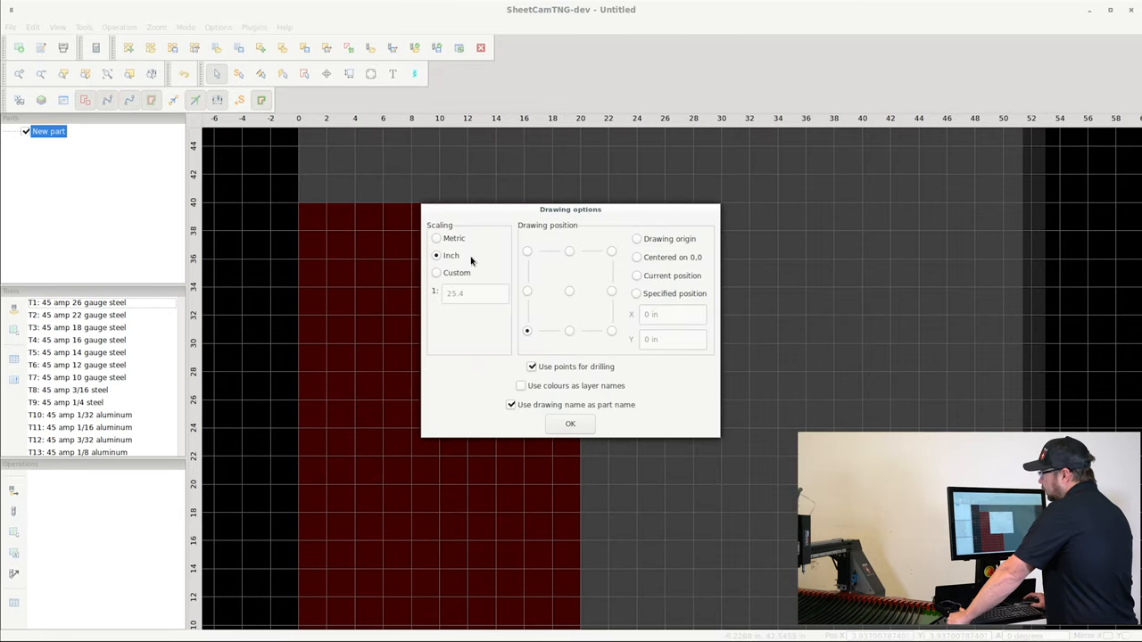
{"action": "mouse_move", "coordinate": [550, 232]}
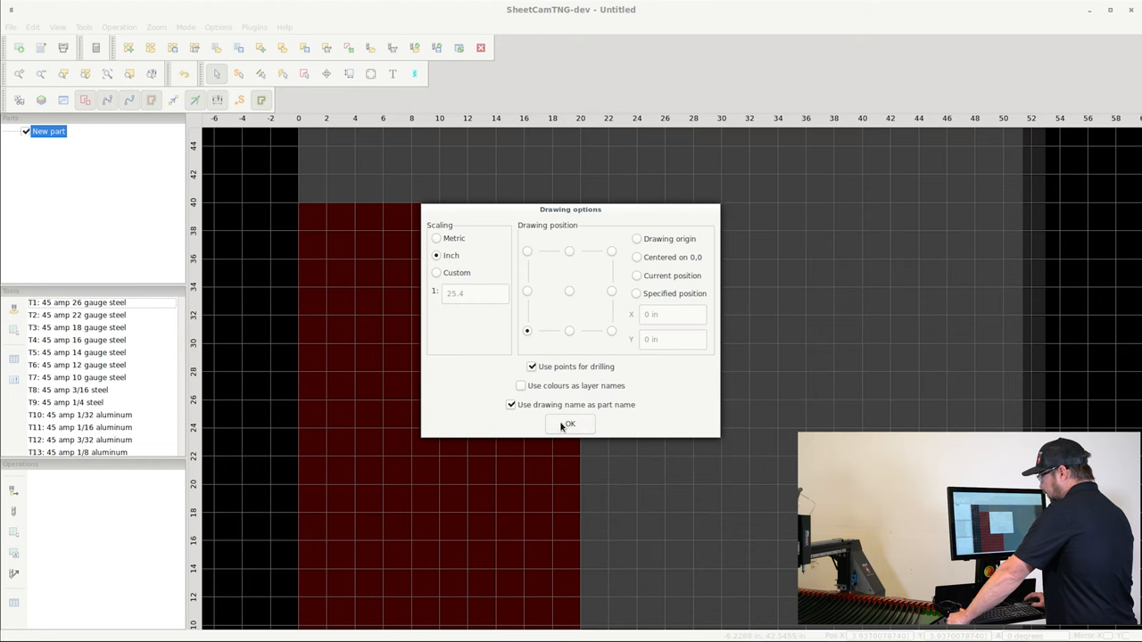
{"action": "left_click", "coordinate": [569, 424]}
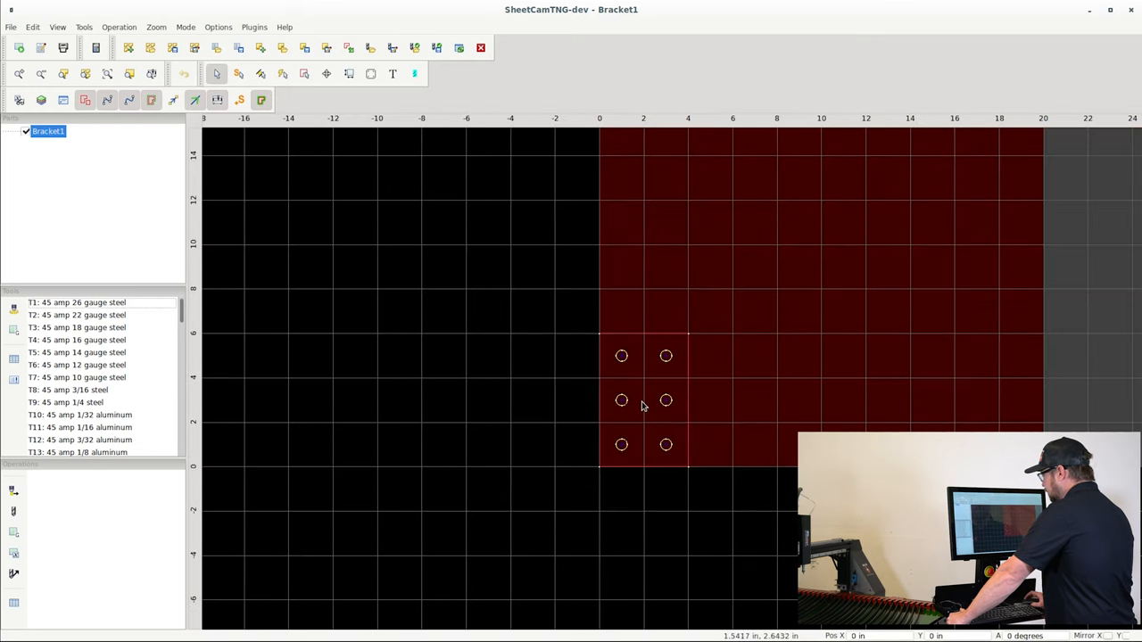
{"action": "mouse_move", "coordinate": [664, 375]}
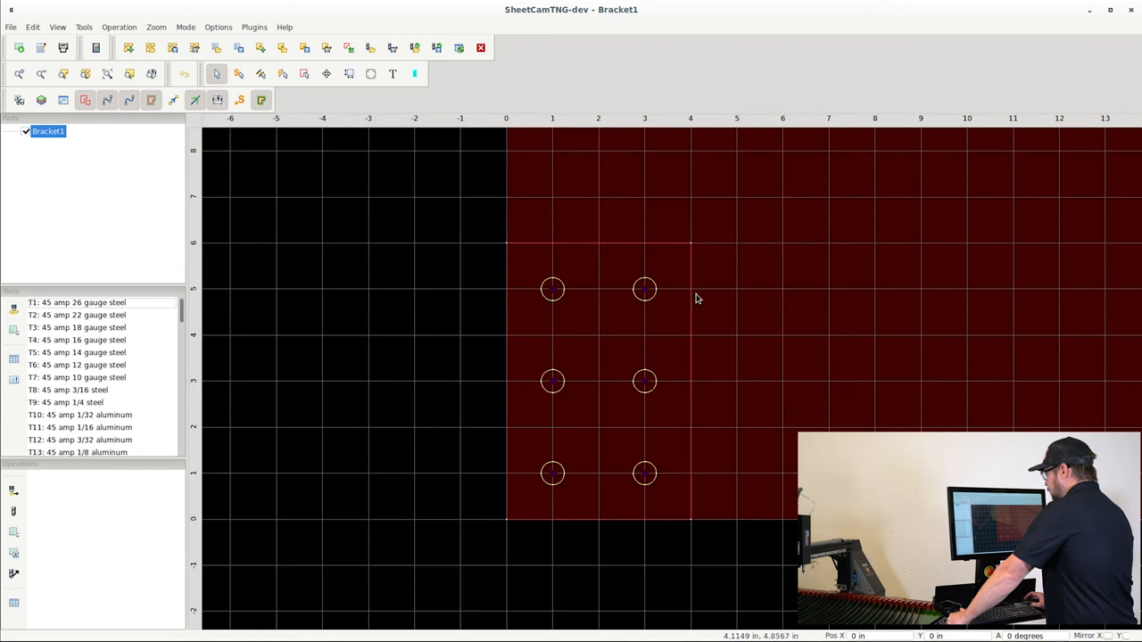
{"action": "mouse_move", "coordinate": [518, 242]}
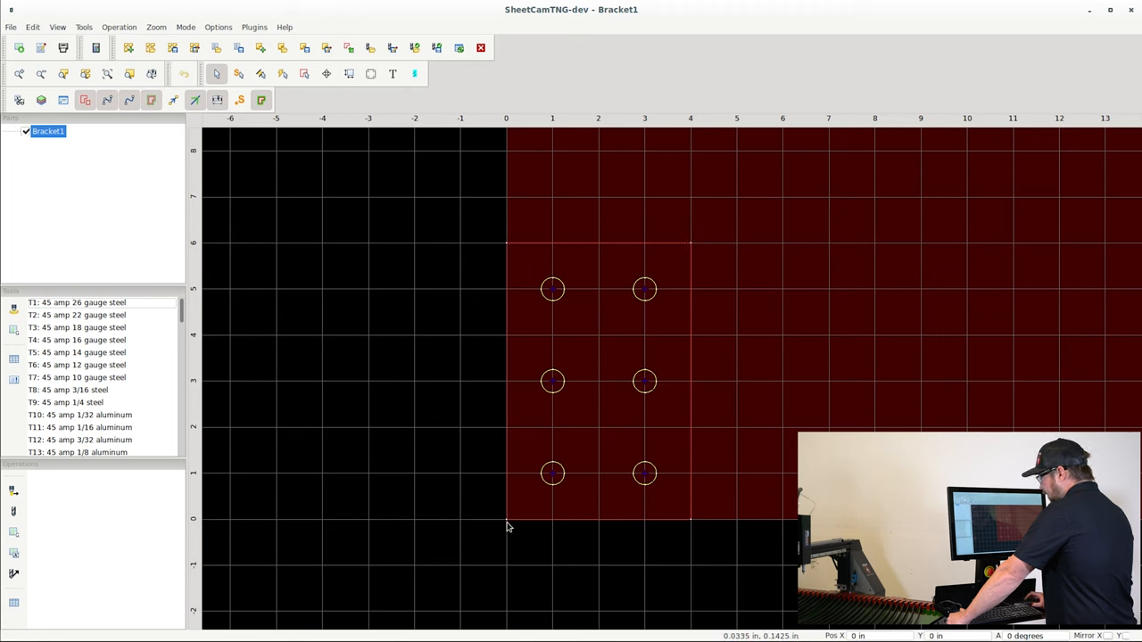
{"action": "mouse_move", "coordinate": [699, 520]}
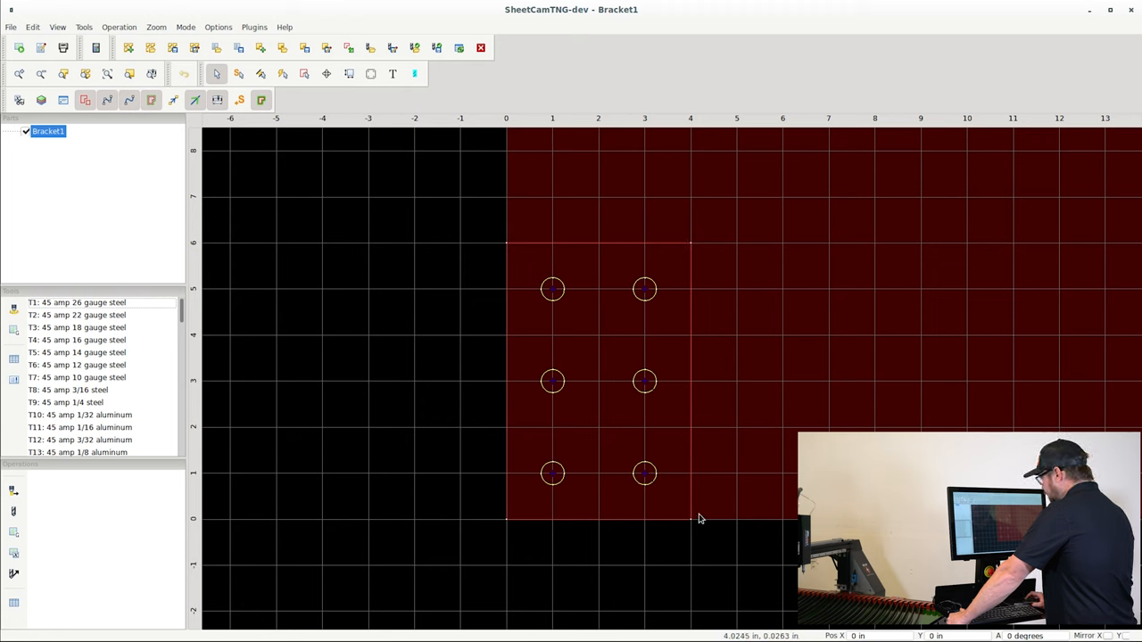
{"action": "mouse_move", "coordinate": [703, 397]}
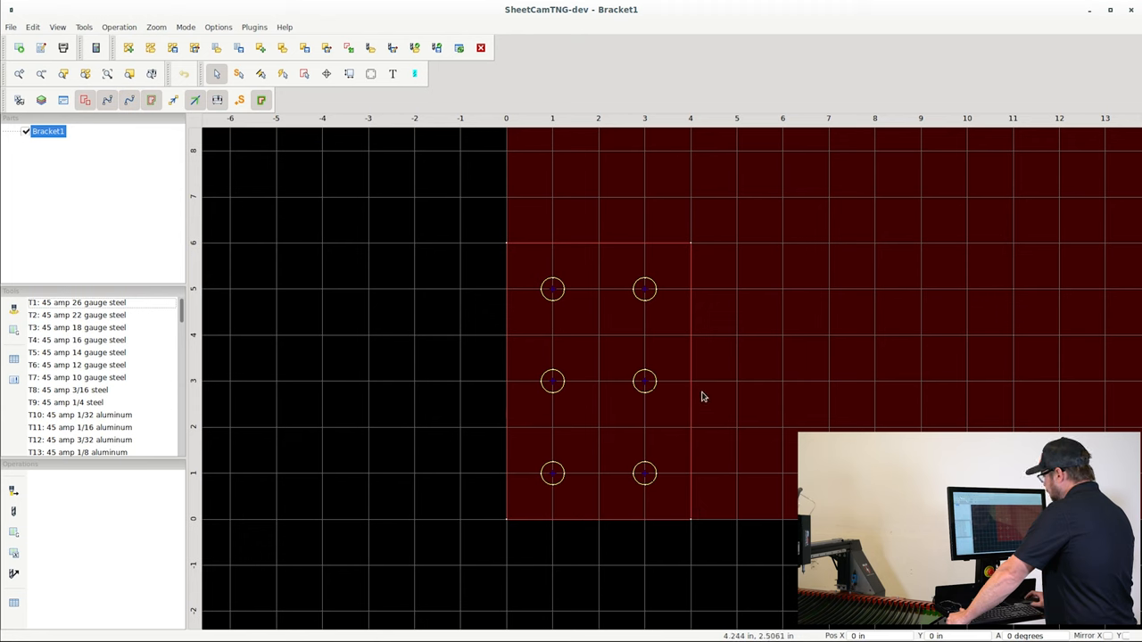
{"action": "mouse_move", "coordinate": [703, 264]}
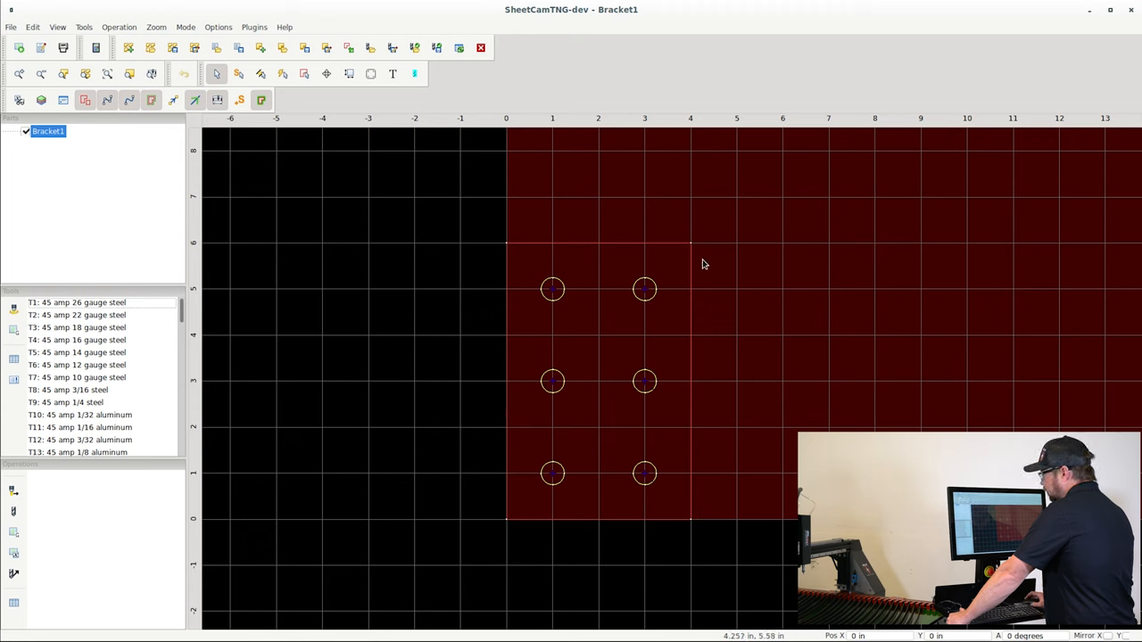
{"action": "mouse_move", "coordinate": [707, 259]}
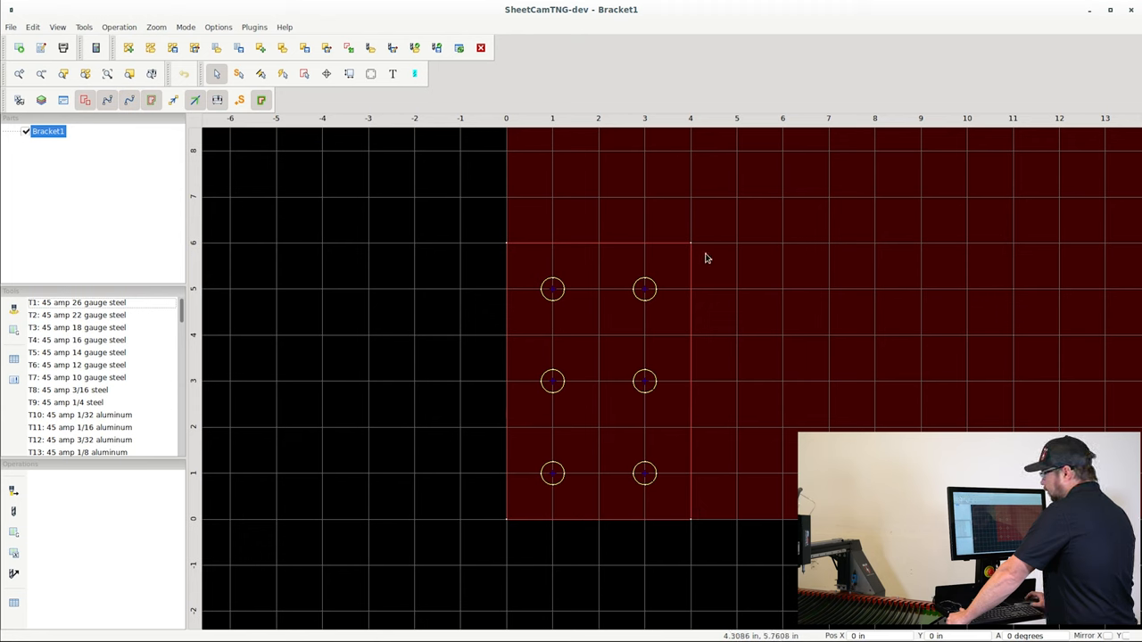
{"action": "mouse_move", "coordinate": [546, 285]}
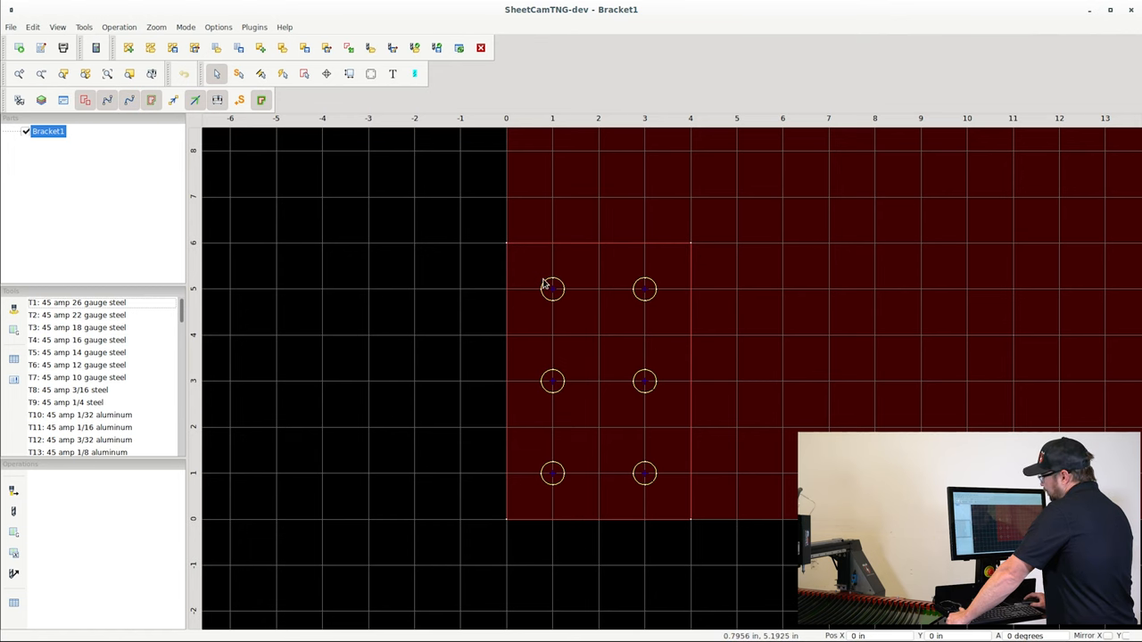
{"action": "mouse_move", "coordinate": [550, 283]}
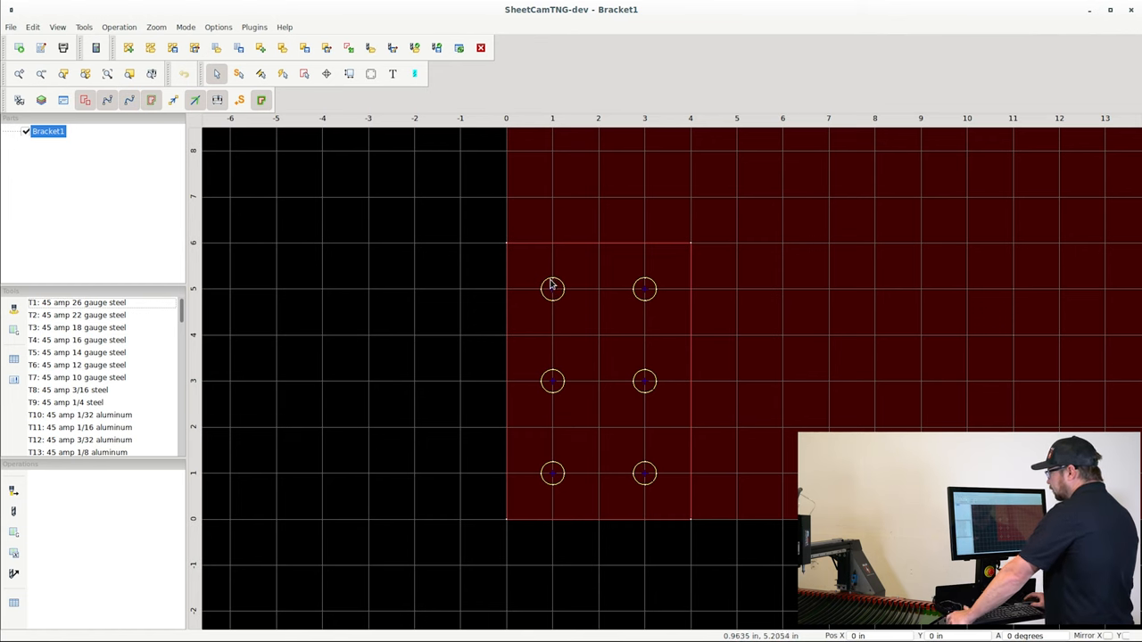
{"action": "mouse_move", "coordinate": [600, 350]}
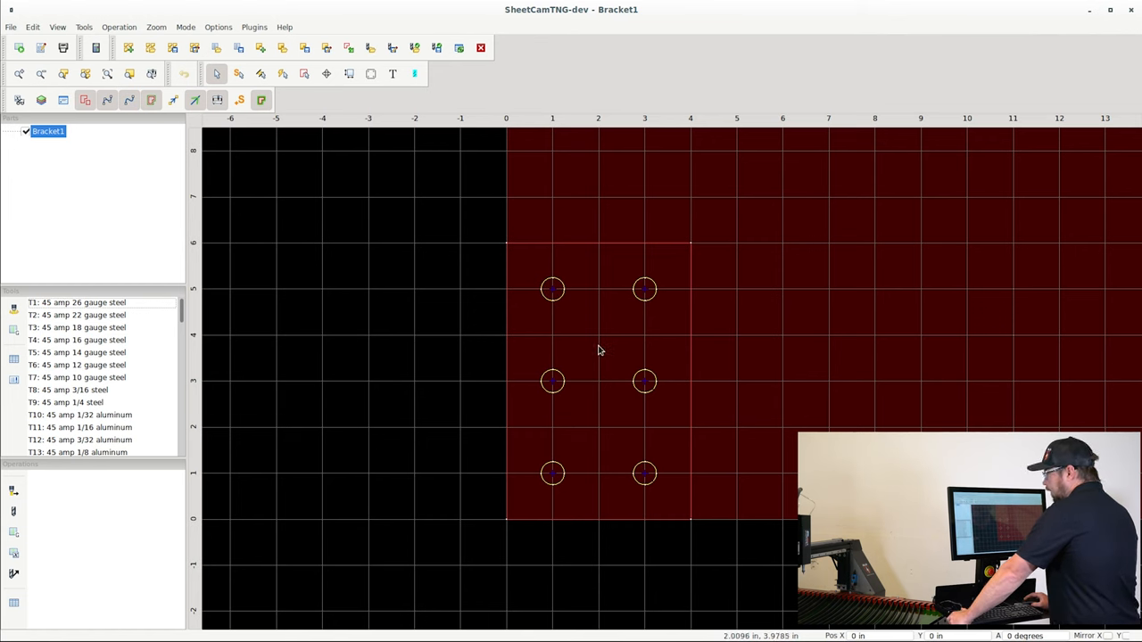
{"action": "mouse_move", "coordinate": [562, 289]}
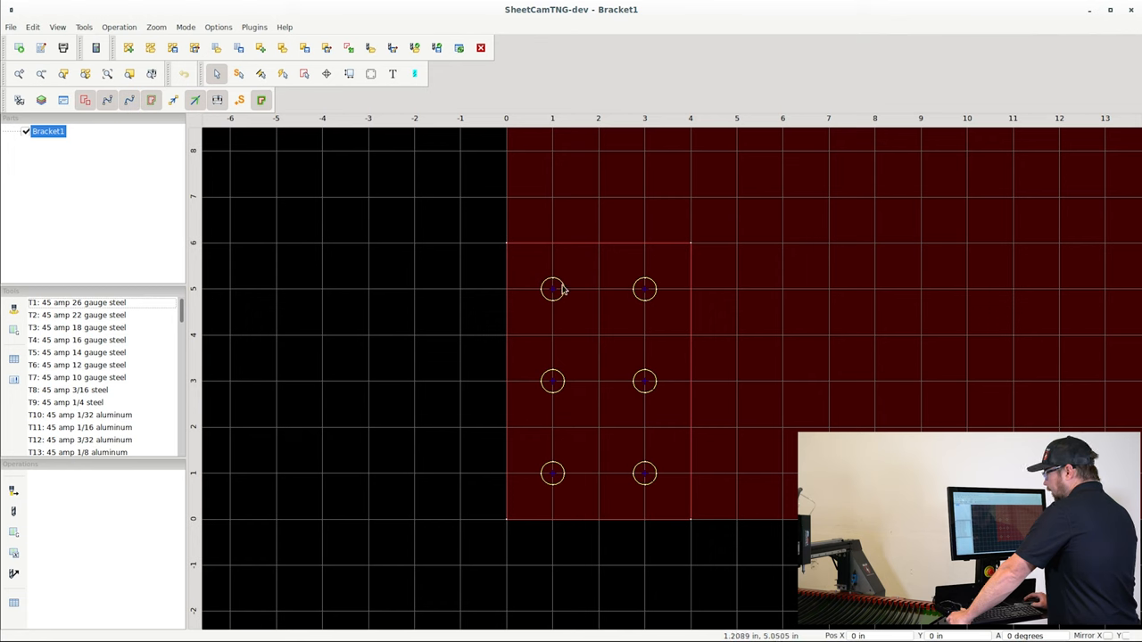
{"action": "mouse_move", "coordinate": [639, 324]}
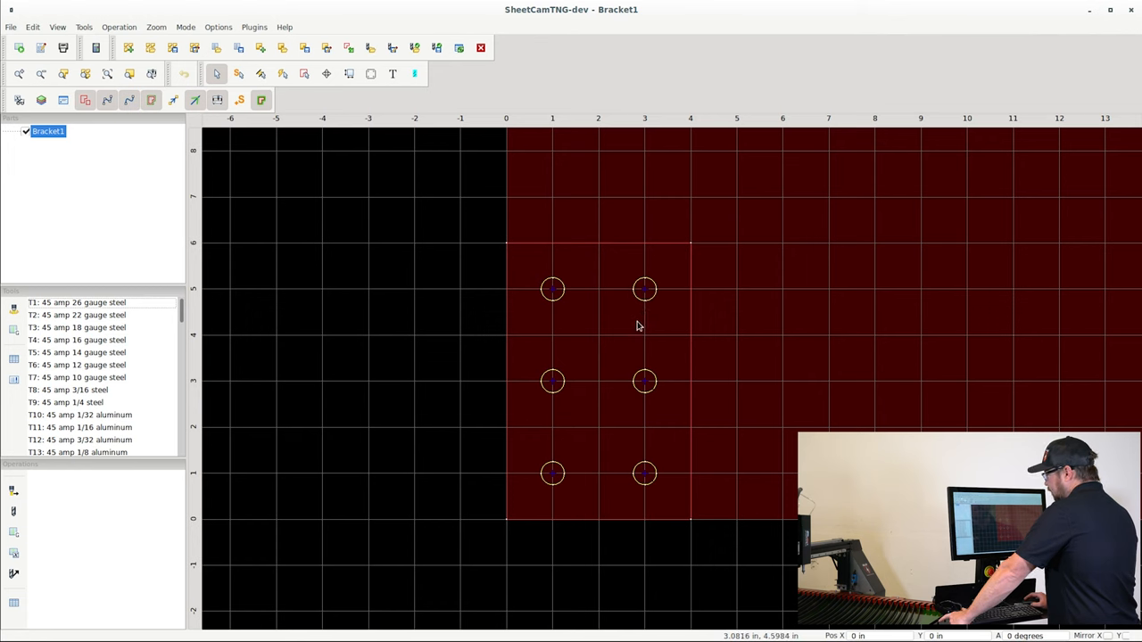
{"action": "mouse_move", "coordinate": [650, 322]}
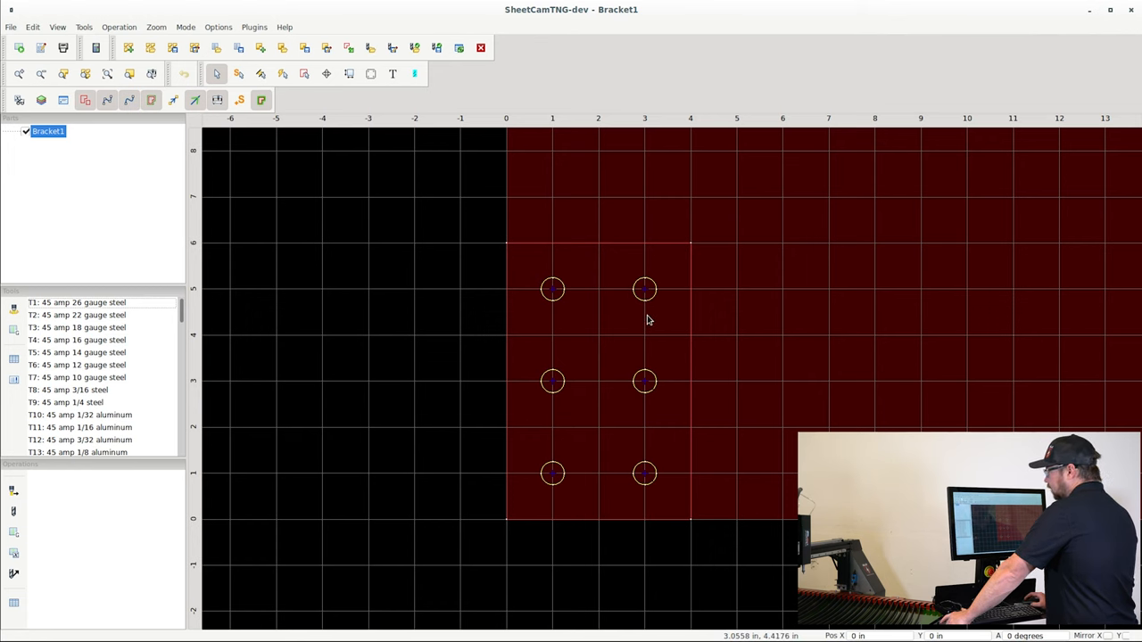
{"action": "mouse_move", "coordinate": [639, 307]}
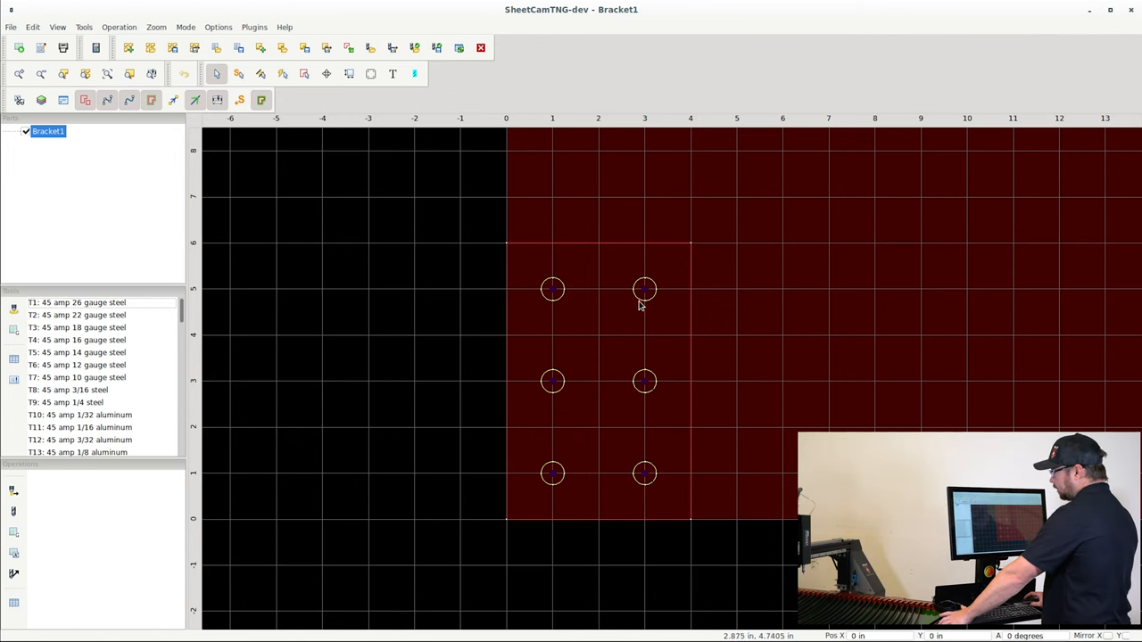
{"action": "mouse_move", "coordinate": [580, 281]}
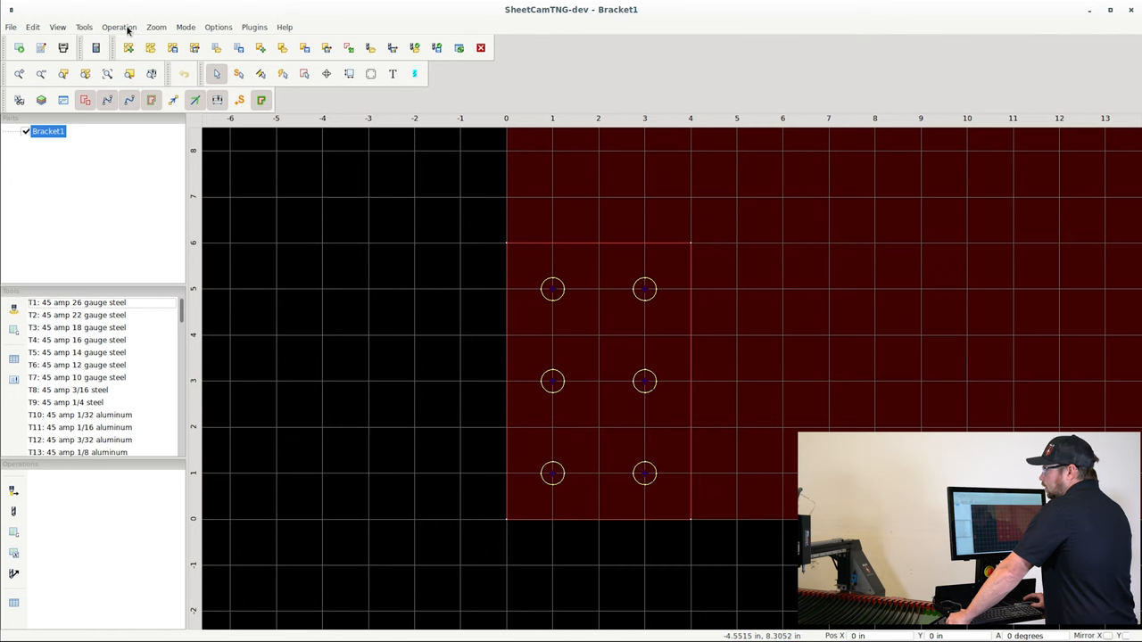
{"action": "mouse_move", "coordinate": [254, 182]}
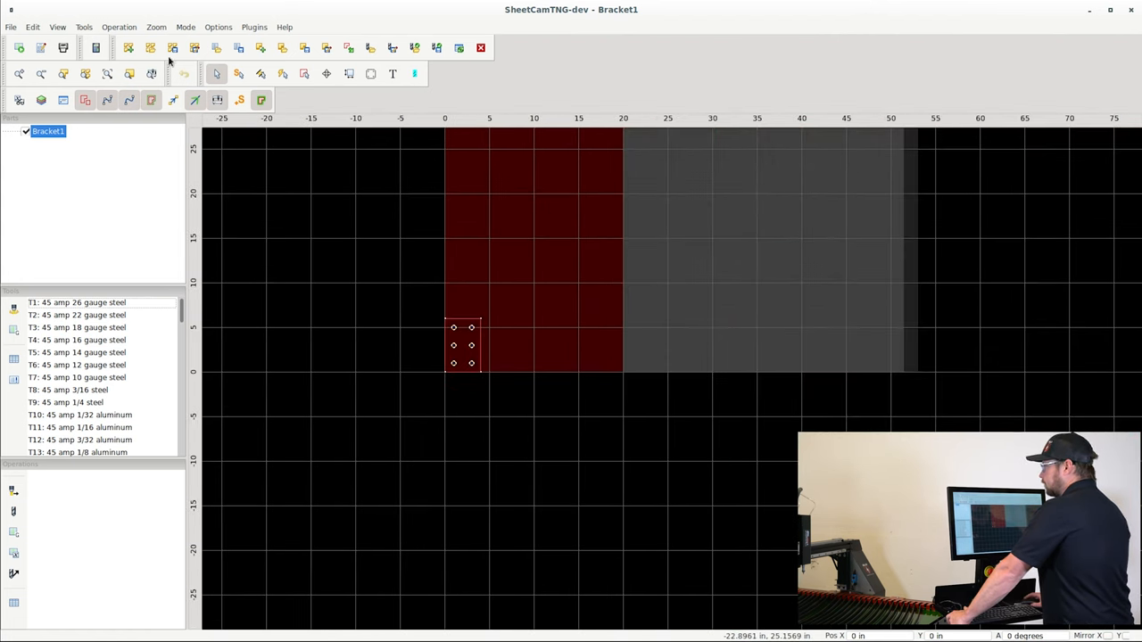
Step: Set the job material size to X 25 in by Y 30 in
{"action": "left_click", "coordinate": [217, 27]}
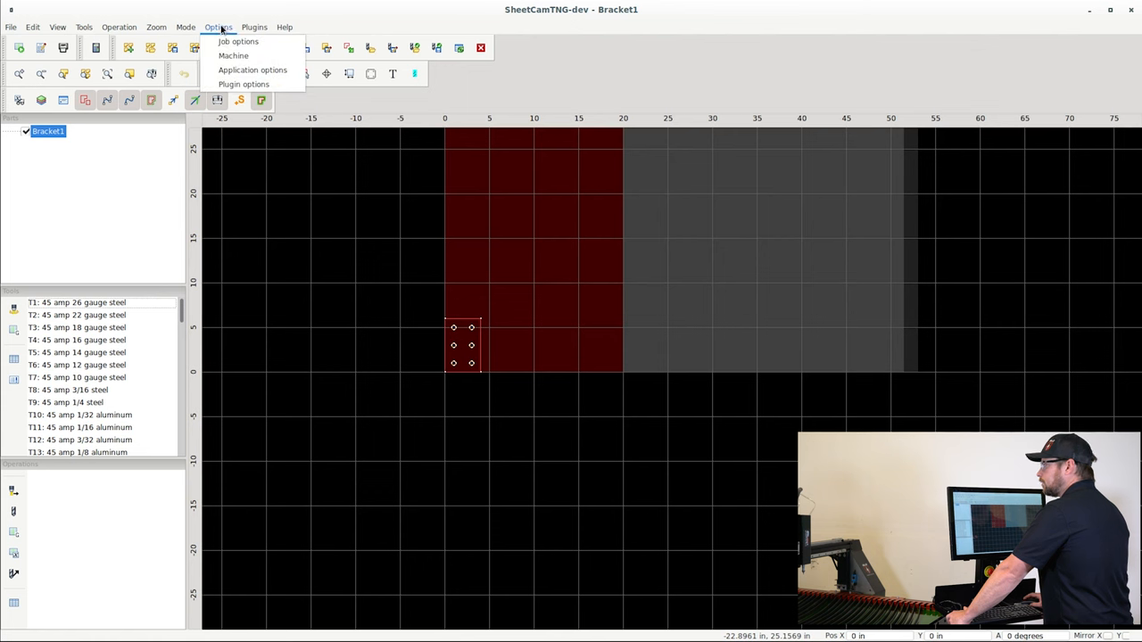
{"action": "mouse_move", "coordinate": [239, 41]}
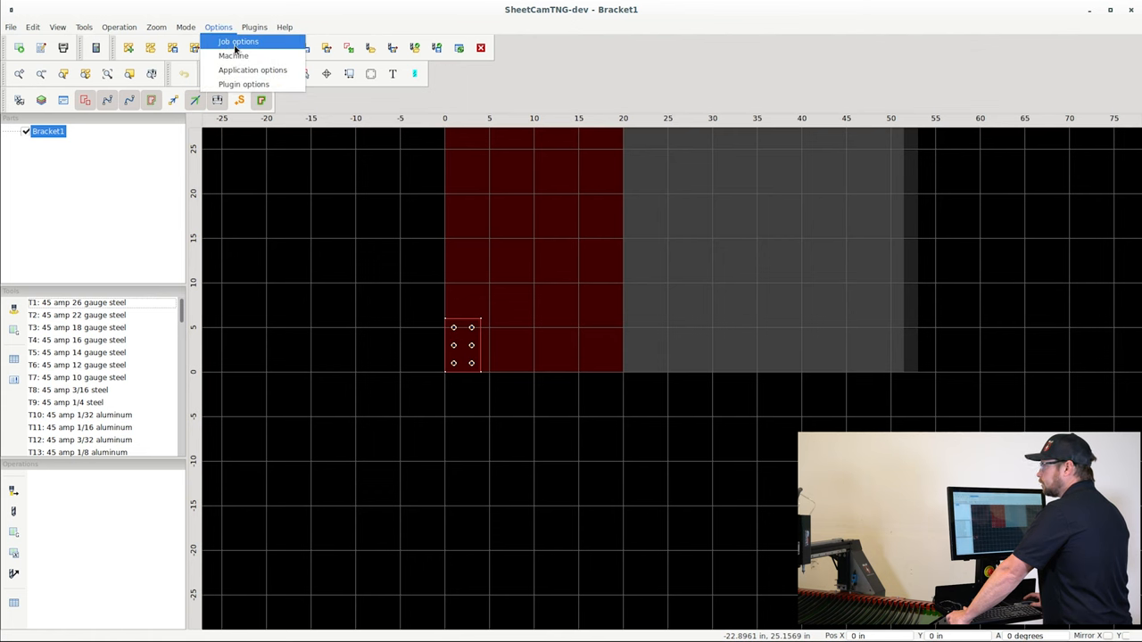
{"action": "left_click", "coordinate": [239, 41]}
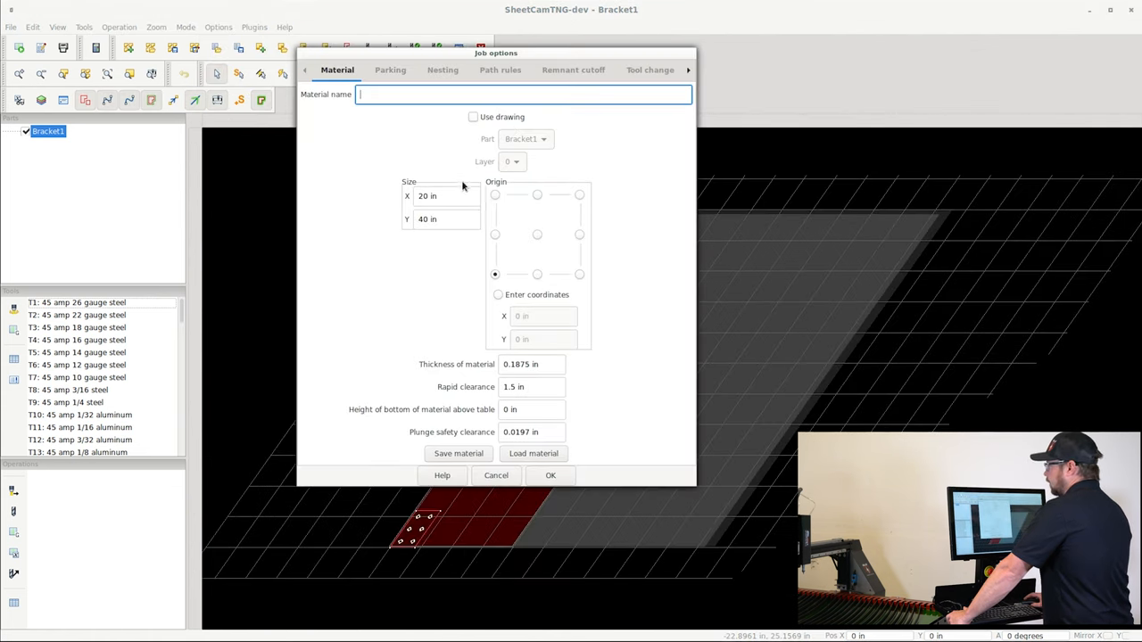
{"action": "left_click", "coordinate": [447, 195]}
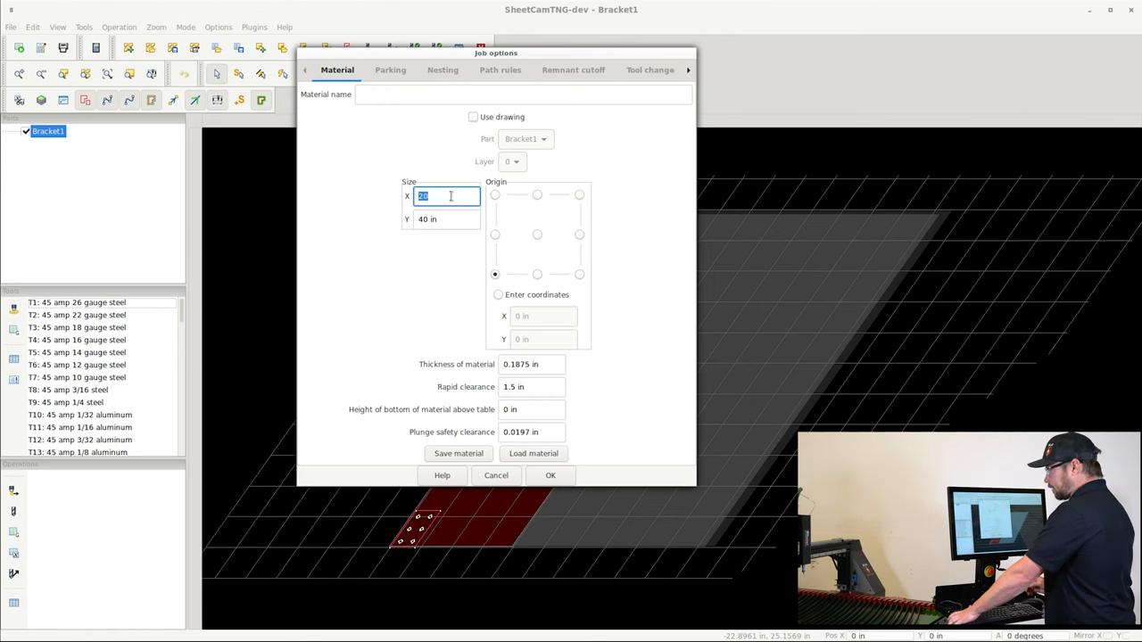
{"action": "type", "text": "25"}
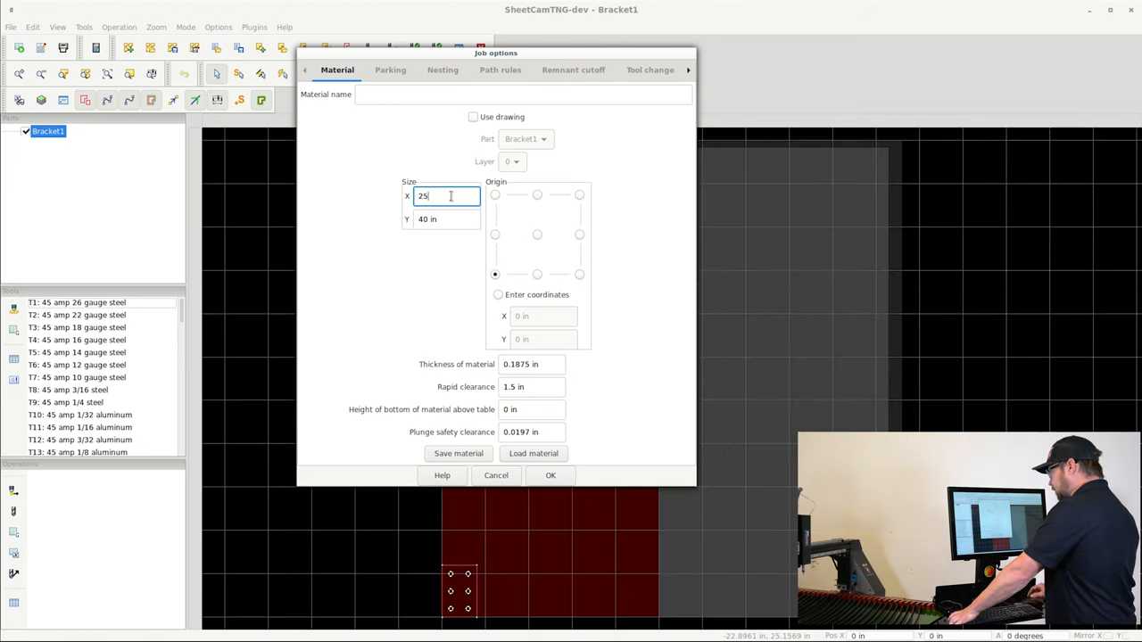
{"action": "left_click", "coordinate": [446, 219]}
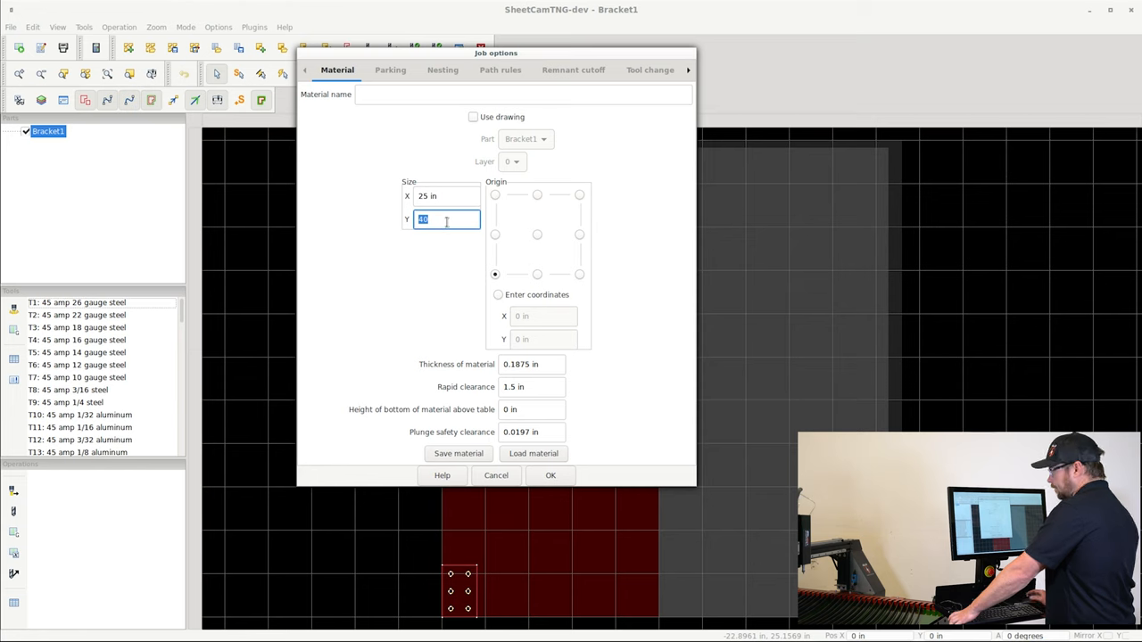
{"action": "type", "text": "30 in"}
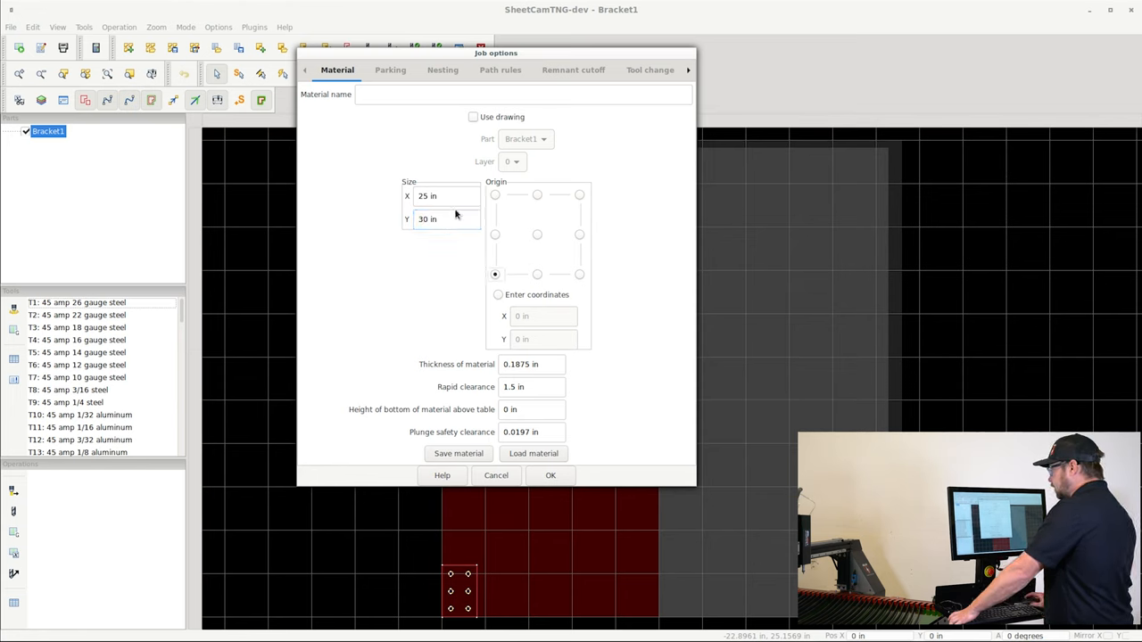
{"action": "left_click", "coordinate": [549, 474]}
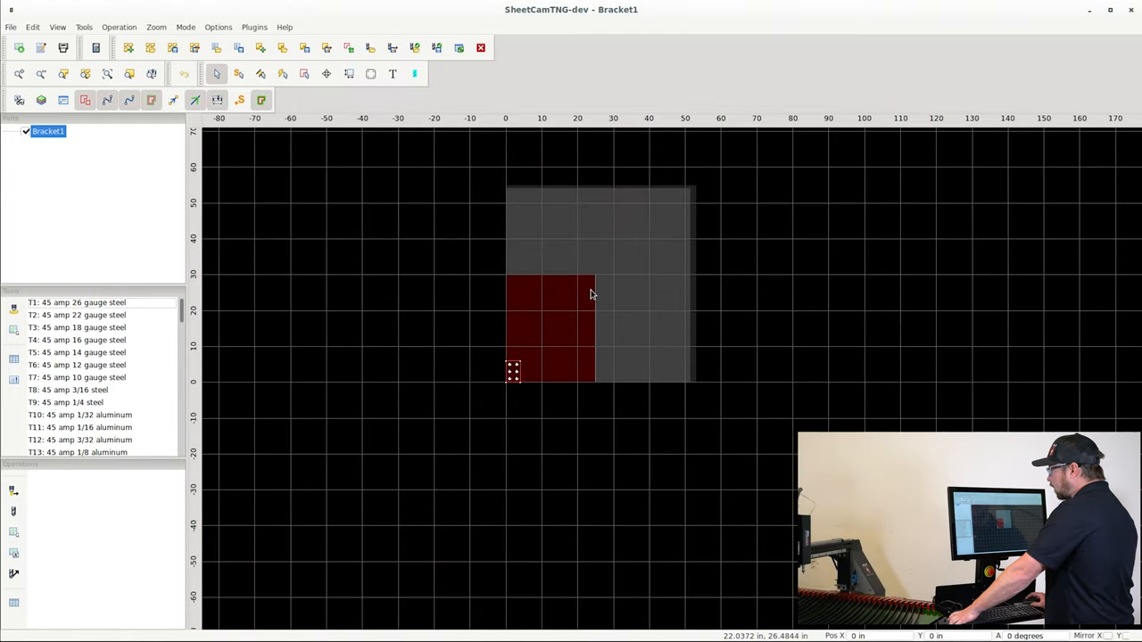
{"action": "mouse_move", "coordinate": [514, 316]}
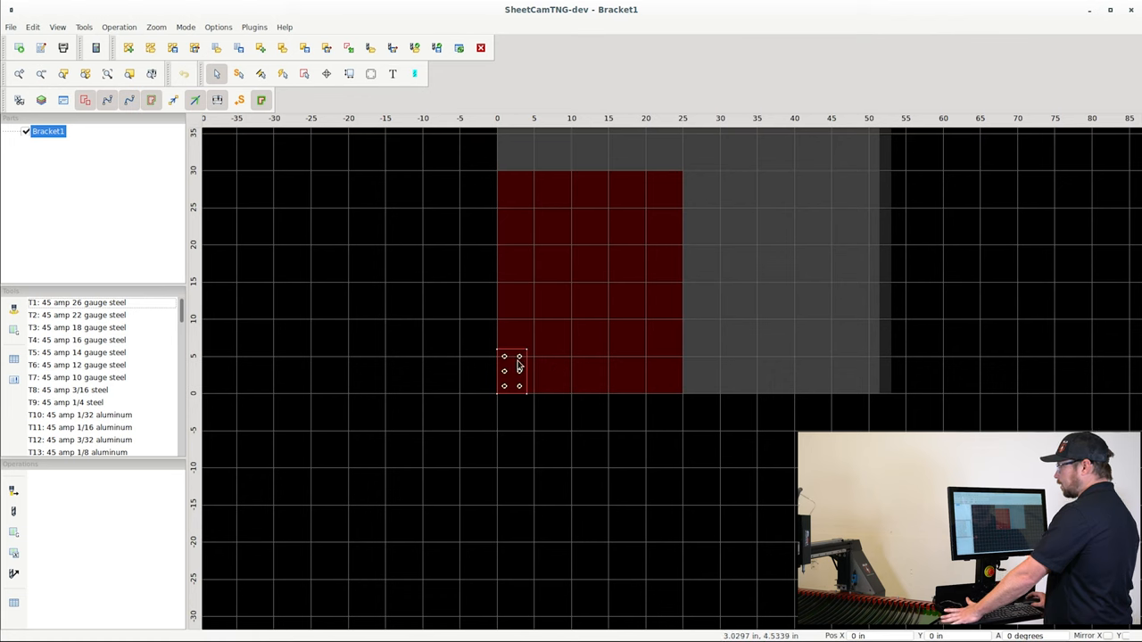
{"action": "mouse_move", "coordinate": [571, 208]}
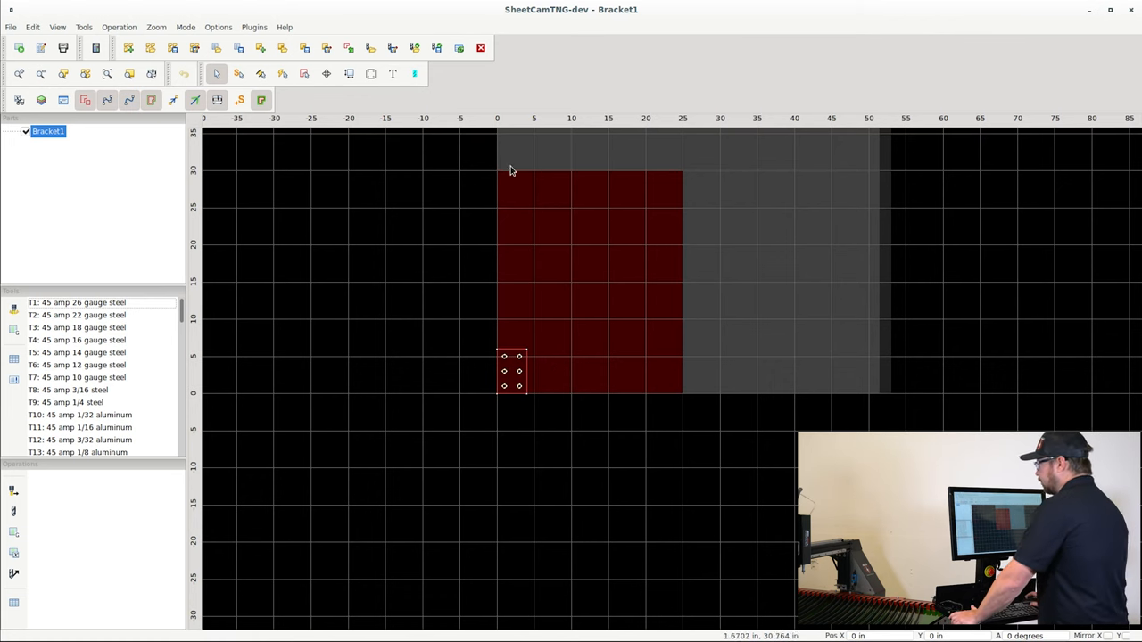
{"action": "mouse_move", "coordinate": [632, 185]}
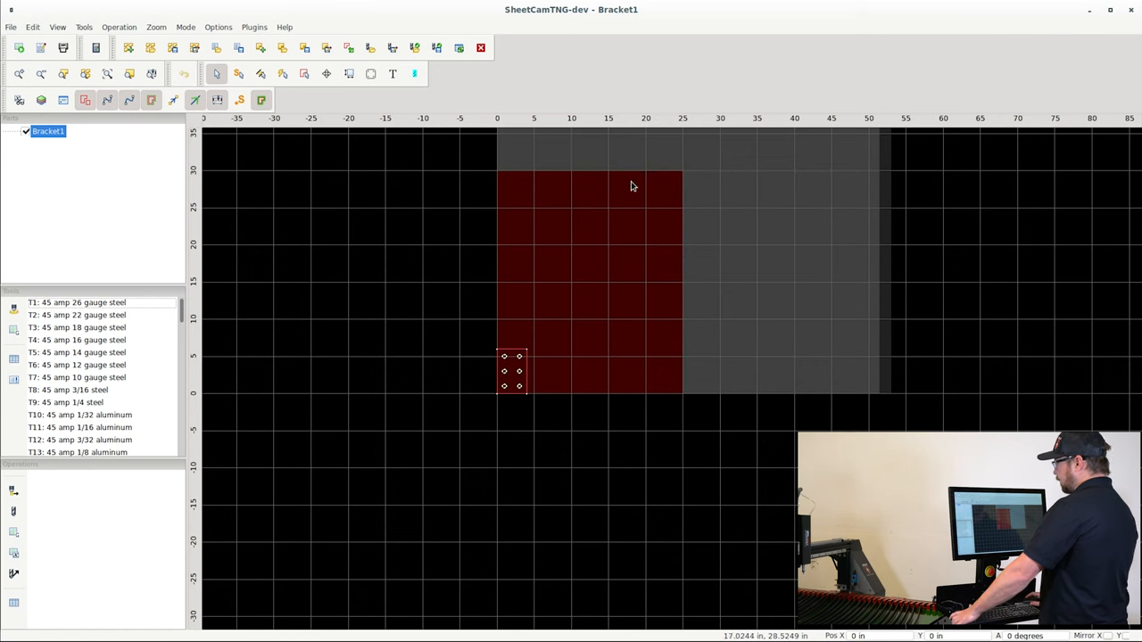
{"action": "mouse_move", "coordinate": [496, 393]}
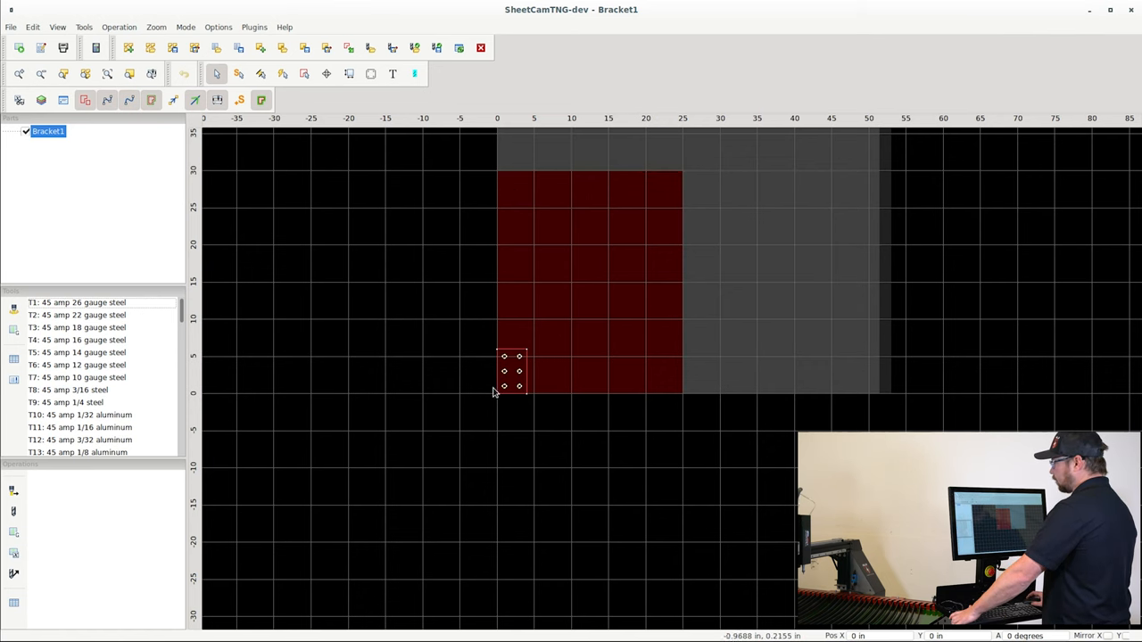
{"action": "mouse_move", "coordinate": [544, 264]}
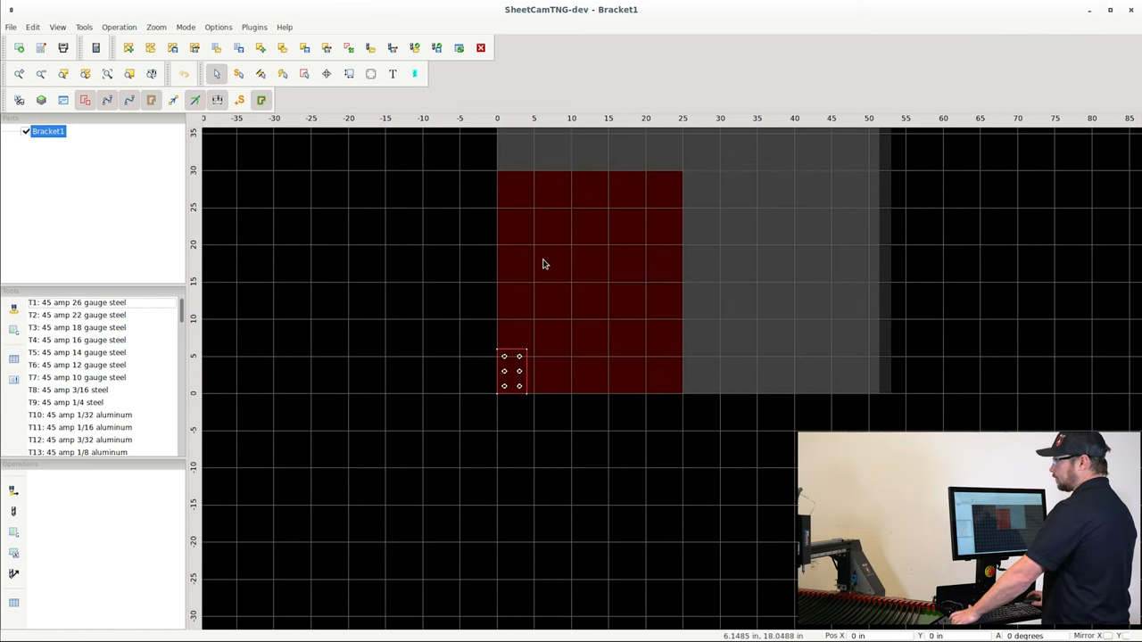
{"action": "mouse_move", "coordinate": [539, 275]}
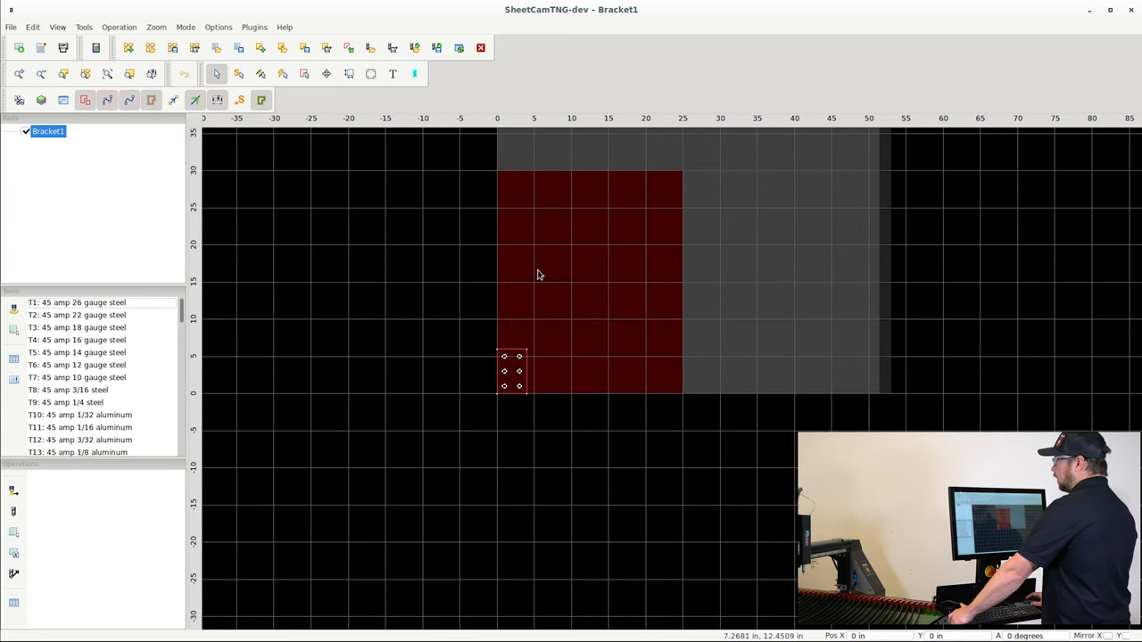
{"action": "mouse_move", "coordinate": [221, 30]}
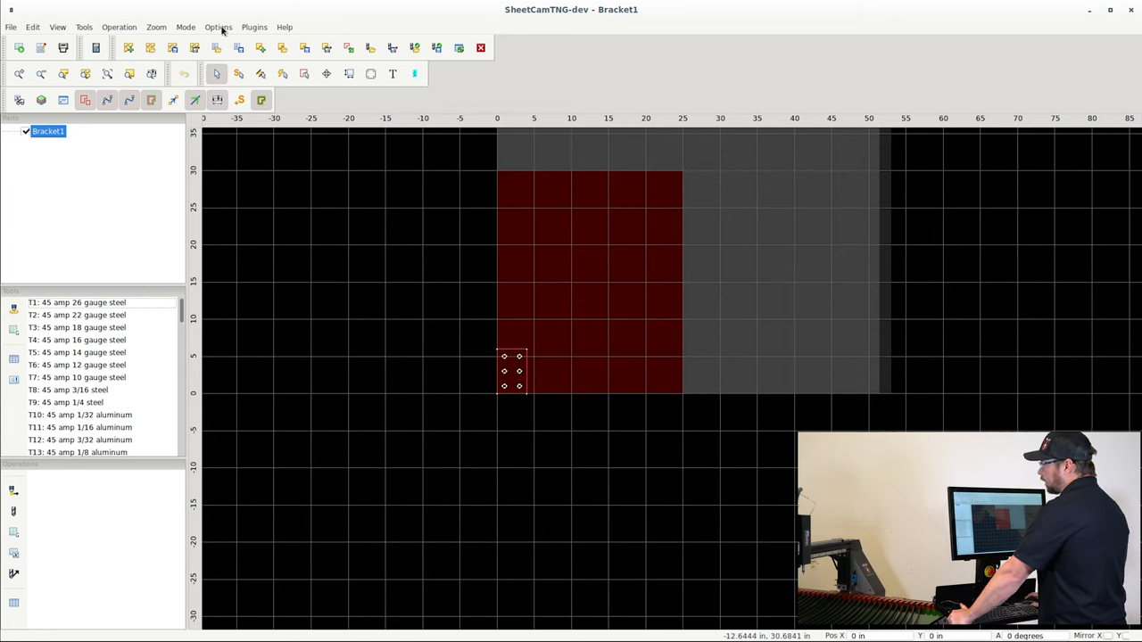
Step: Array the bracket part in 5 columns by 5 rows with 0.25 in X and Y gaps
{"action": "left_click", "coordinate": [218, 26]}
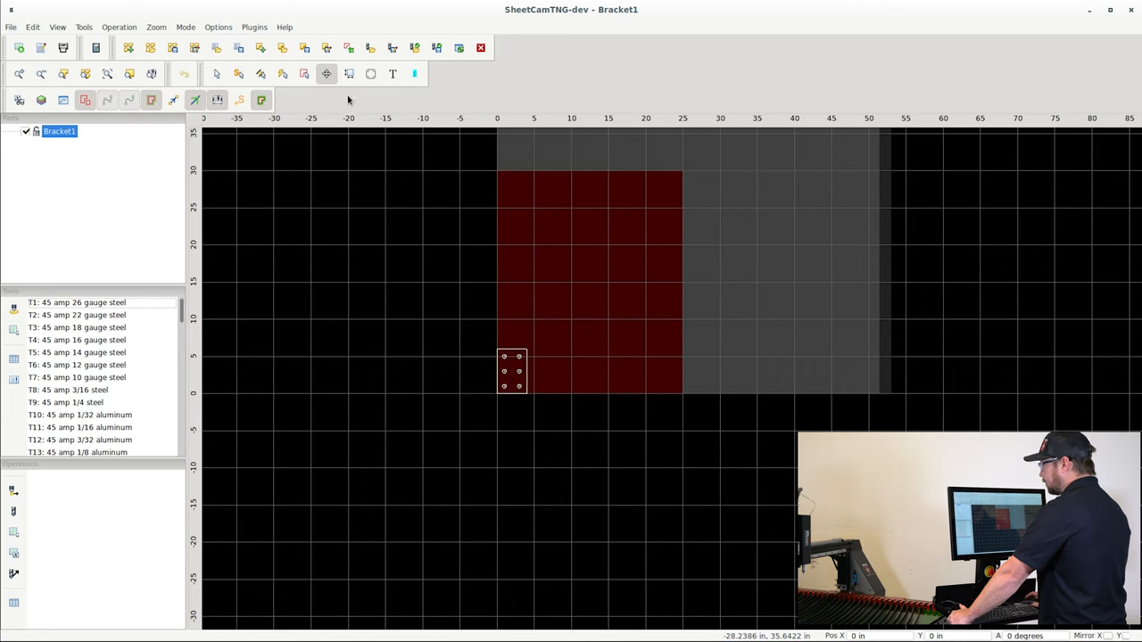
{"action": "mouse_move", "coordinate": [516, 364]}
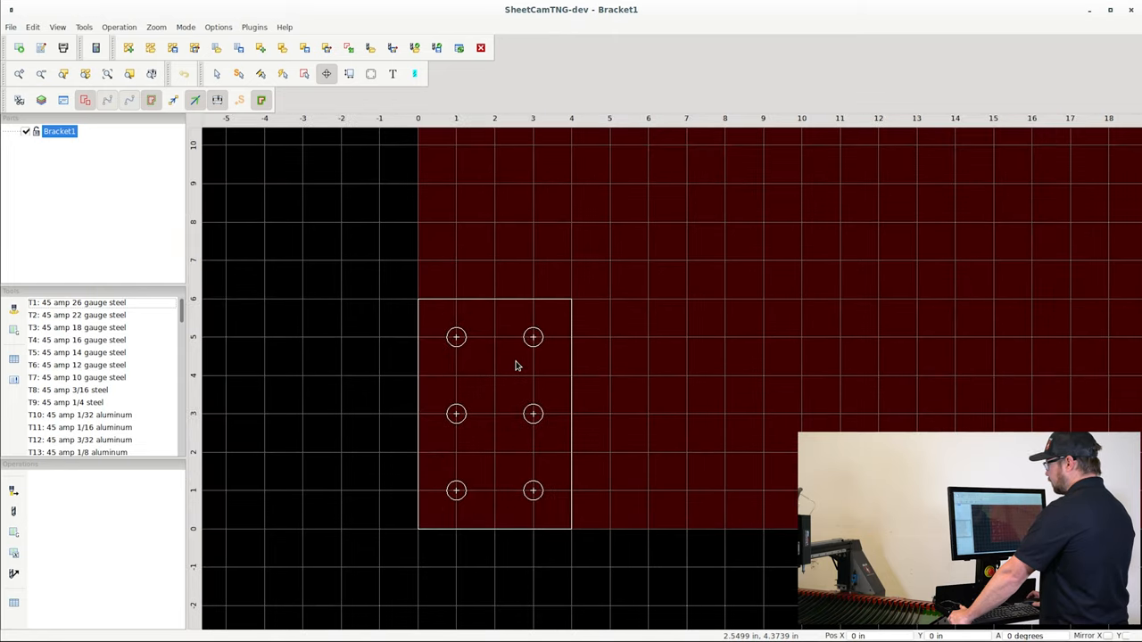
{"action": "right_click", "coordinate": [514, 366]}
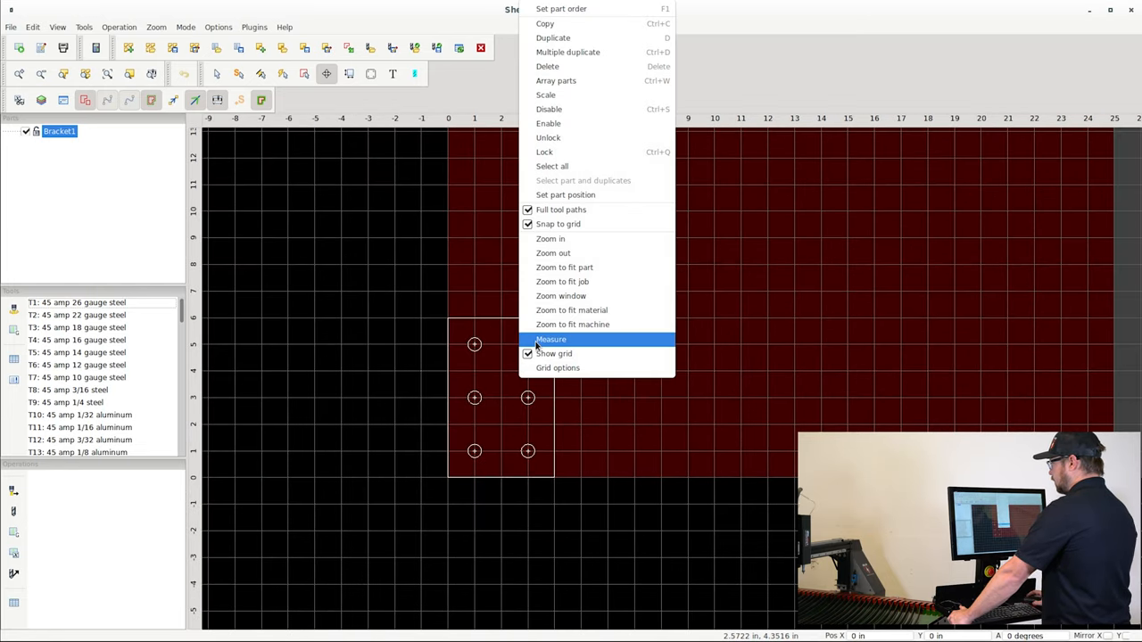
{"action": "left_click", "coordinate": [557, 80]}
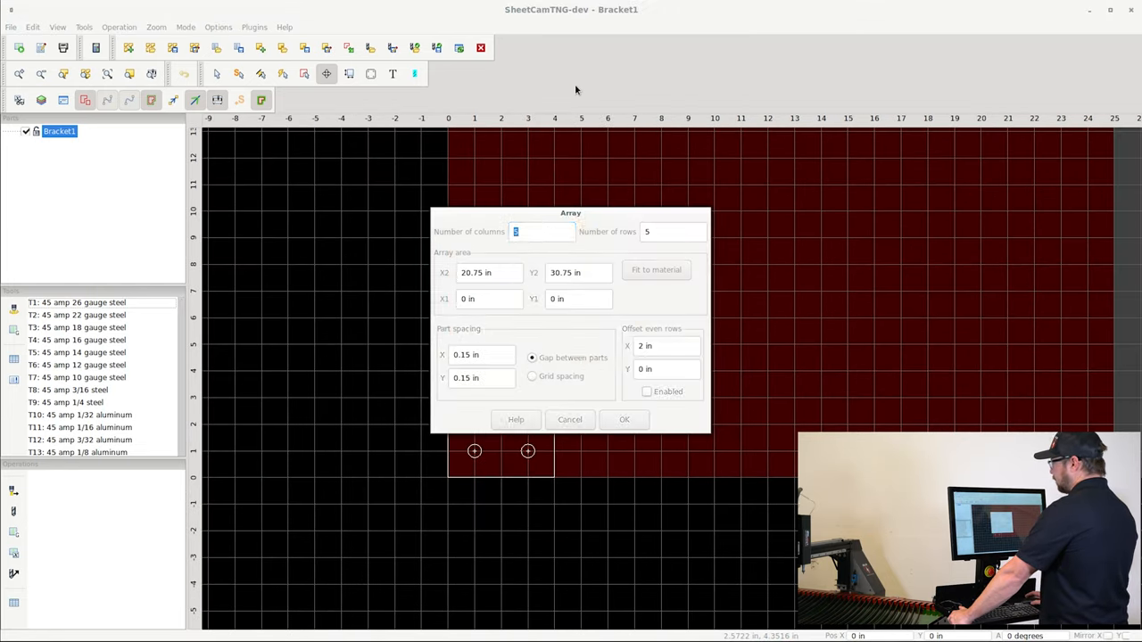
{"action": "left_click", "coordinate": [542, 232]}
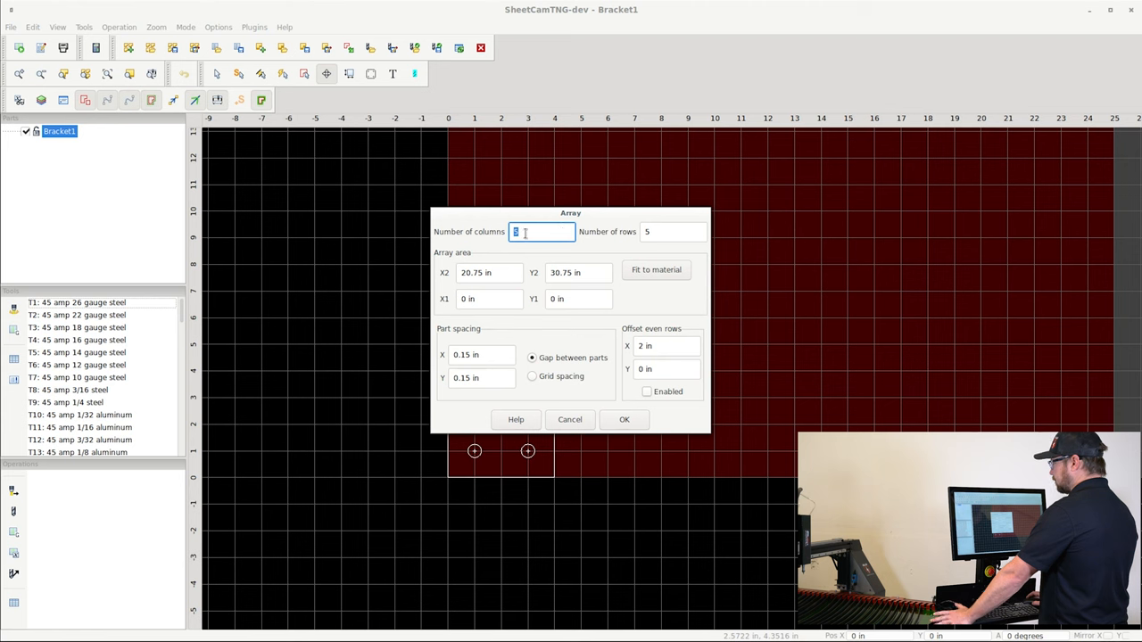
{"action": "mouse_move", "coordinate": [593, 368]}
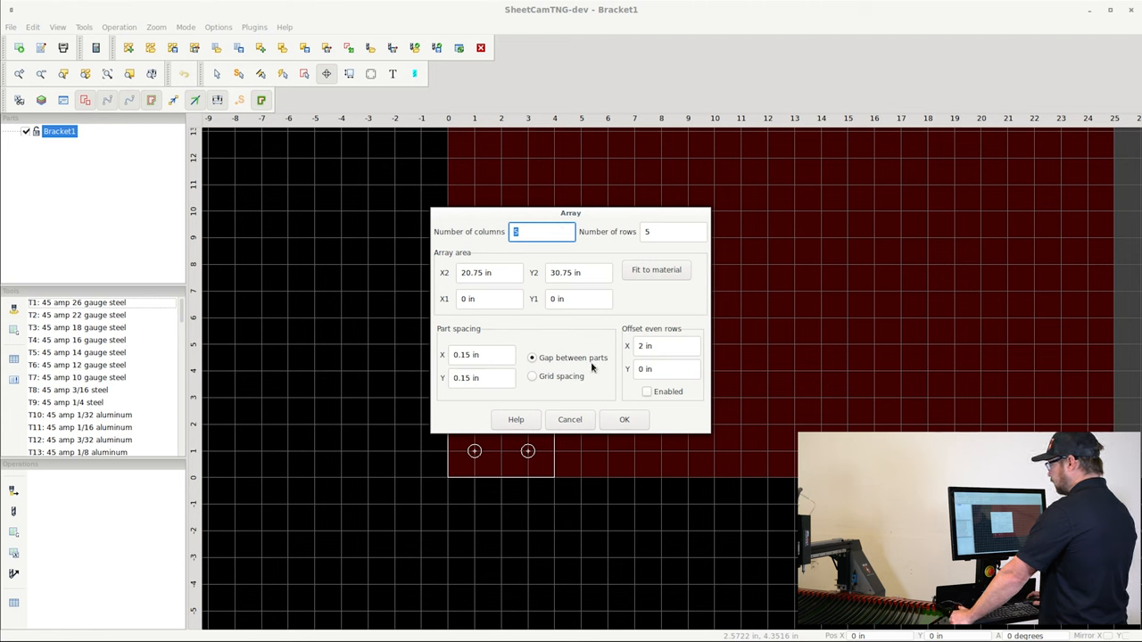
{"action": "left_click", "coordinate": [482, 353]}
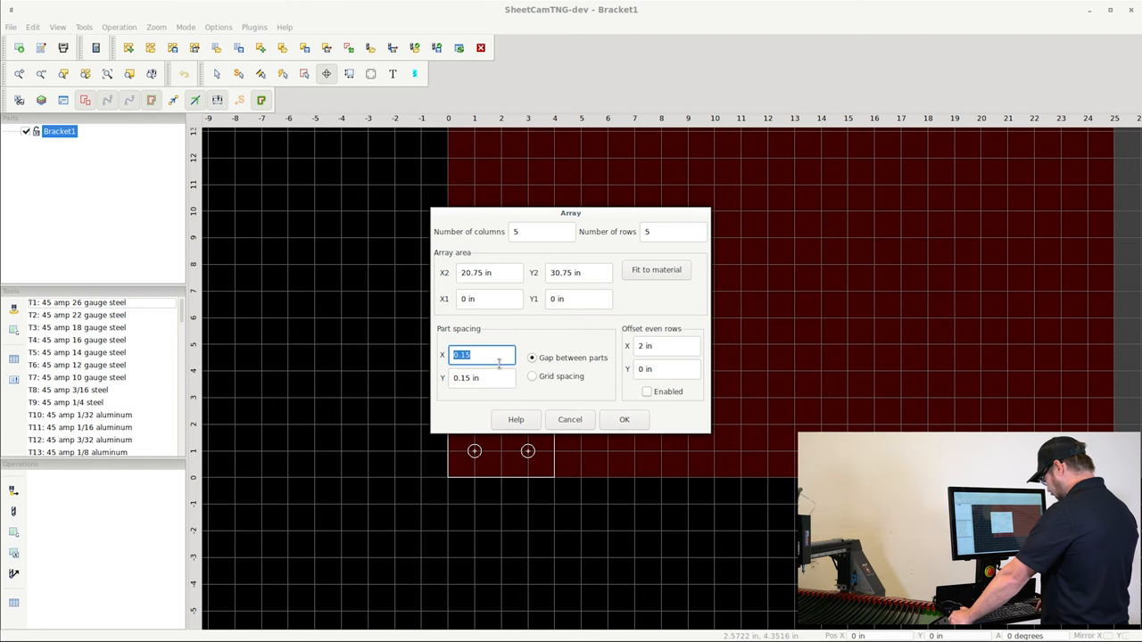
{"action": "type", "text": ".252"}
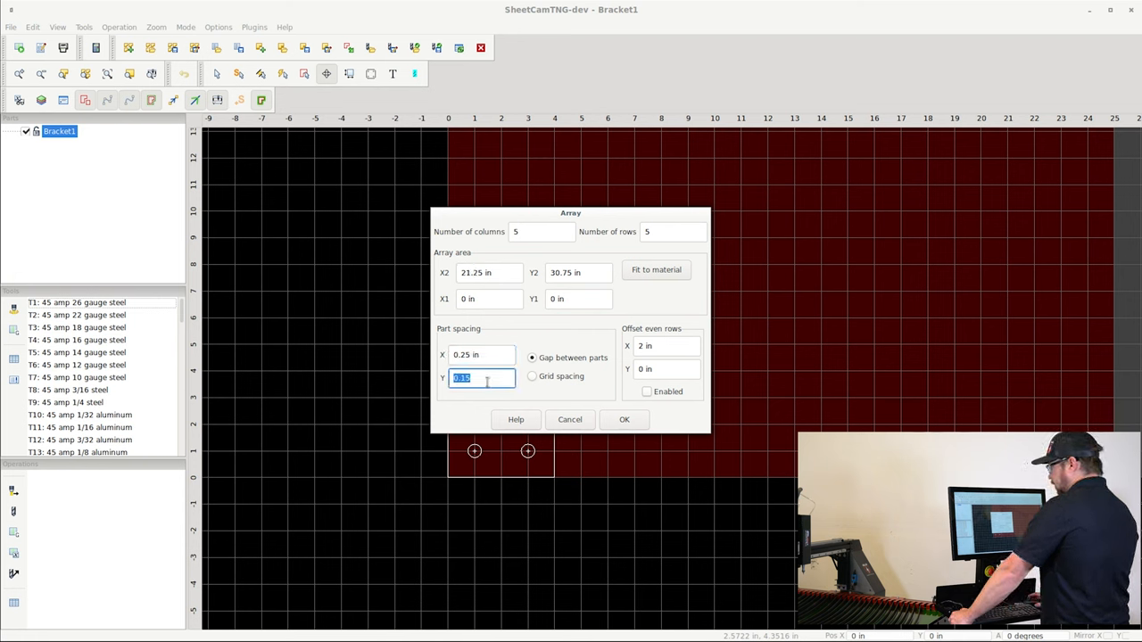
{"action": "type", "text": ".25 in"}
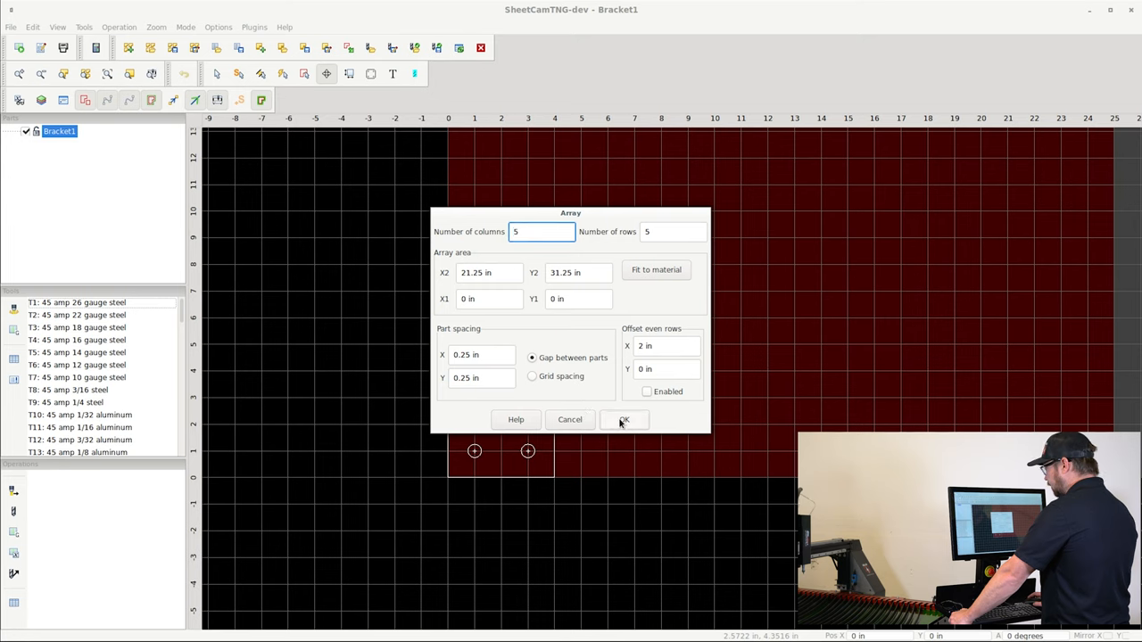
{"action": "left_click", "coordinate": [625, 419]}
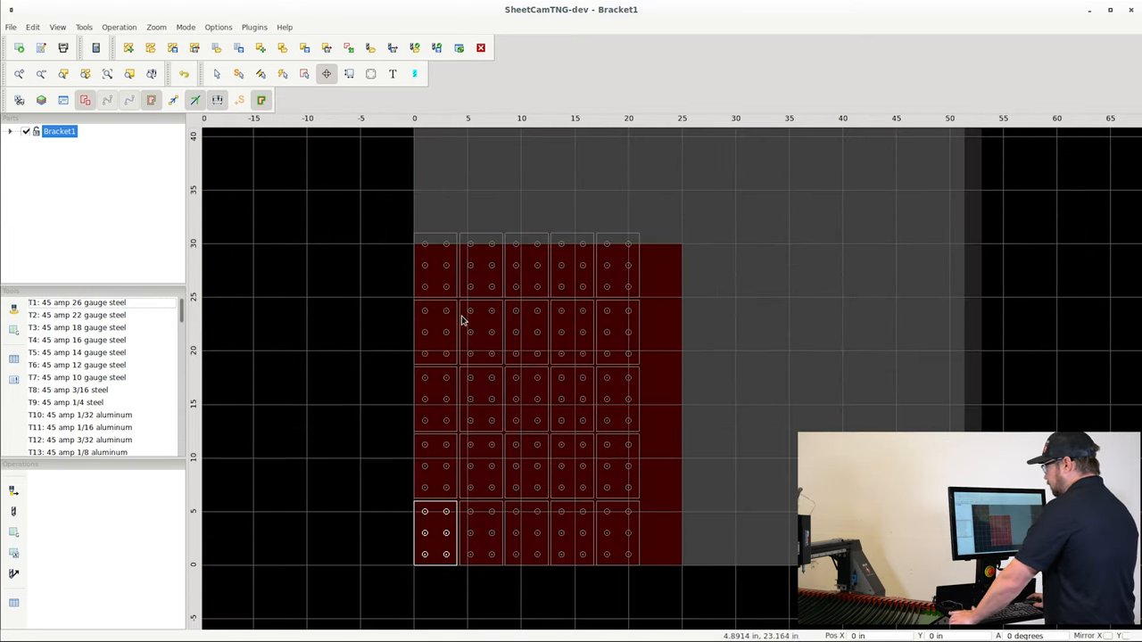
{"action": "mouse_move", "coordinate": [710, 232]}
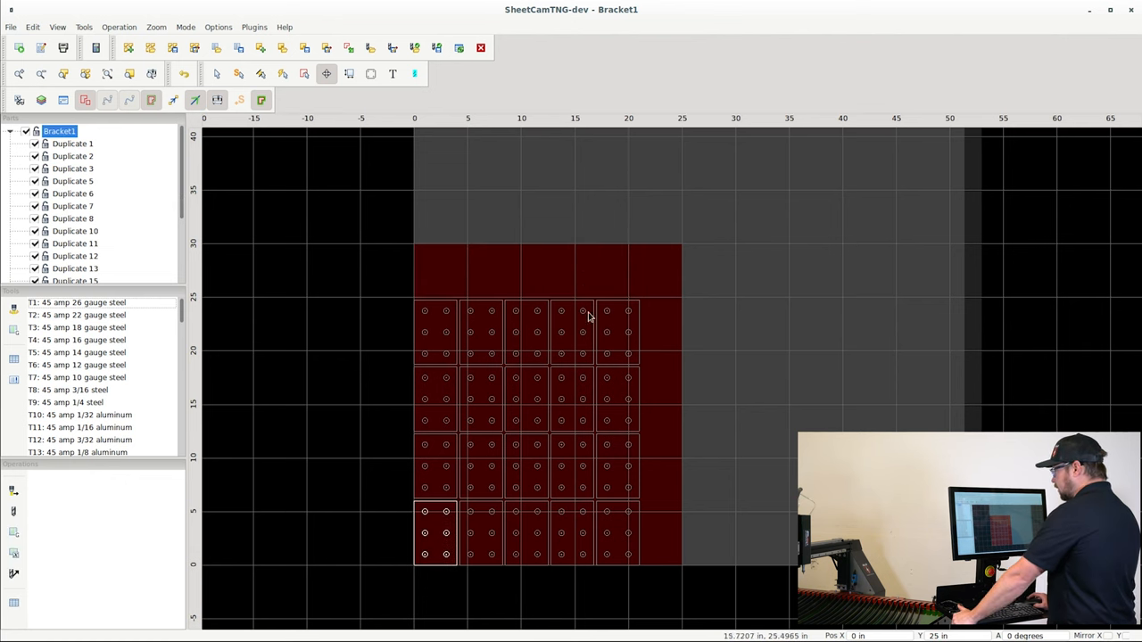
{"action": "mouse_move", "coordinate": [460, 321]}
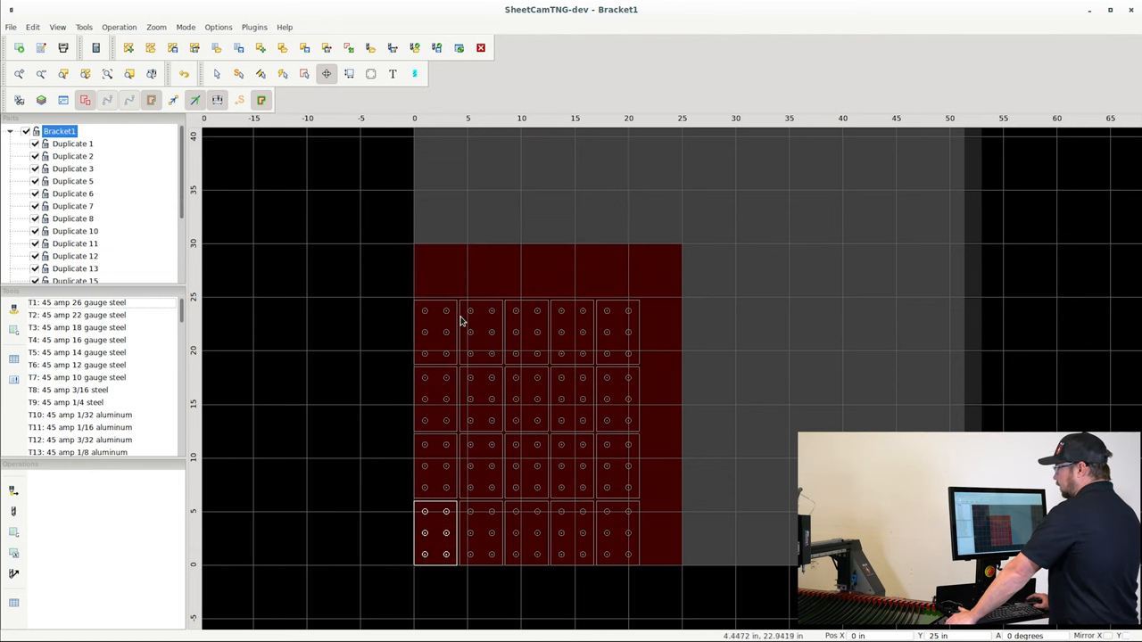
{"action": "mouse_move", "coordinate": [425, 336]}
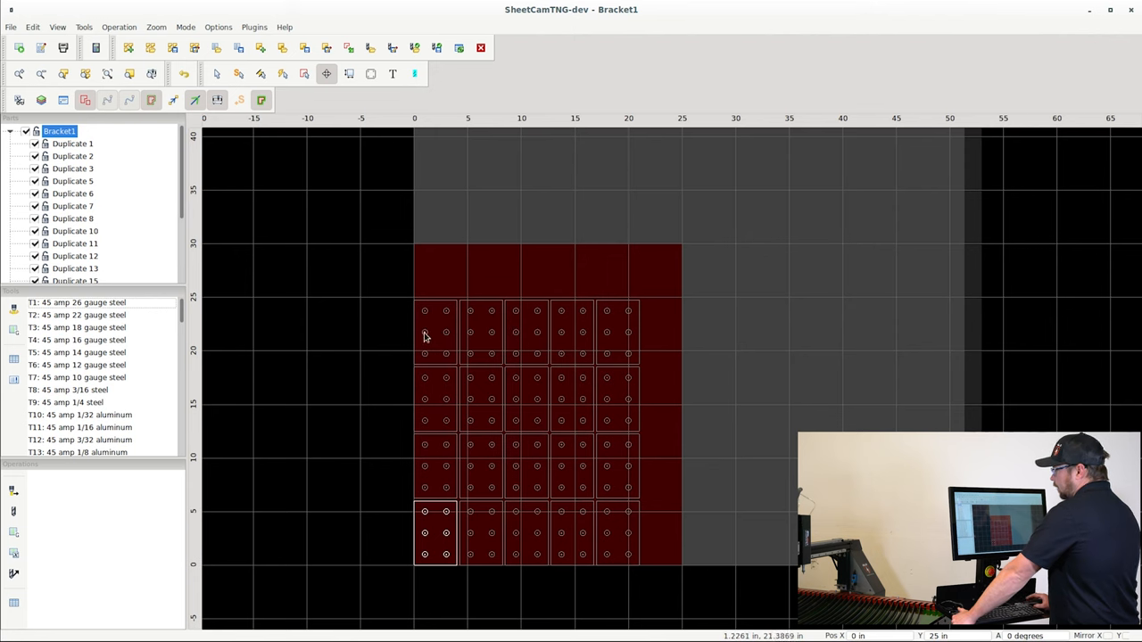
{"action": "mouse_move", "coordinate": [378, 307]}
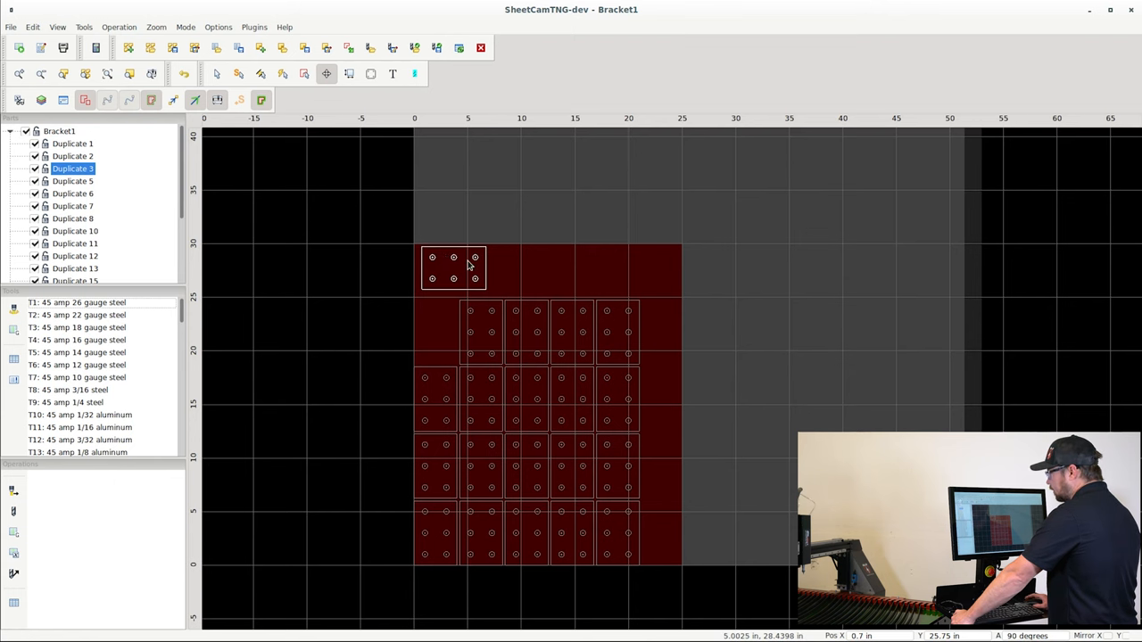
Step: Array the rotated bracket duplicate as a single row of five copies along the sheet top
{"action": "right_click", "coordinate": [467, 266]}
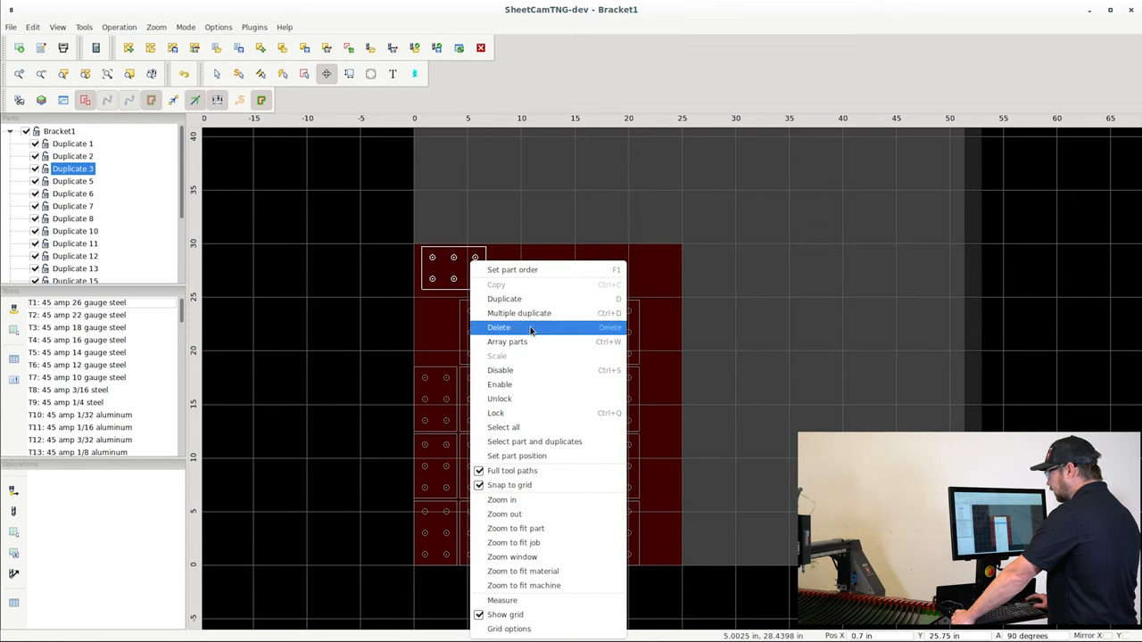
{"action": "left_click", "coordinate": [506, 342]}
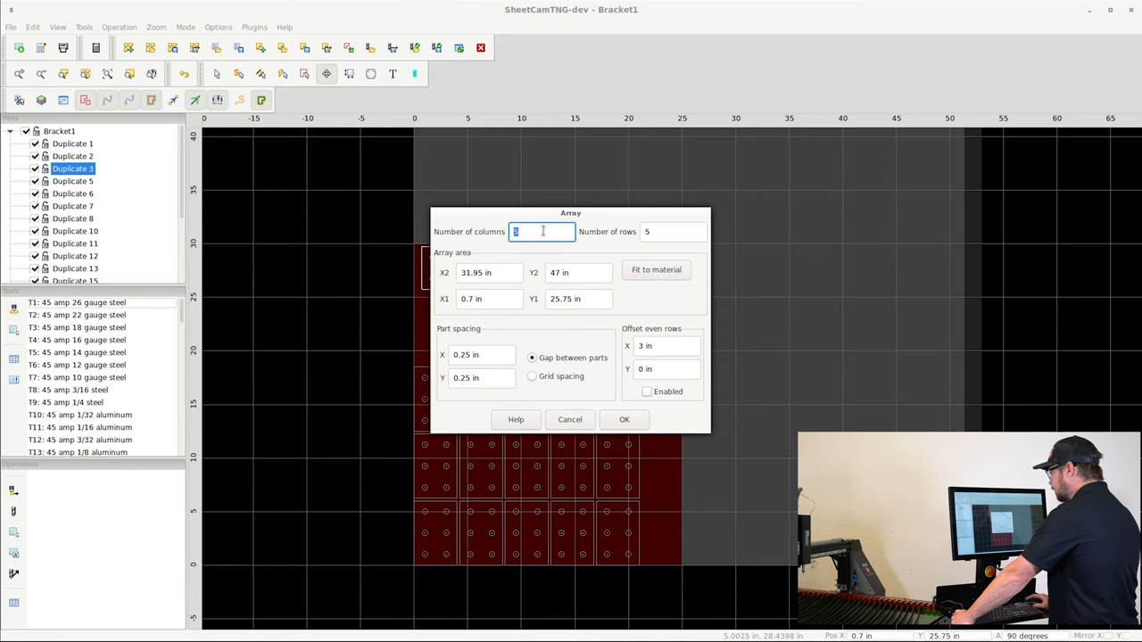
{"action": "left_click", "coordinate": [672, 232]}
{"action": "type", "text": "1"}
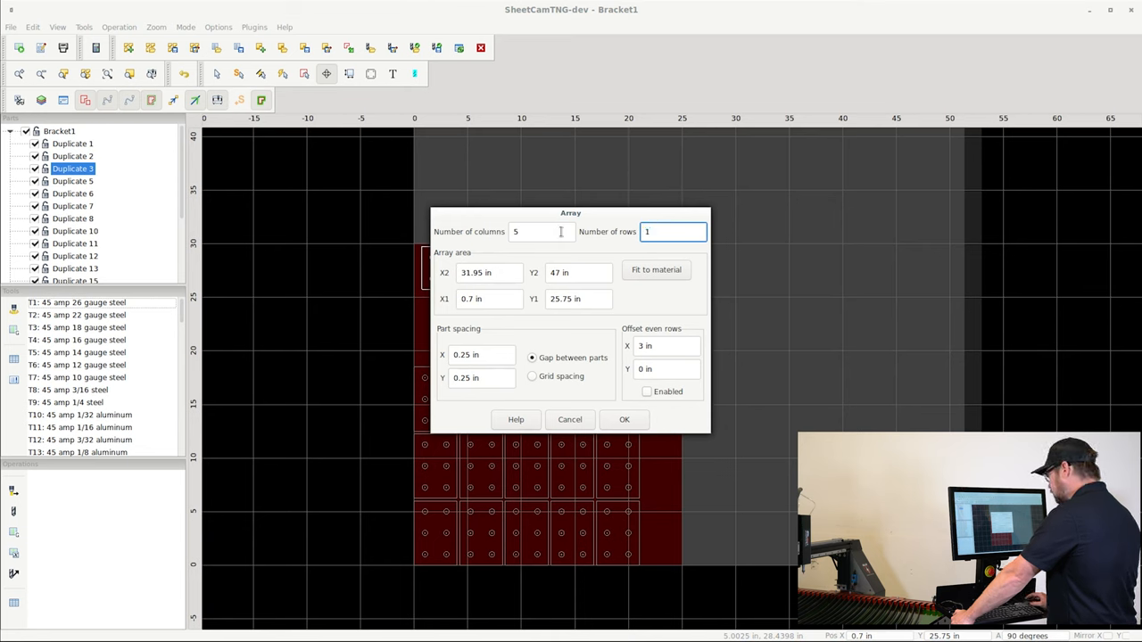
{"action": "left_click", "coordinate": [624, 420]}
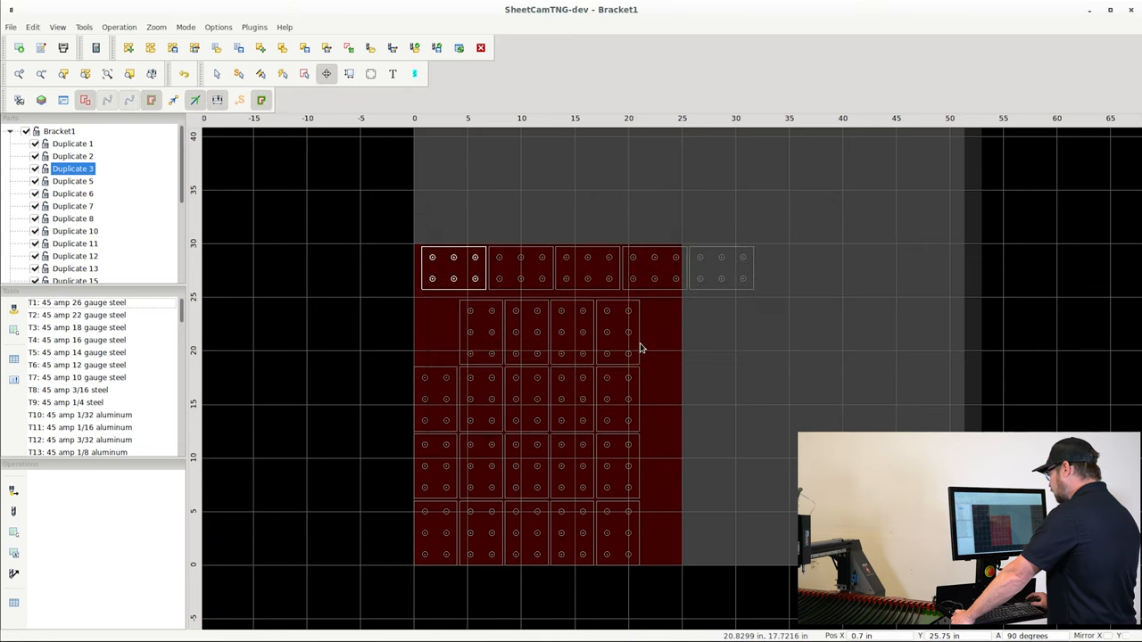
{"action": "mouse_move", "coordinate": [491, 272]}
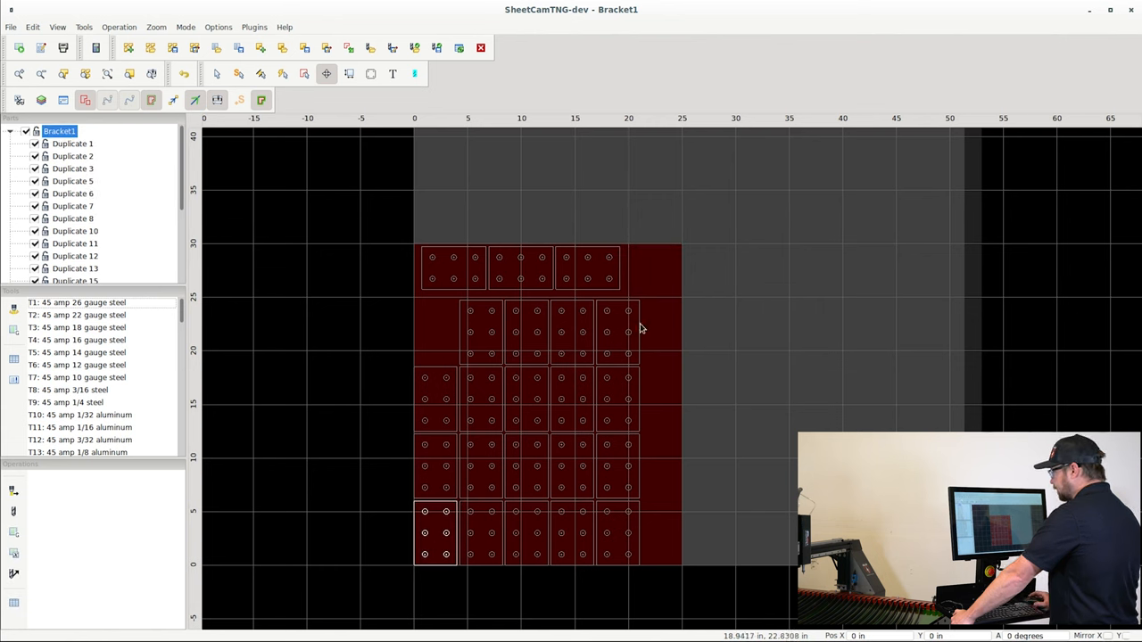
{"action": "mouse_move", "coordinate": [644, 321]}
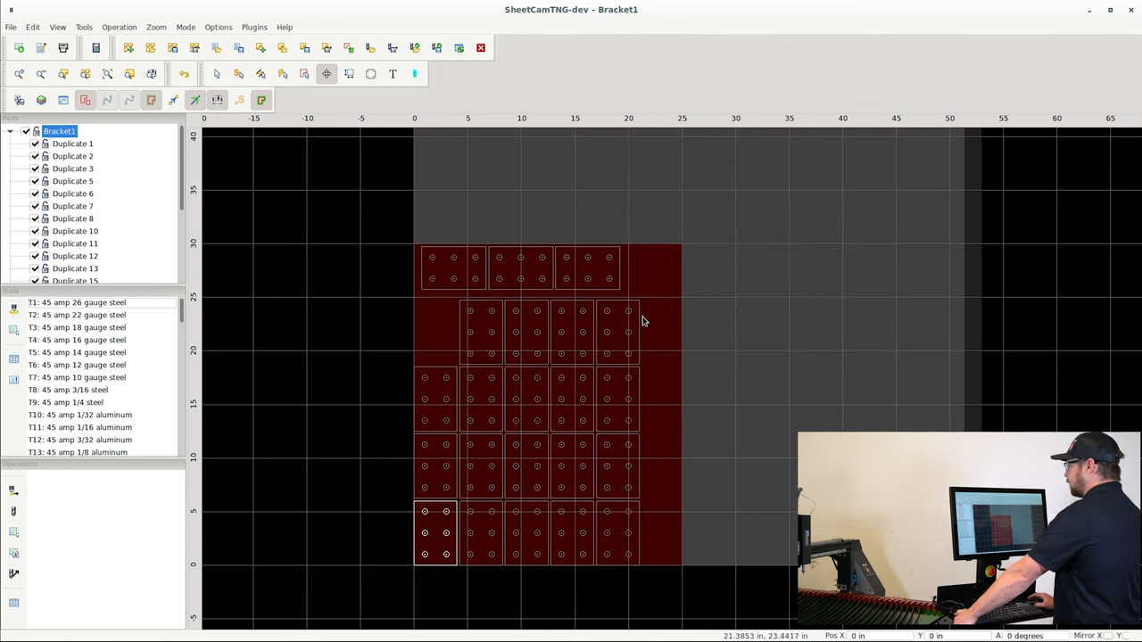
{"action": "mouse_move", "coordinate": [630, 348]}
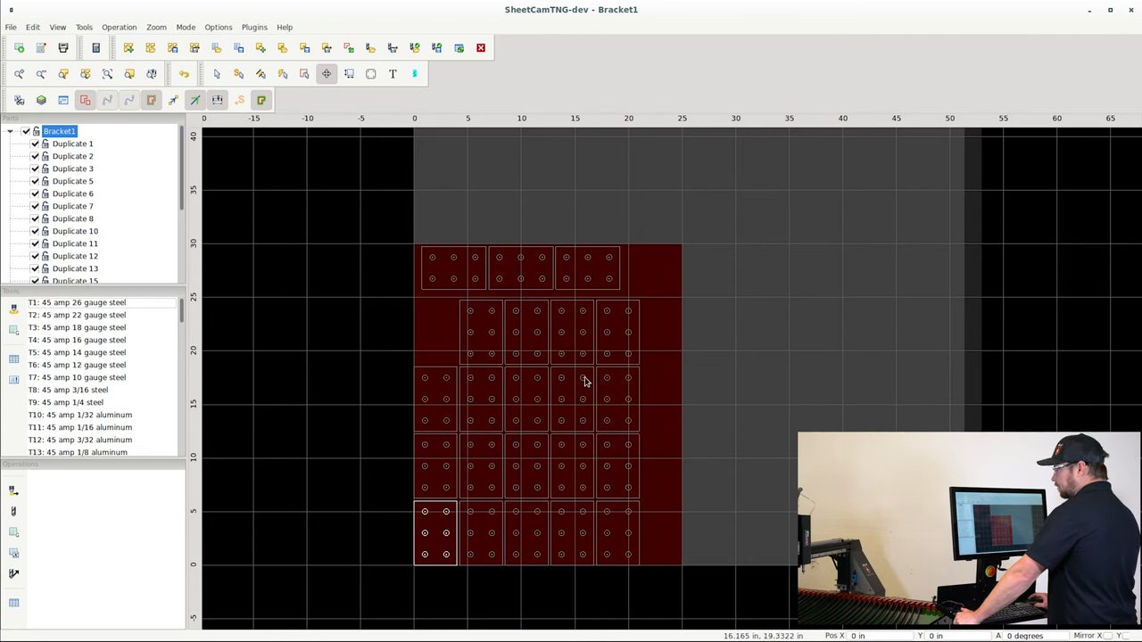
{"action": "mouse_move", "coordinate": [592, 378]}
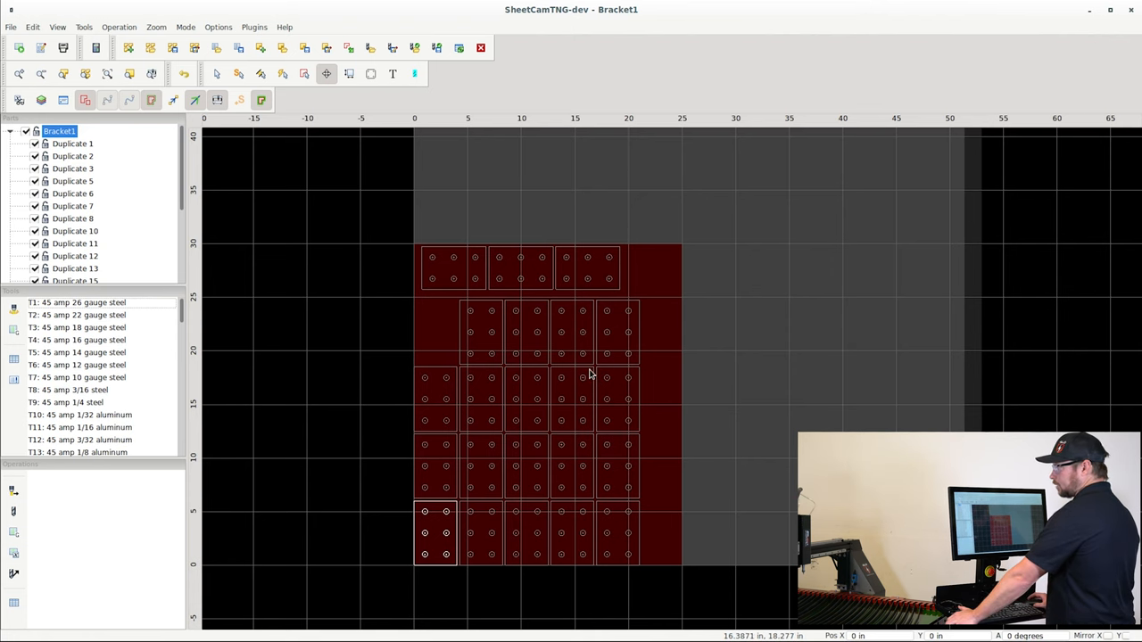
{"action": "mouse_move", "coordinate": [585, 369]}
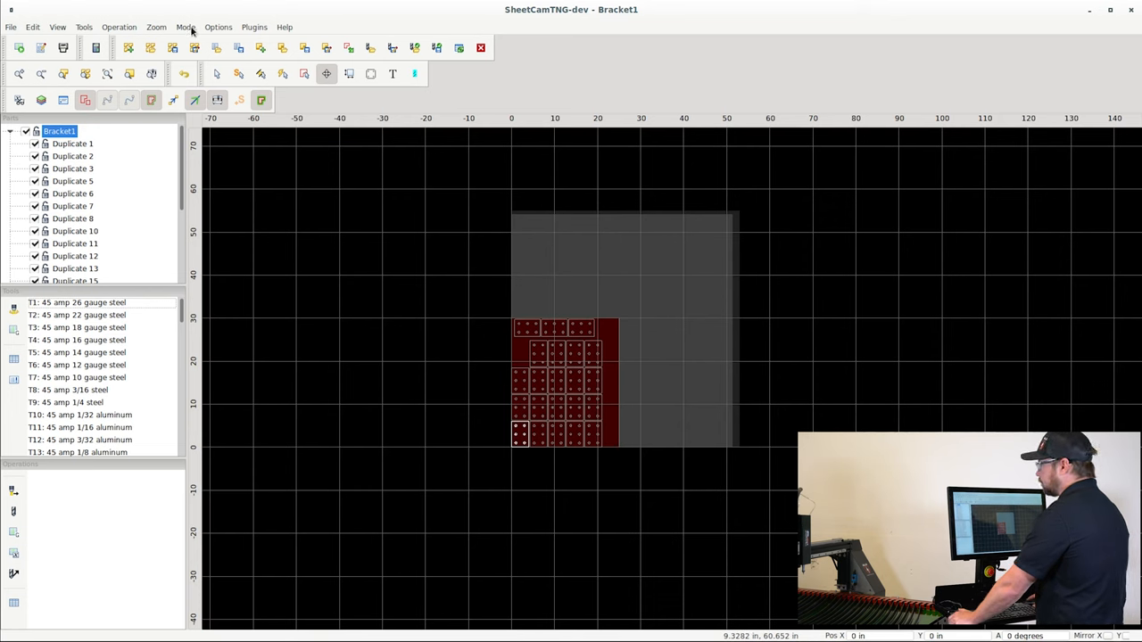
{"action": "mouse_move", "coordinate": [218, 27]}
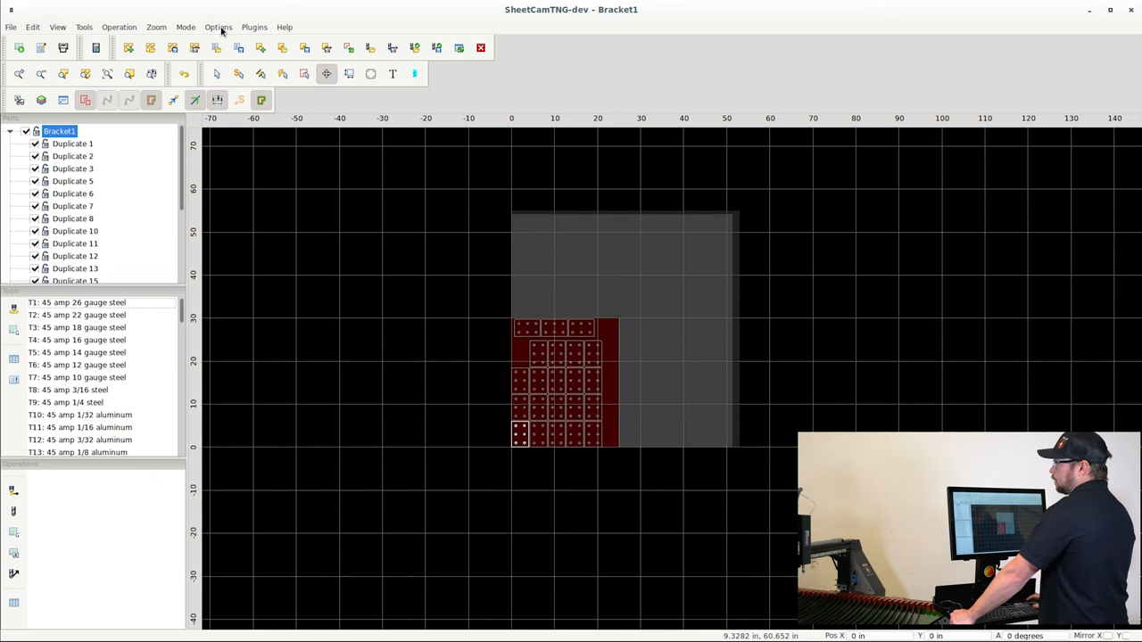
{"action": "left_click", "coordinate": [218, 27]}
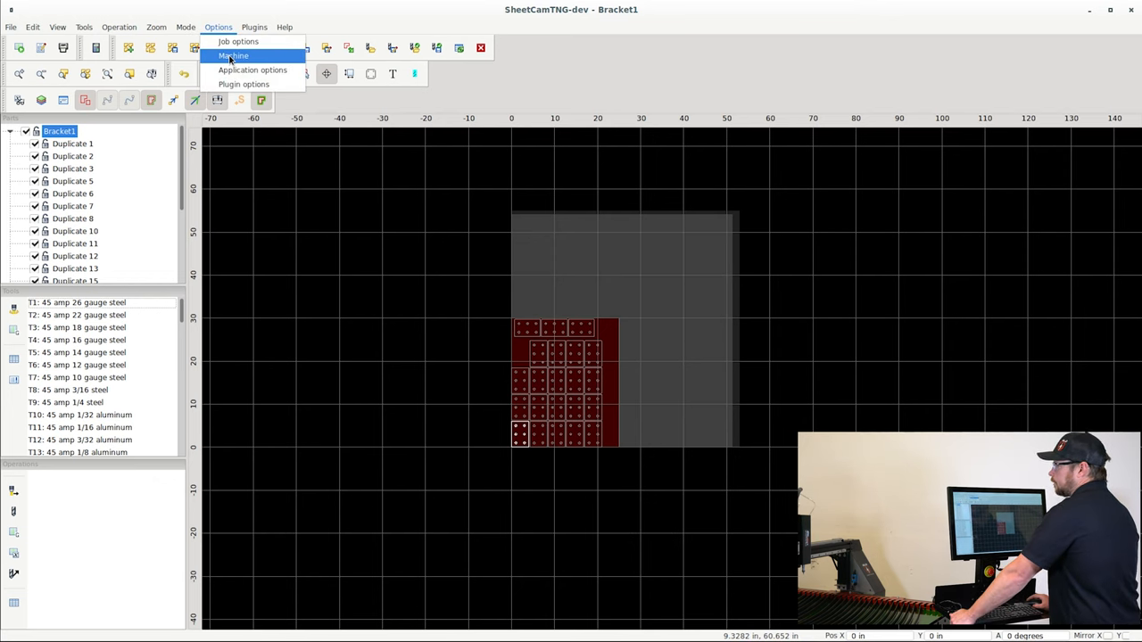
{"action": "left_click", "coordinate": [232, 55]}
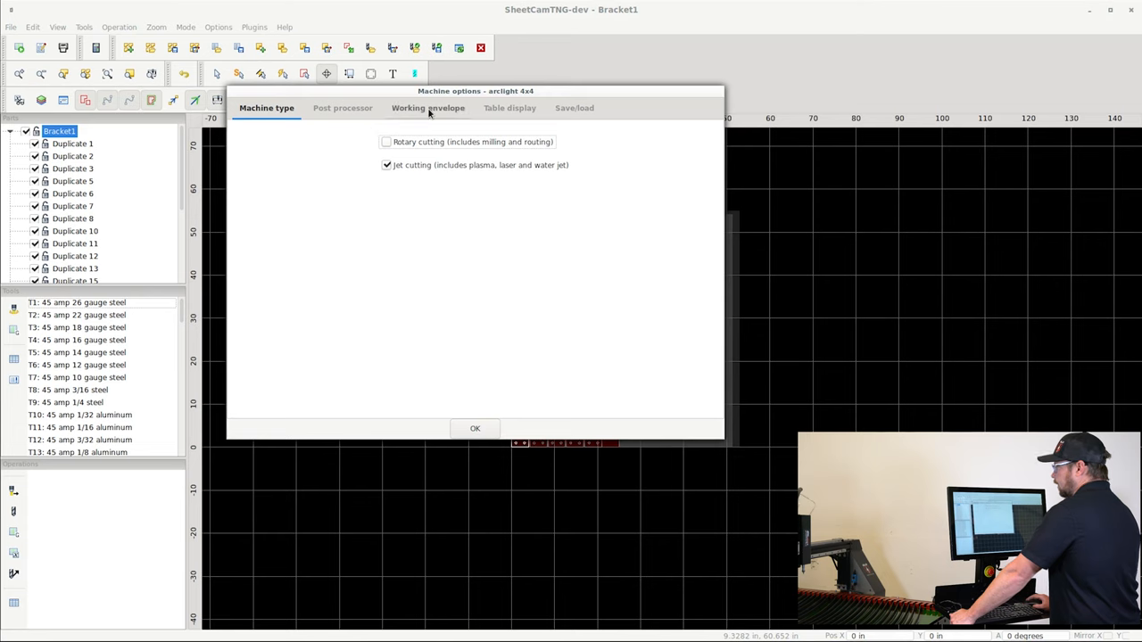
{"action": "left_click", "coordinate": [428, 108]}
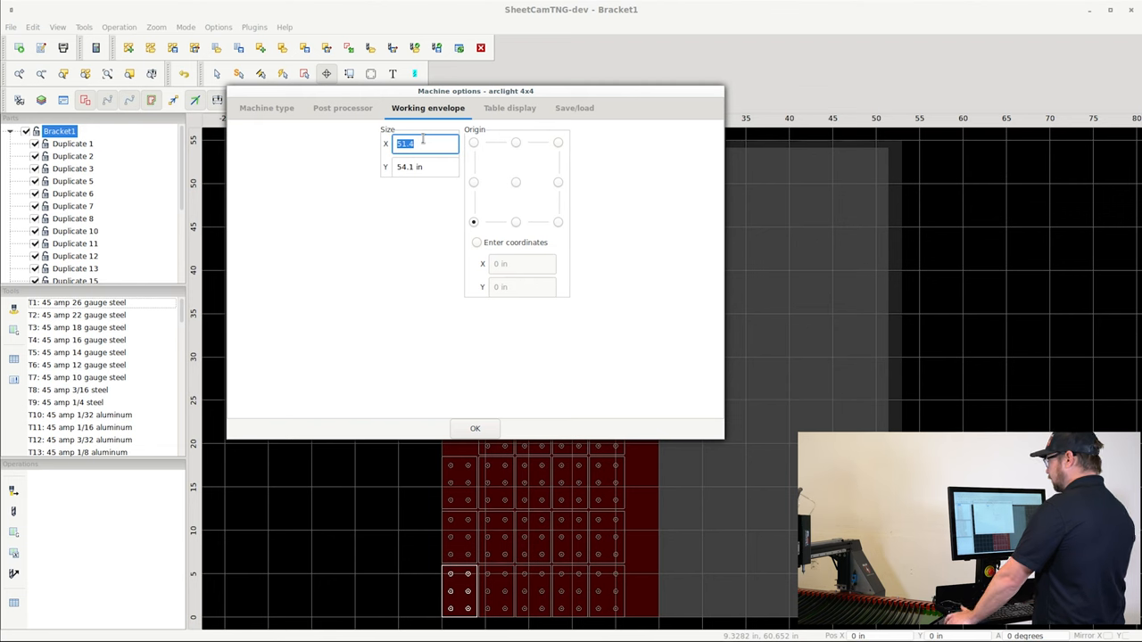
{"action": "mouse_move", "coordinate": [457, 164]}
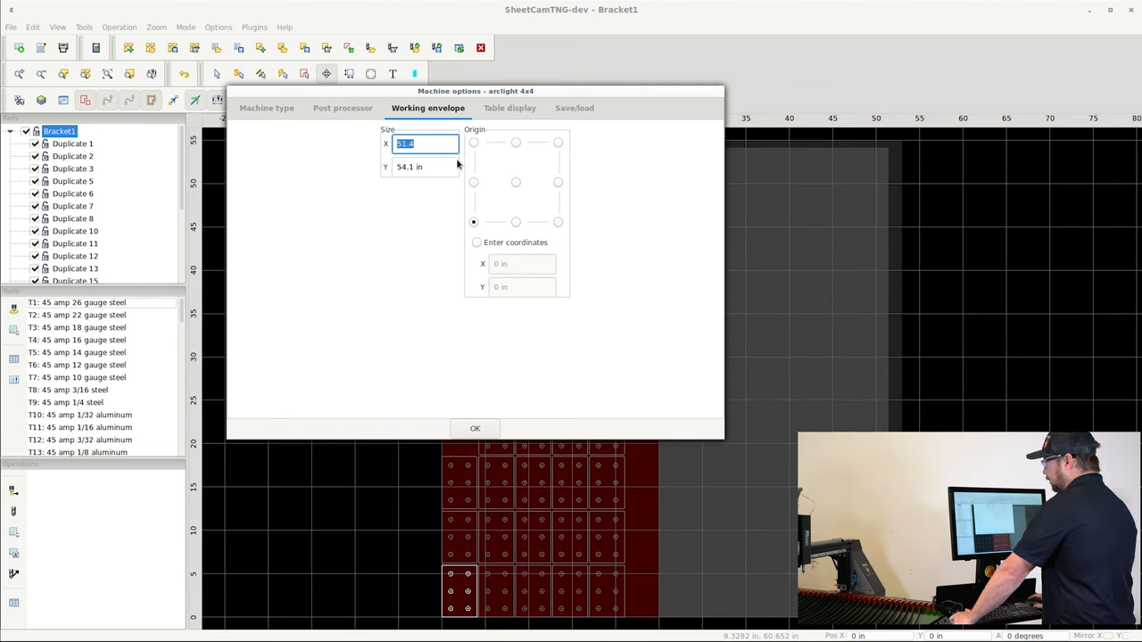
{"action": "left_click", "coordinate": [343, 107]}
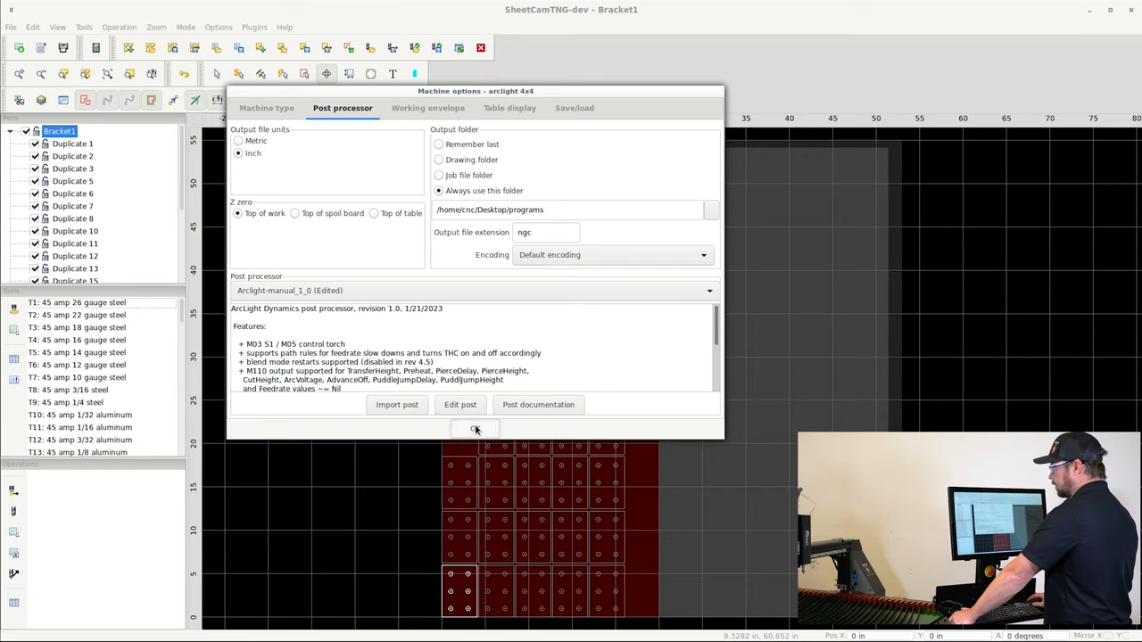
{"action": "left_click", "coordinate": [475, 429]}
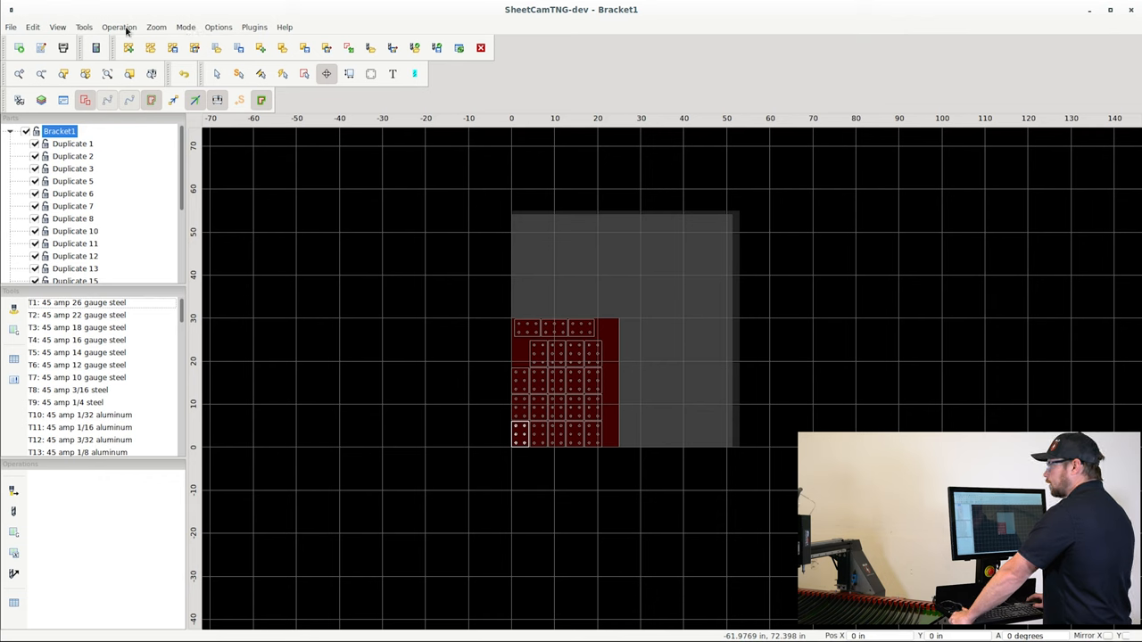
{"action": "left_click", "coordinate": [83, 27]}
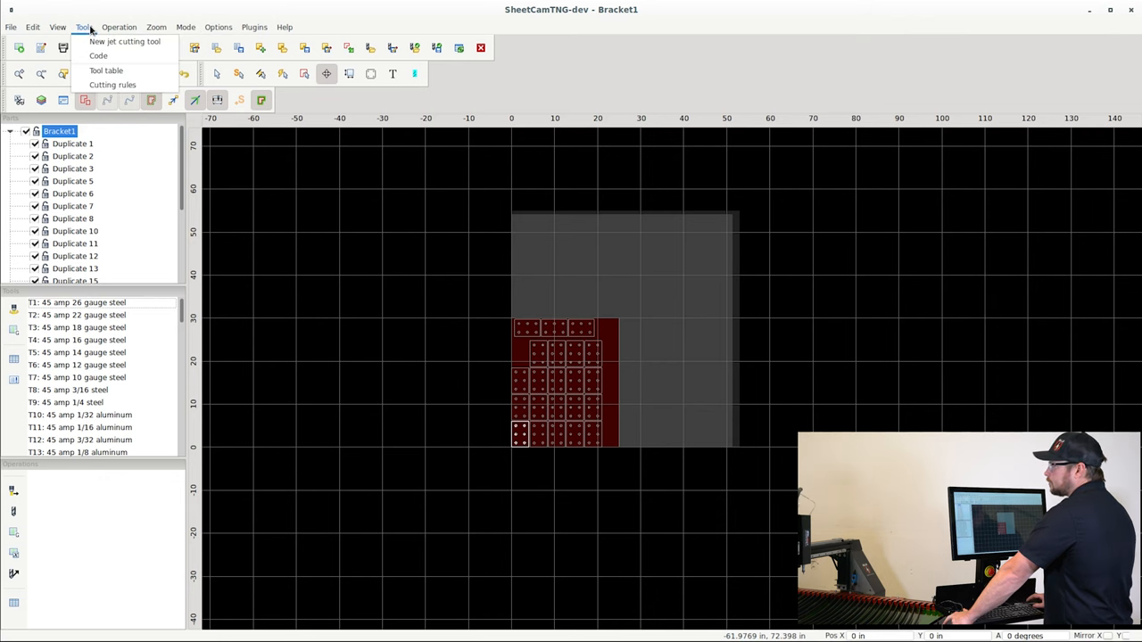
{"action": "mouse_move", "coordinate": [113, 86]}
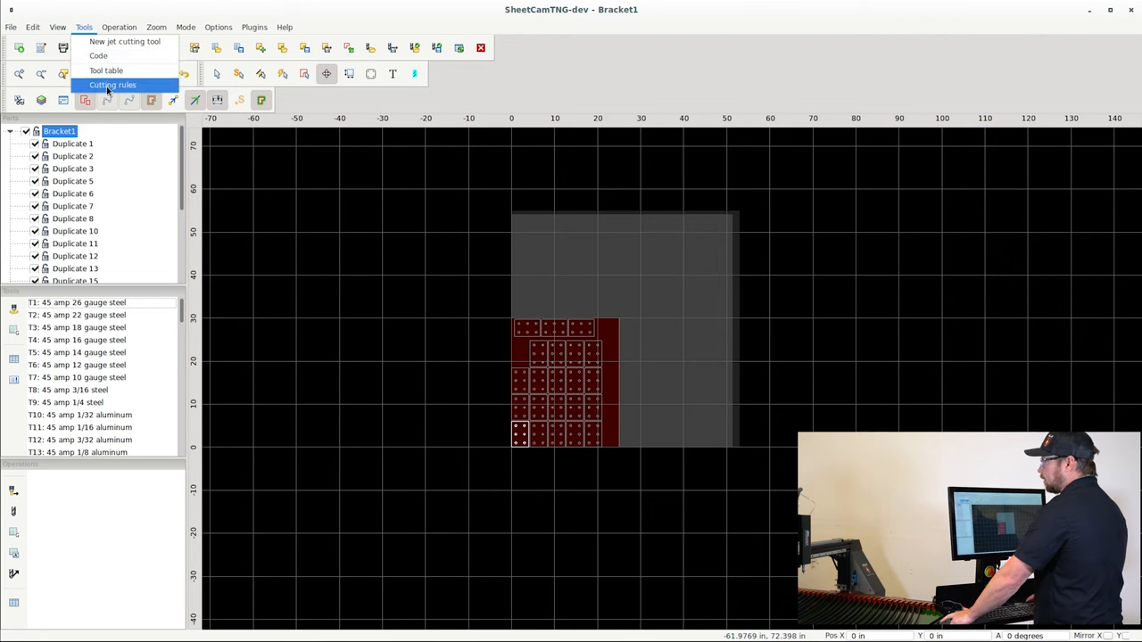
{"action": "left_click", "coordinate": [112, 86]}
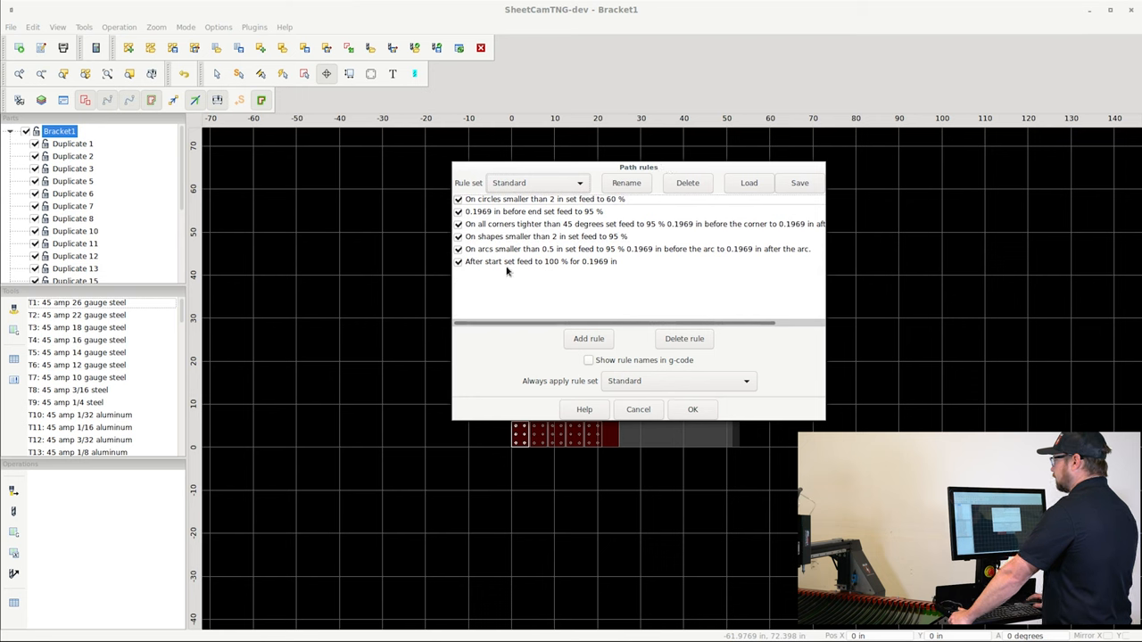
{"action": "left_click", "coordinate": [539, 260]}
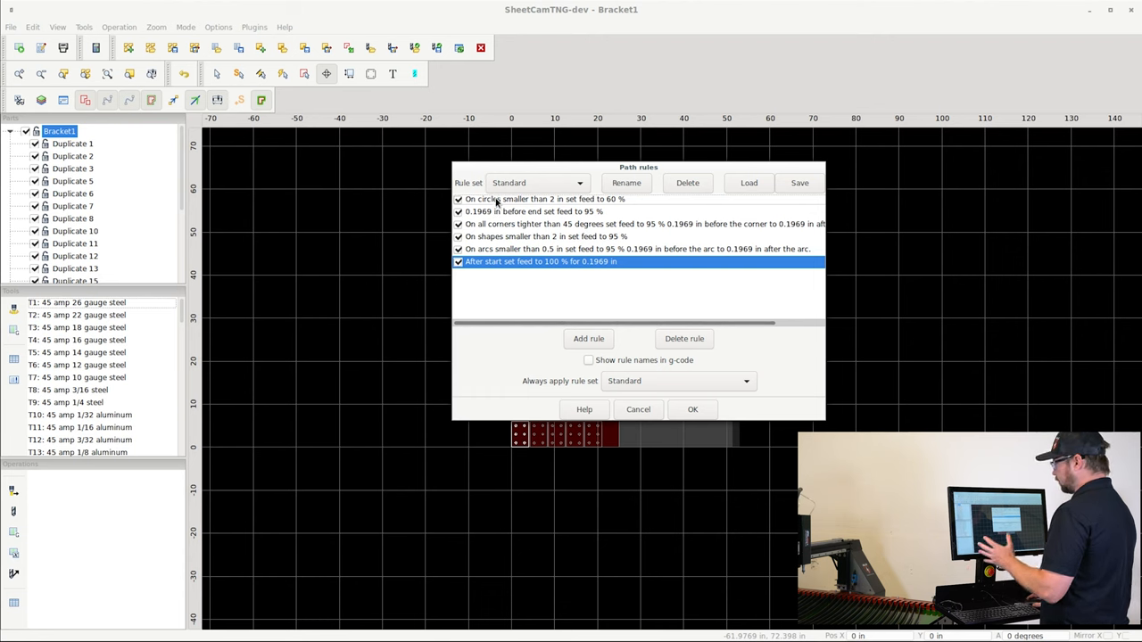
{"action": "mouse_move", "coordinate": [487, 280]}
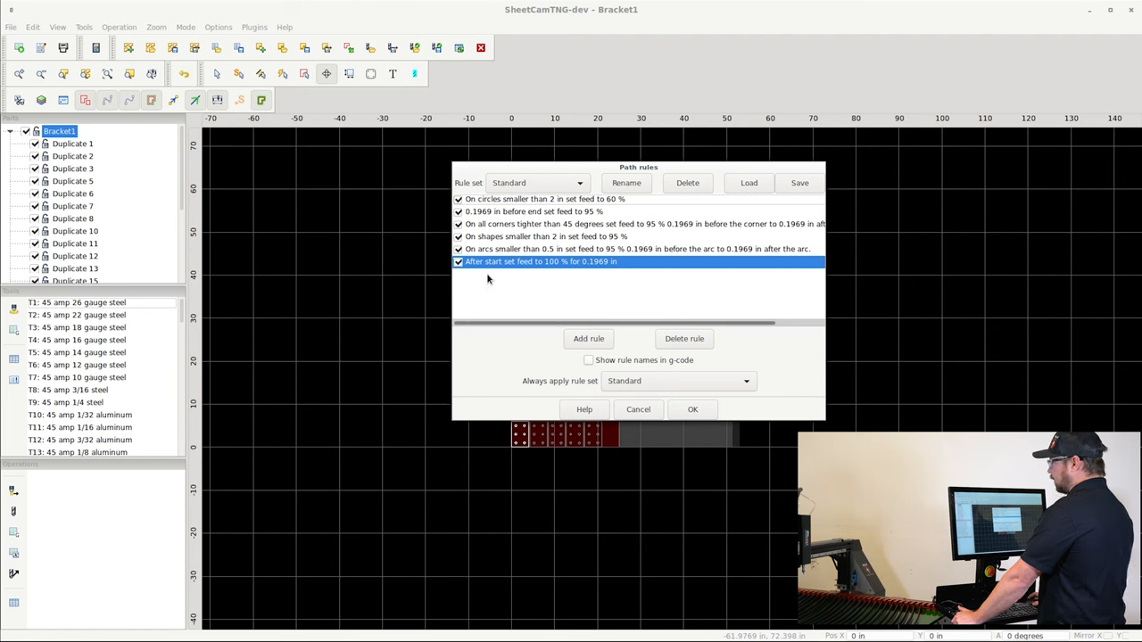
{"action": "mouse_move", "coordinate": [489, 279]}
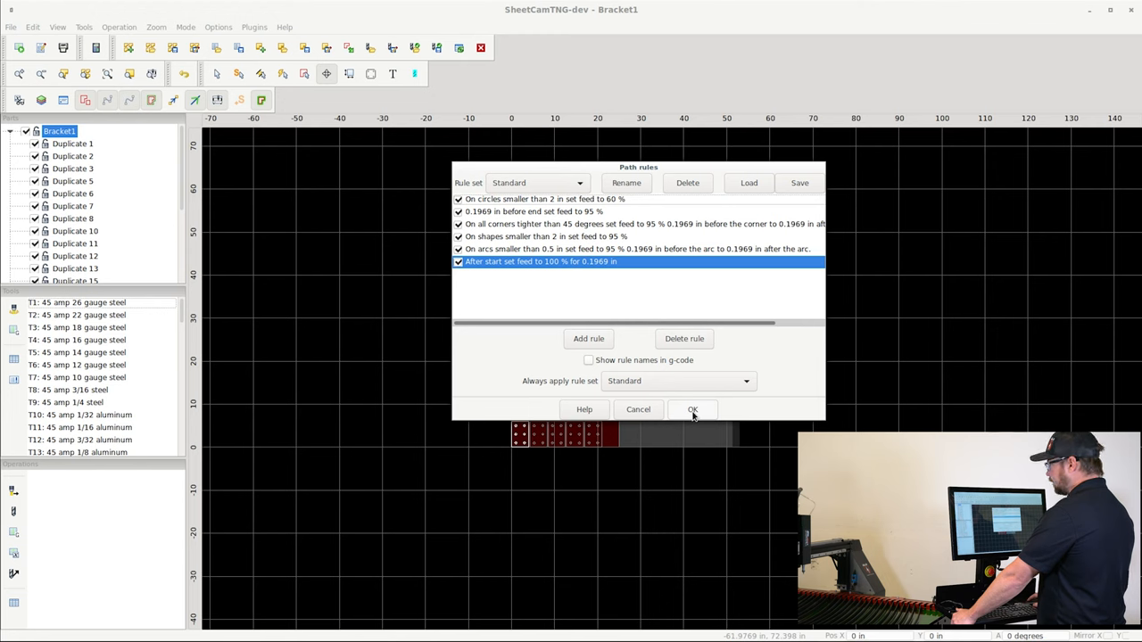
{"action": "left_click", "coordinate": [693, 409]}
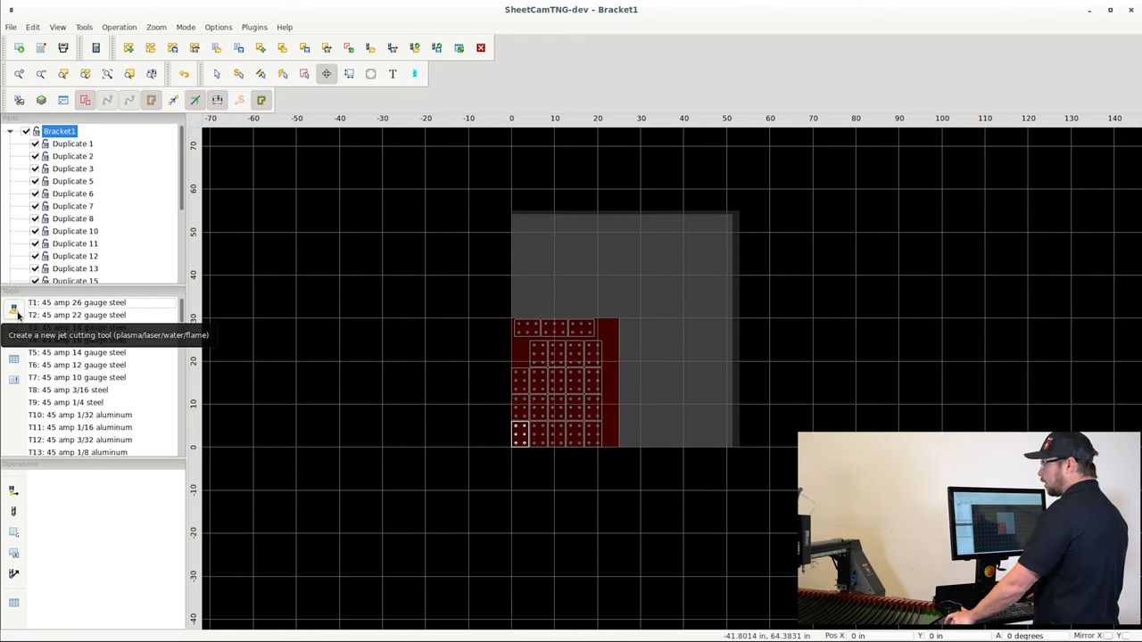
{"action": "left_click", "coordinate": [75, 328]}
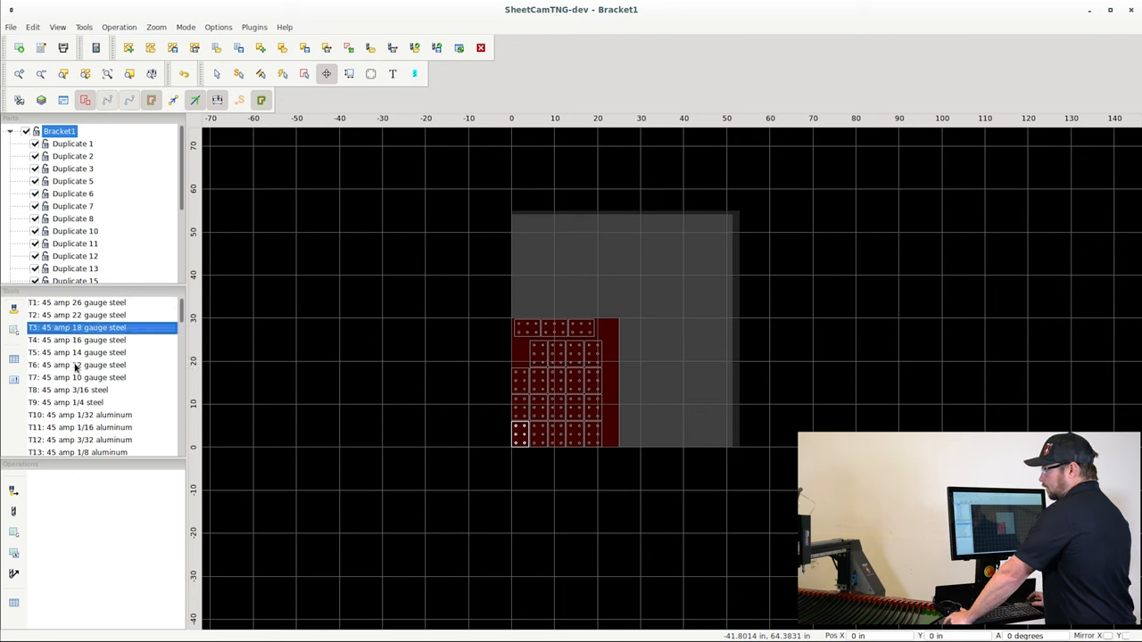
{"action": "scroll", "scroll_direction": "down", "scroll_amount": 3}
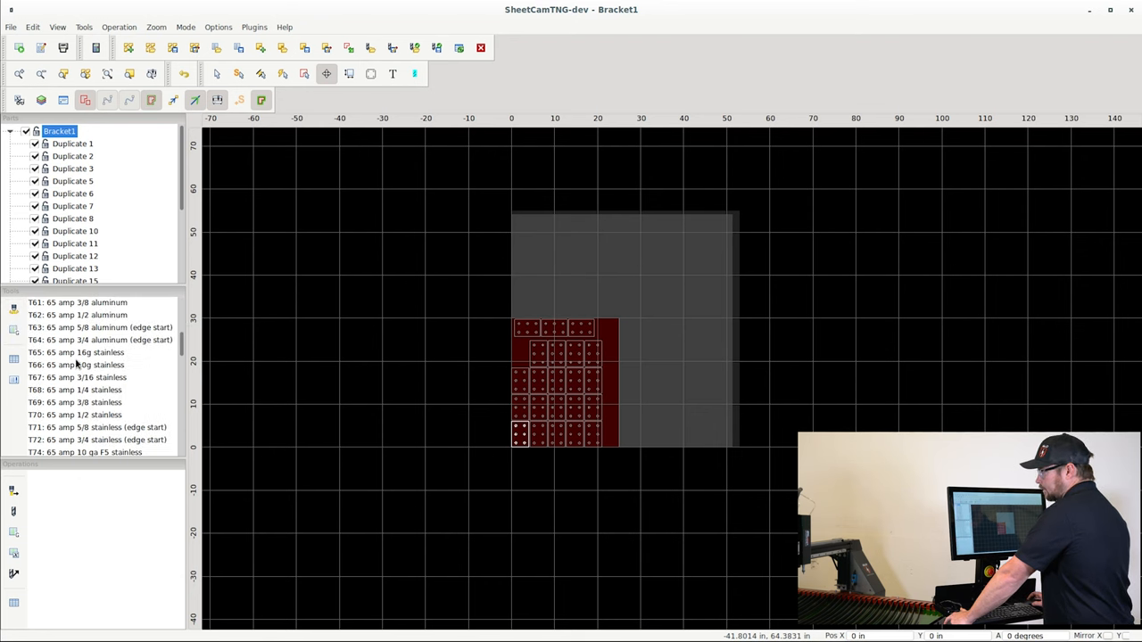
{"action": "scroll", "scroll_direction": "down", "scroll_amount": 3}
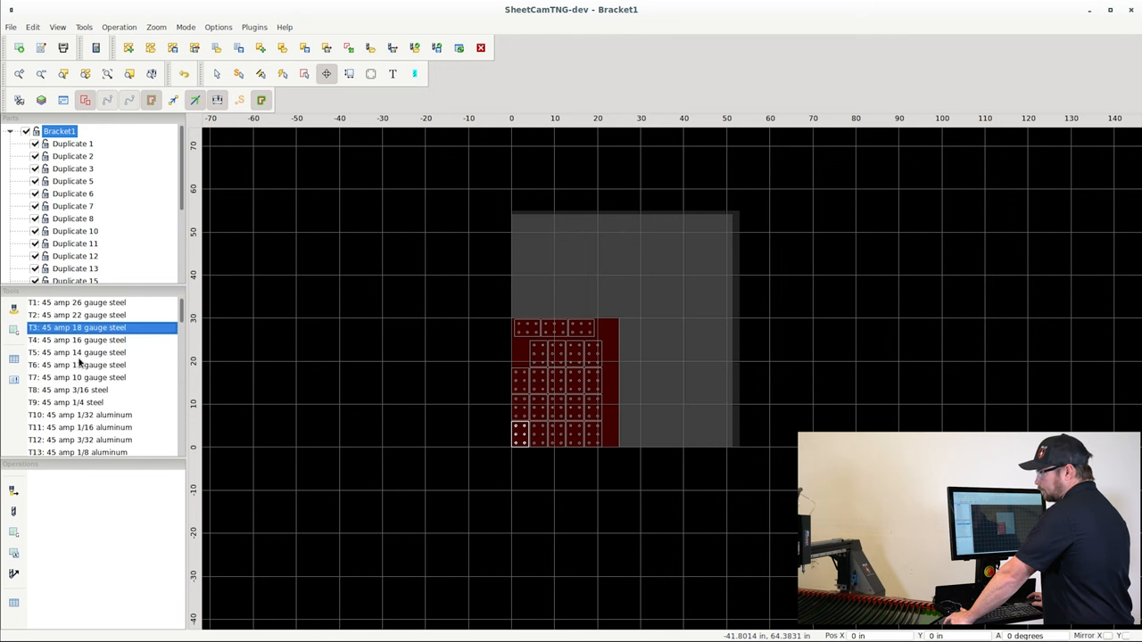
{"action": "left_click", "coordinate": [75, 339]}
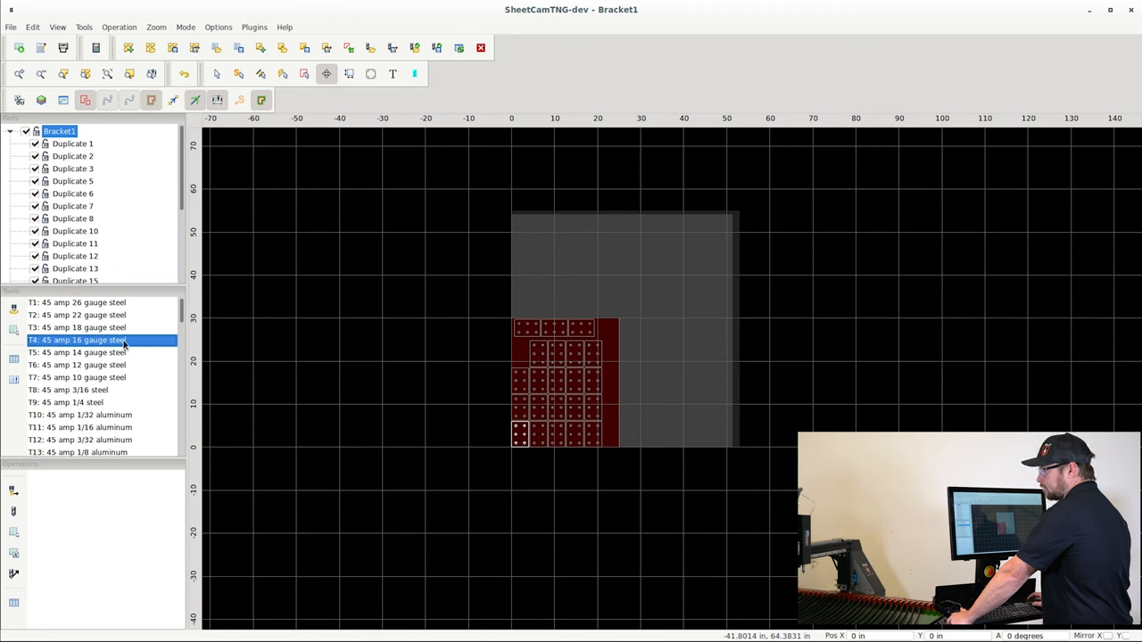
{"action": "mouse_move", "coordinate": [164, 336]}
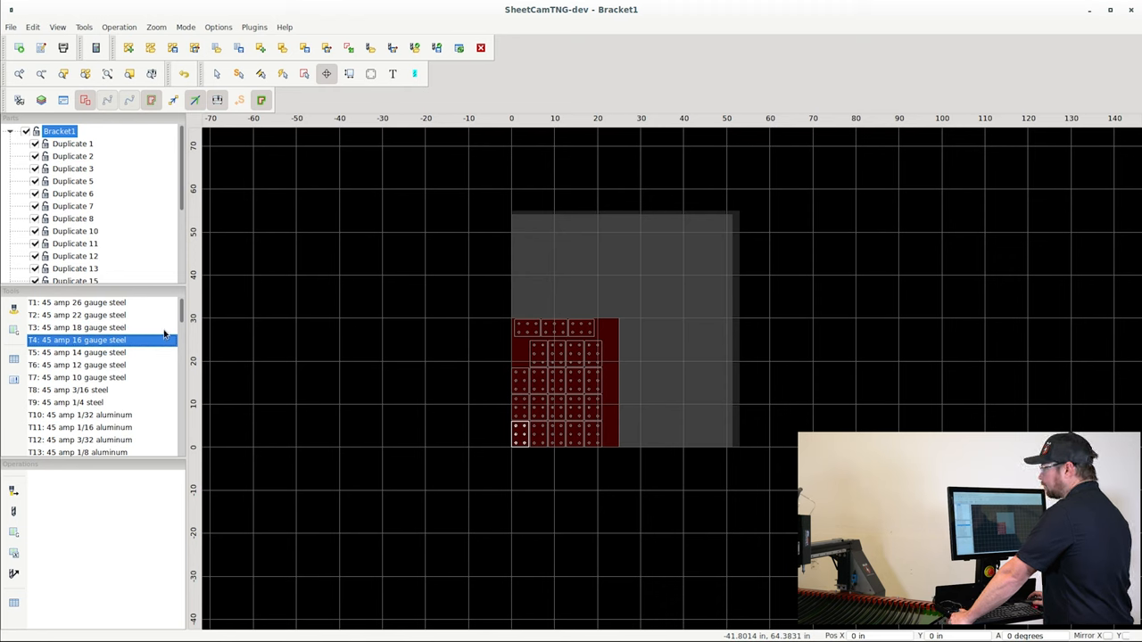
{"action": "left_click", "coordinate": [75, 364]}
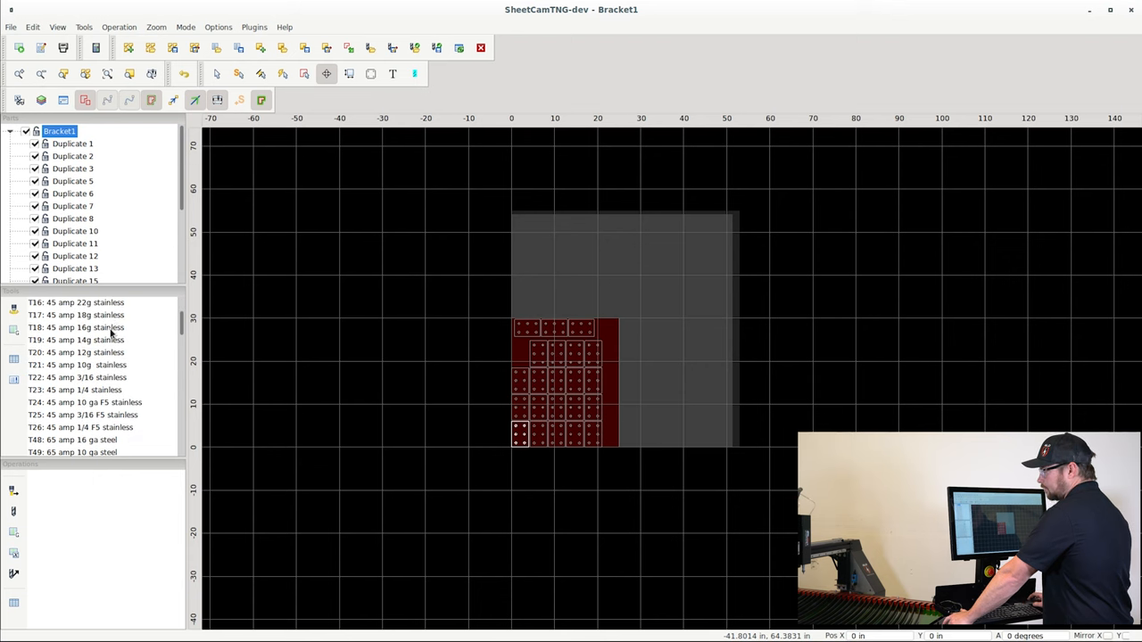
{"action": "scroll", "scroll_direction": "down", "scroll_amount": 3}
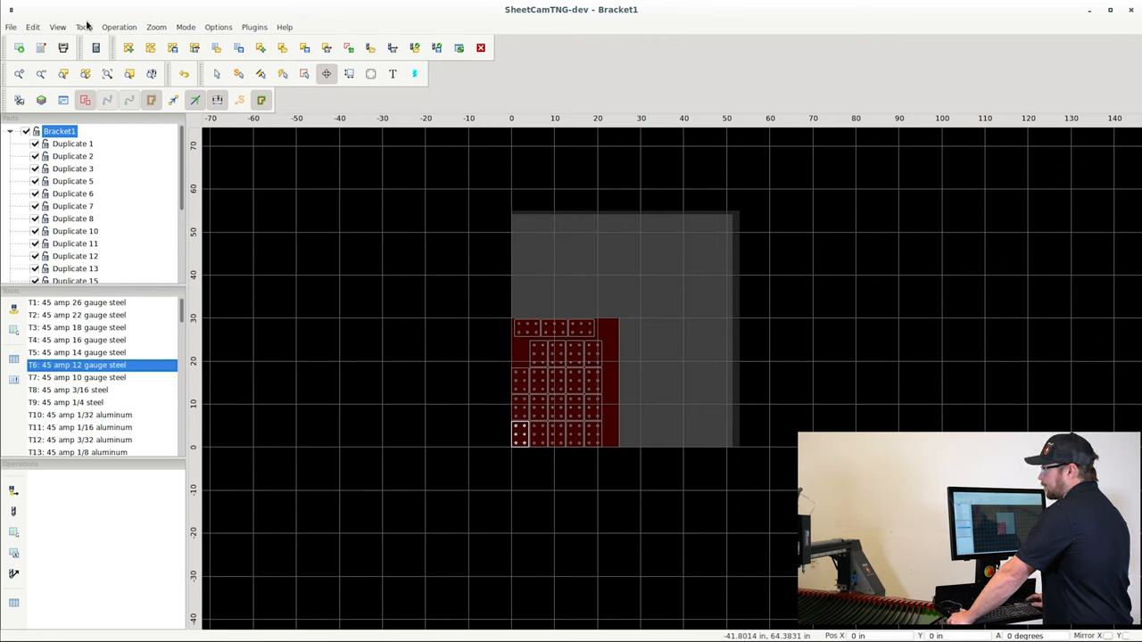
{"action": "mouse_move", "coordinate": [83, 25]}
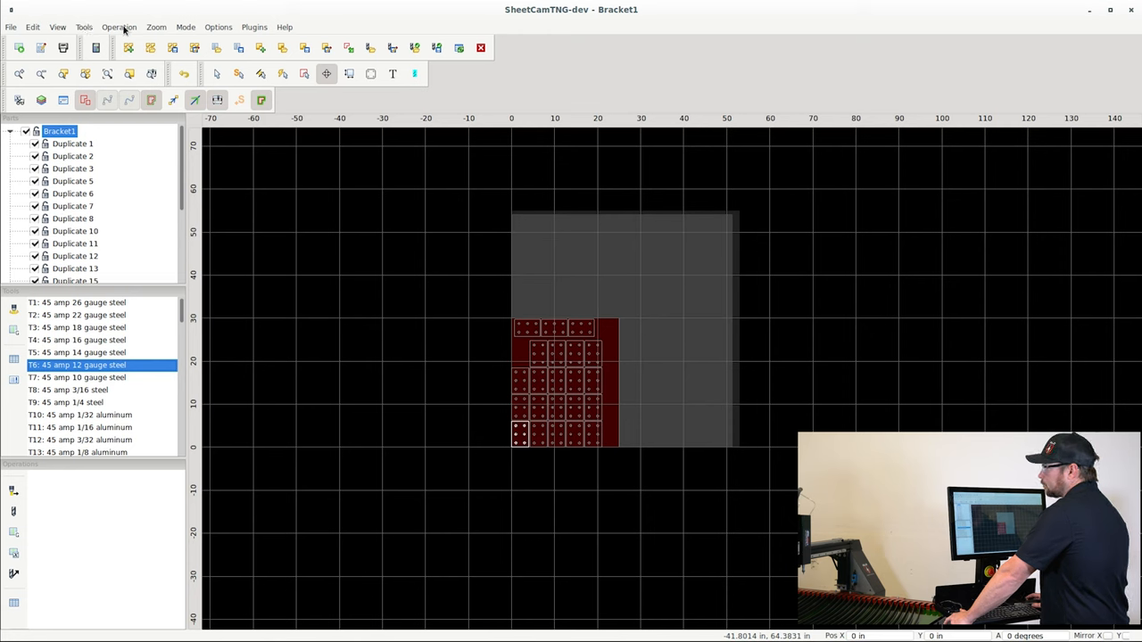
{"action": "left_click", "coordinate": [118, 27]}
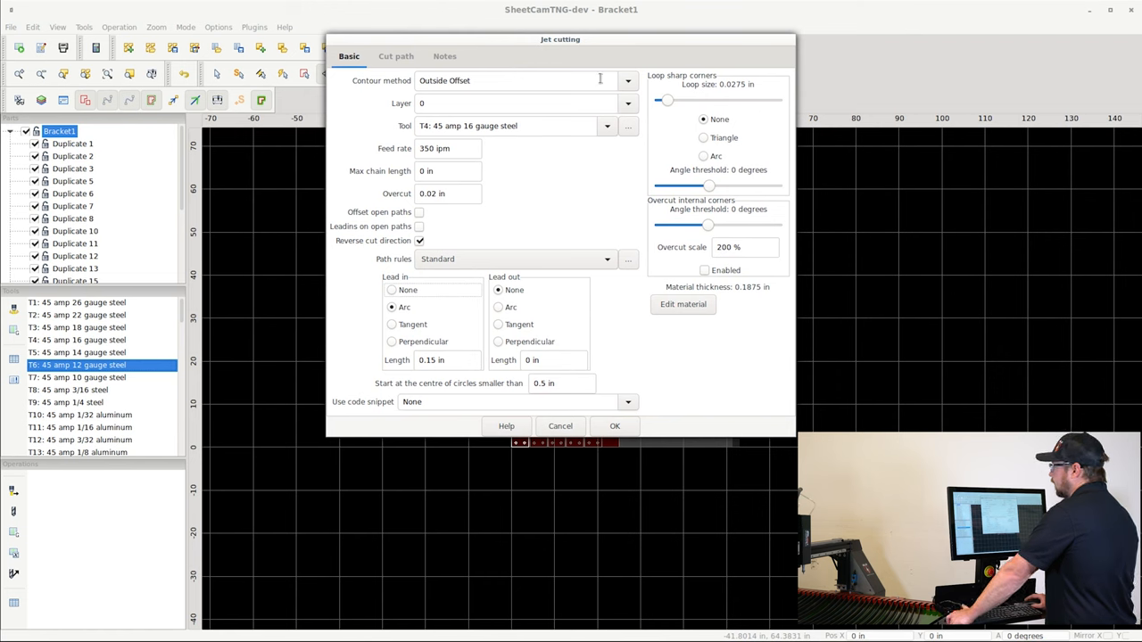
Step: Set the jet cutting contour method to Outside Offset on layer 0
{"action": "left_click", "coordinate": [629, 80]}
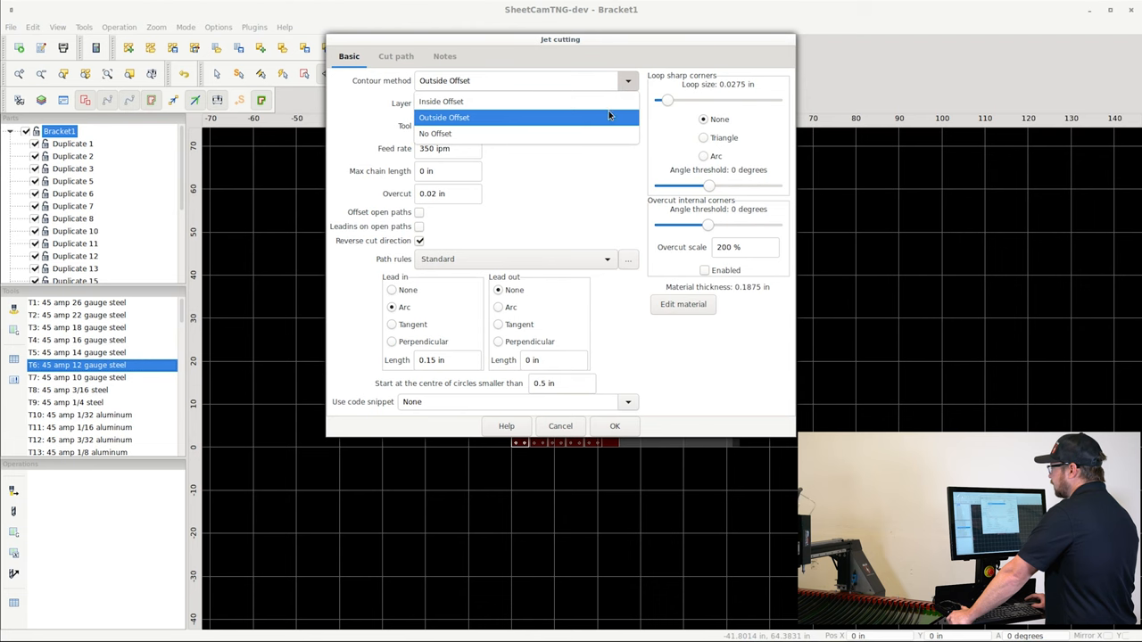
{"action": "left_click", "coordinate": [443, 118]}
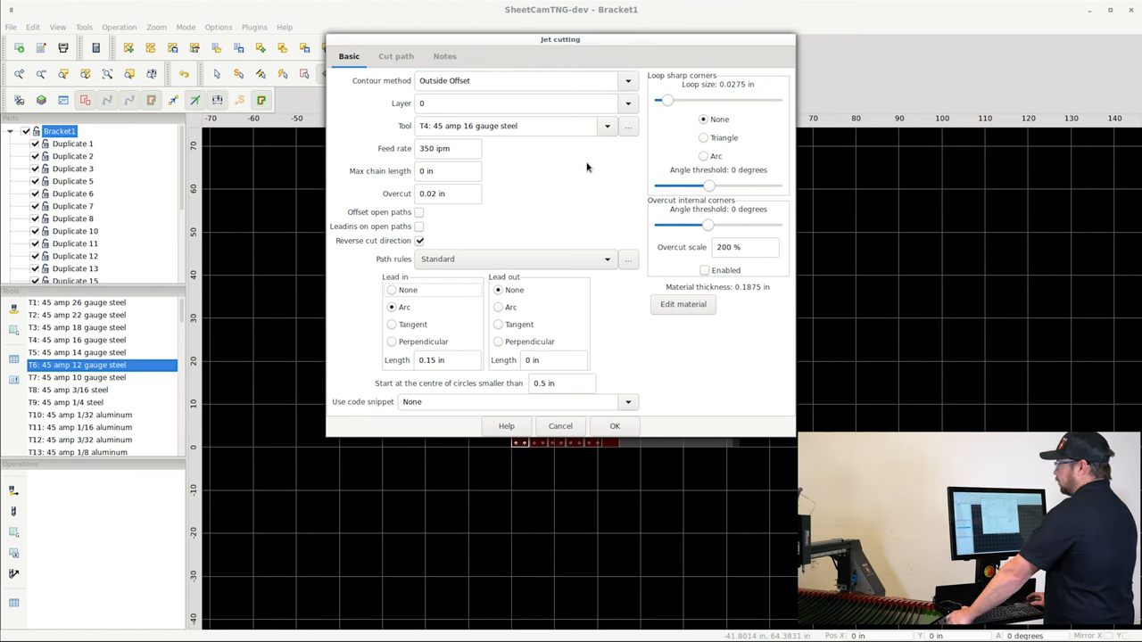
{"action": "mouse_move", "coordinate": [582, 171]}
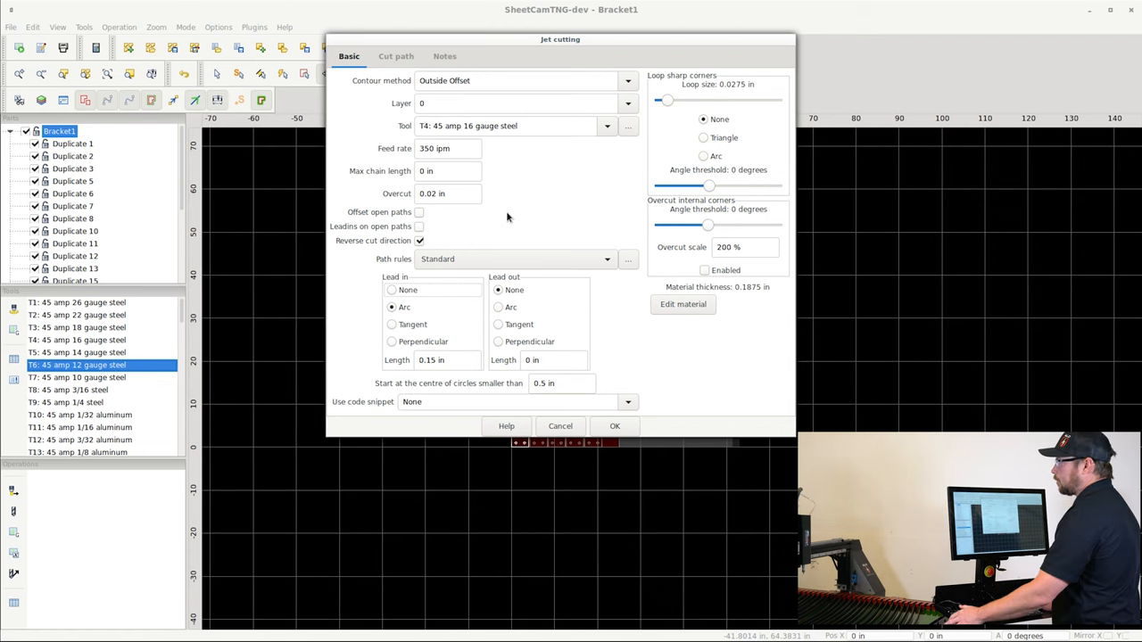
{"action": "mouse_move", "coordinate": [510, 224]}
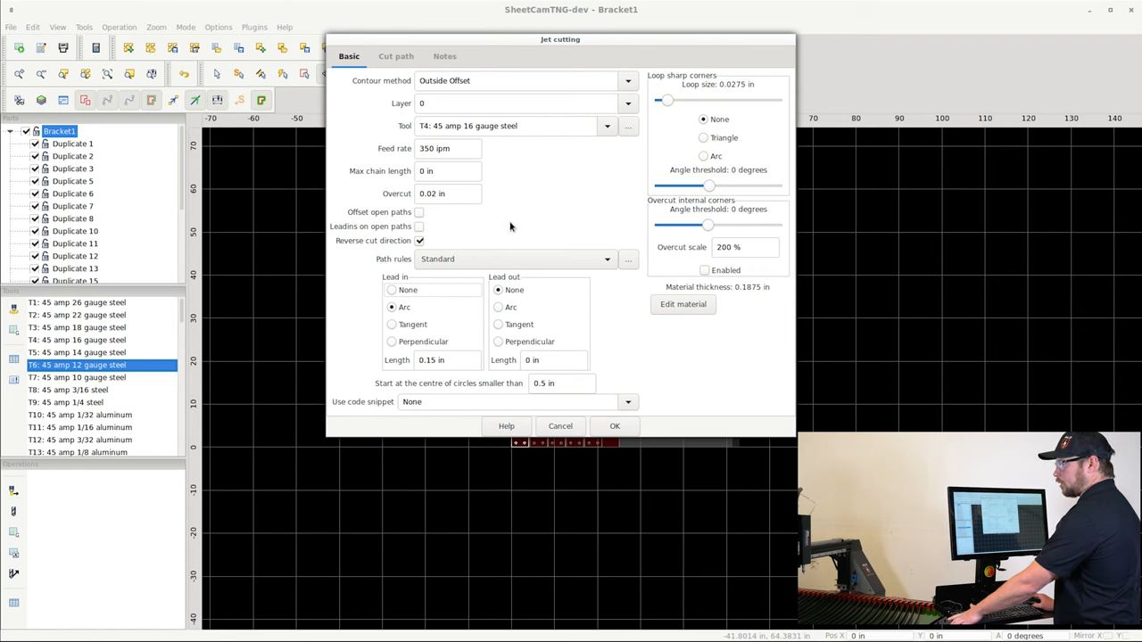
{"action": "mouse_move", "coordinate": [510, 161]}
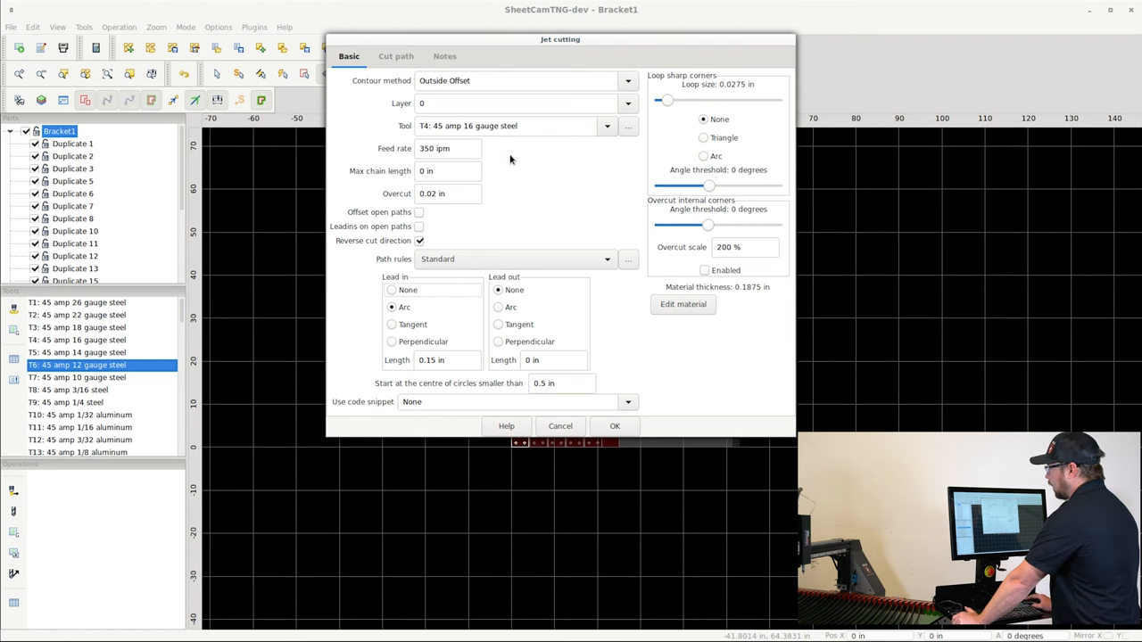
{"action": "left_click", "coordinate": [527, 125]}
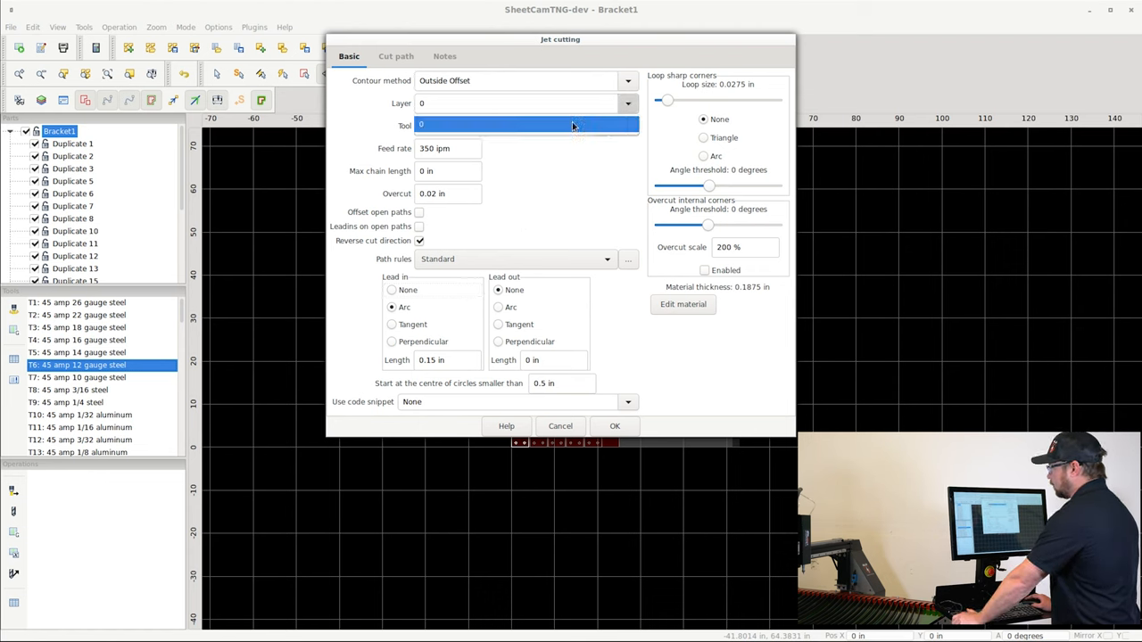
{"action": "left_click", "coordinate": [525, 125]}
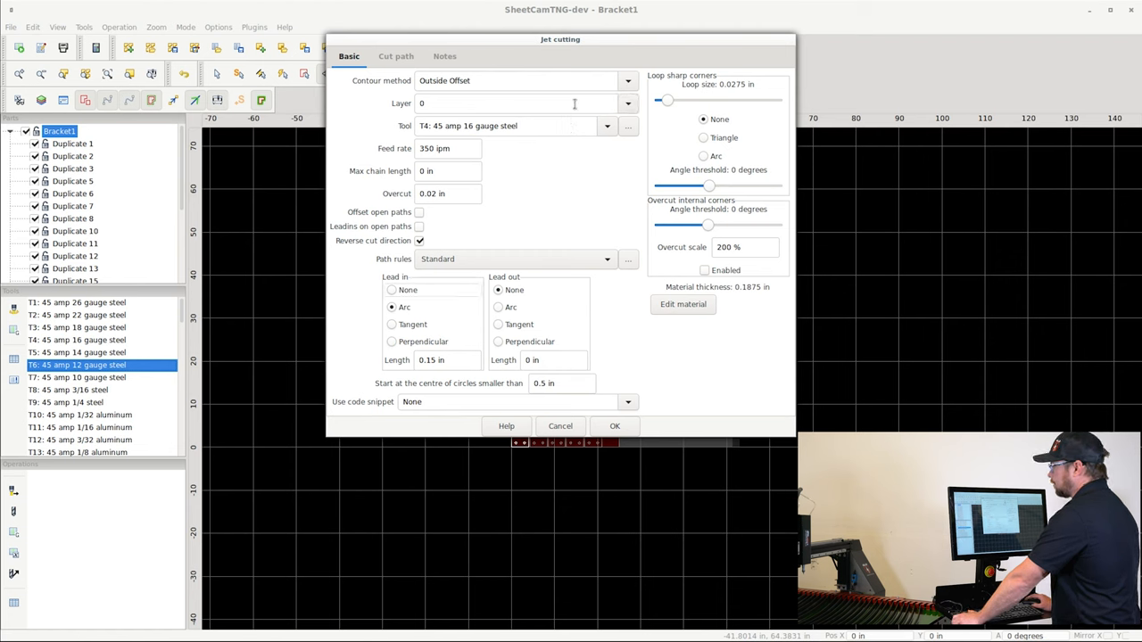
{"action": "mouse_move", "coordinate": [568, 152]}
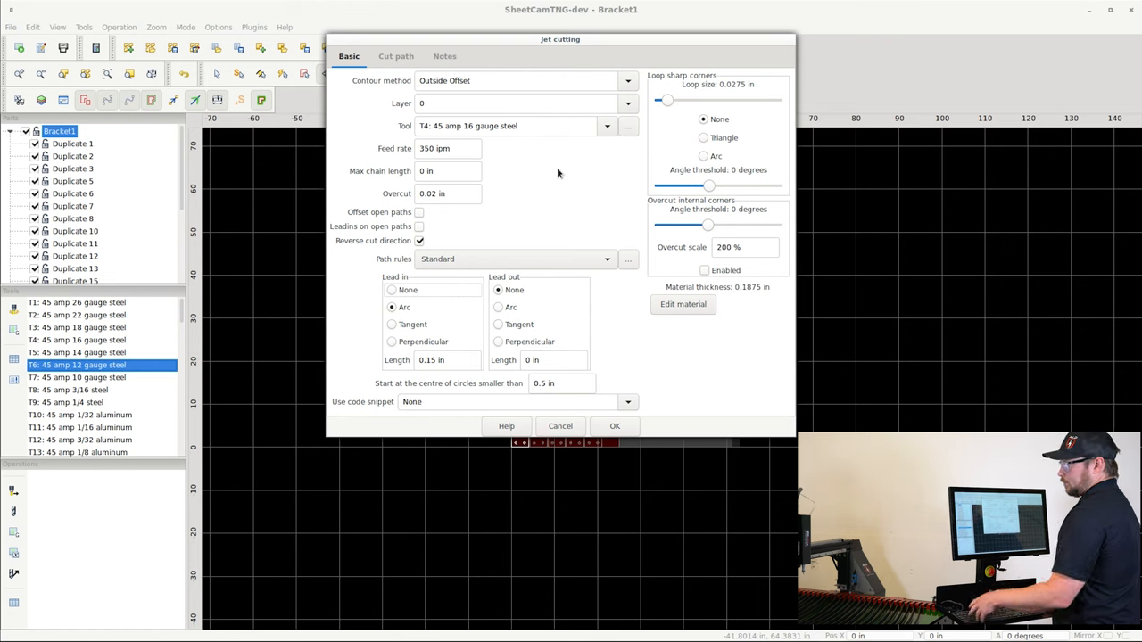
{"action": "mouse_move", "coordinate": [561, 183]}
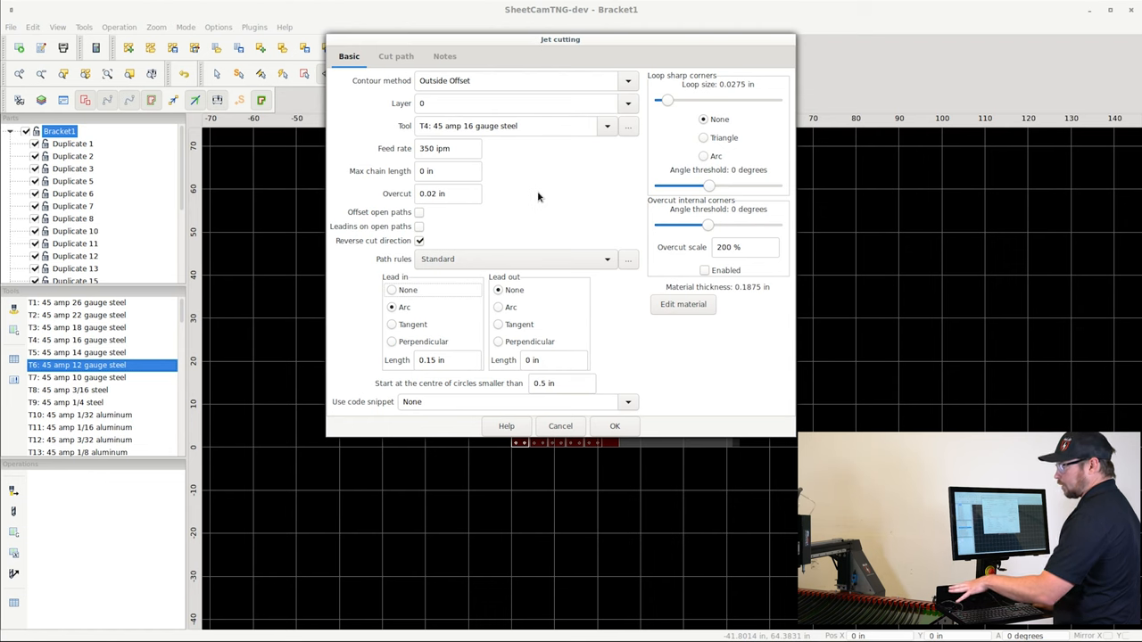
{"action": "mouse_move", "coordinate": [532, 188]}
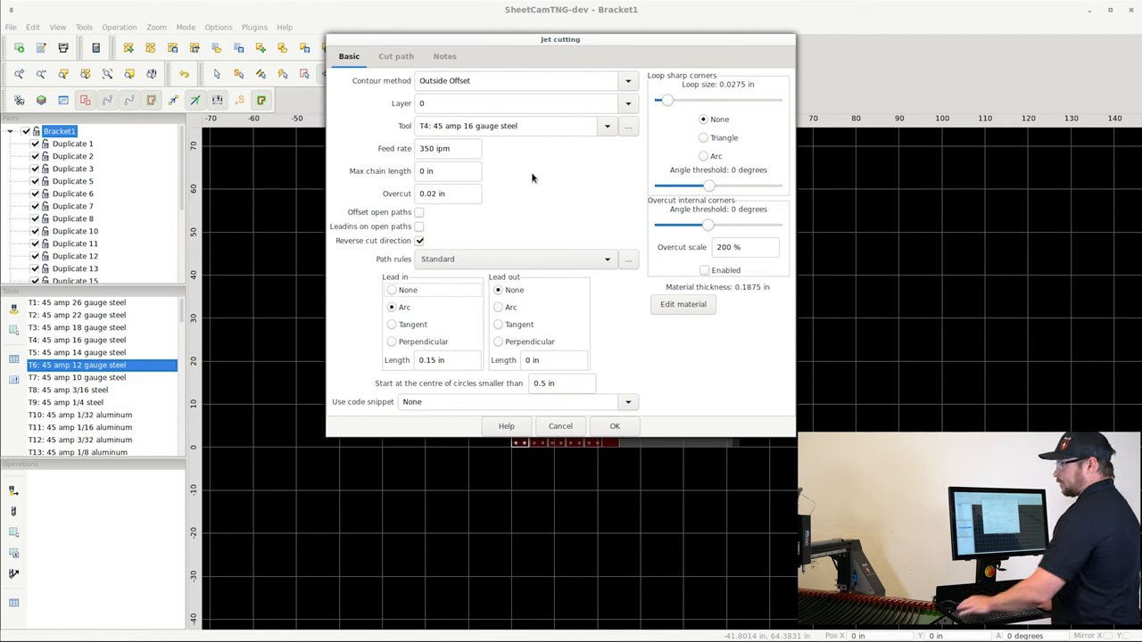
{"action": "mouse_move", "coordinate": [529, 184]}
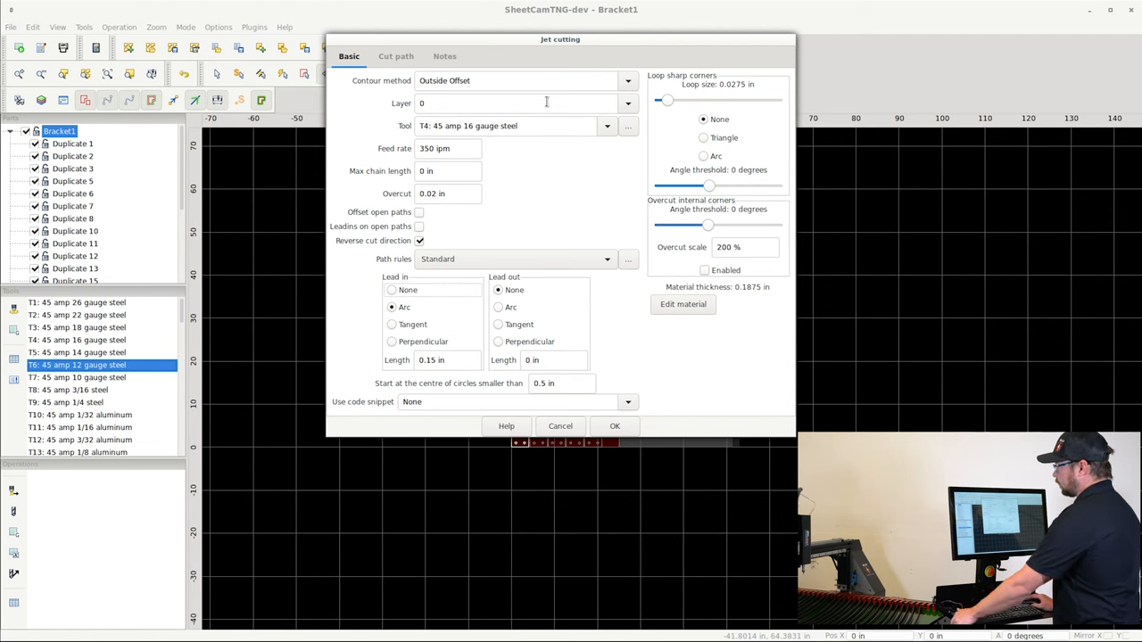
{"action": "mouse_move", "coordinate": [572, 172]}
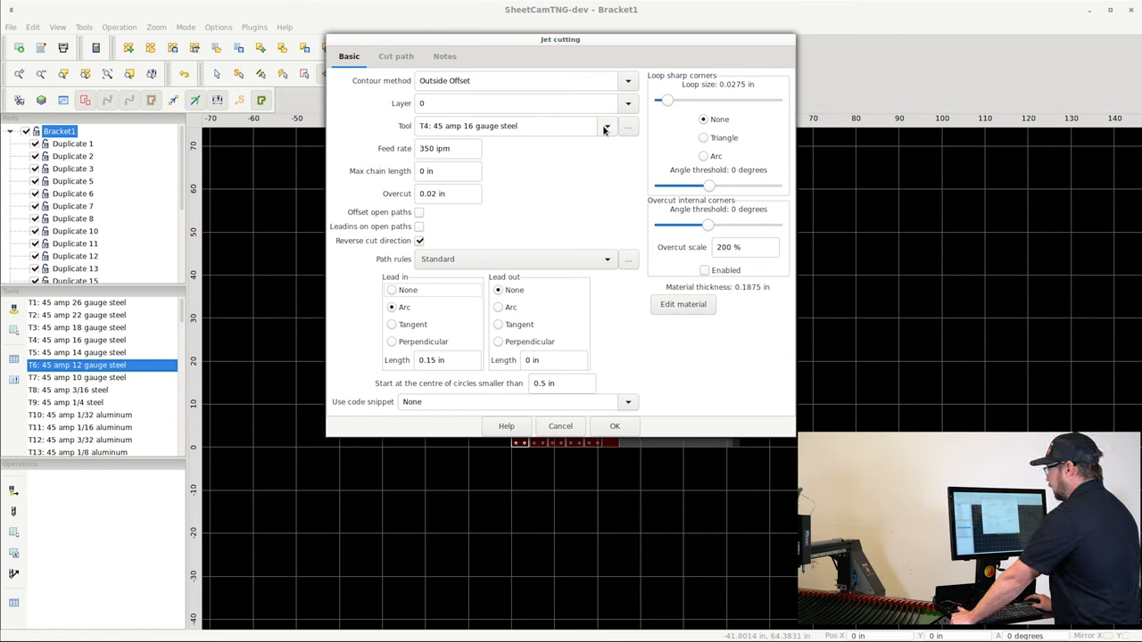
{"action": "left_click", "coordinate": [607, 125]}
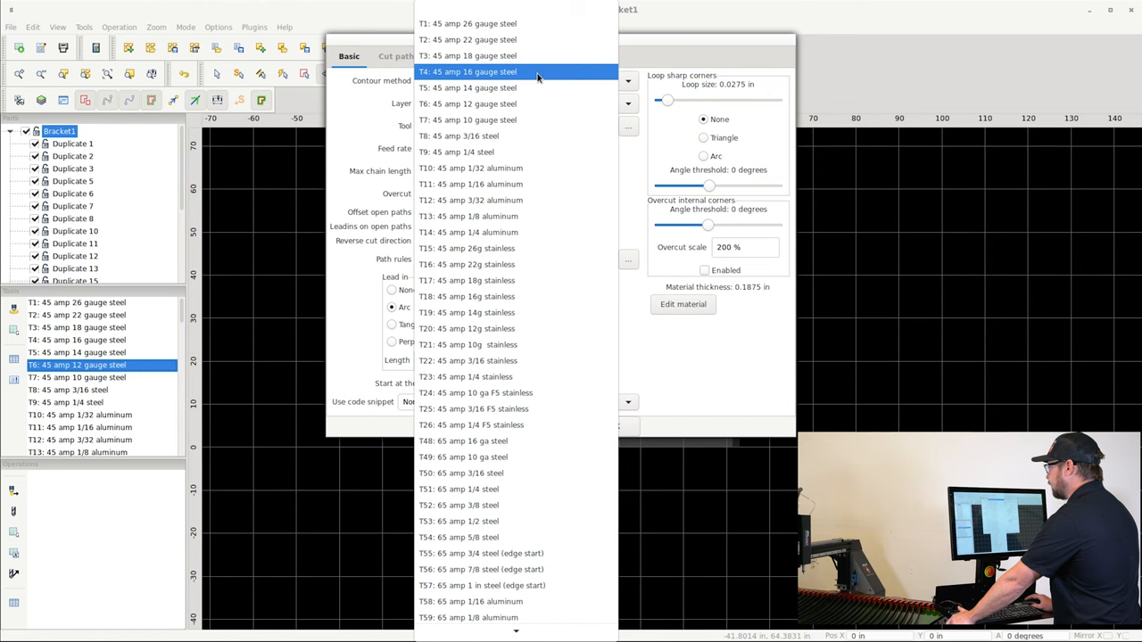
{"action": "left_click", "coordinate": [468, 71]}
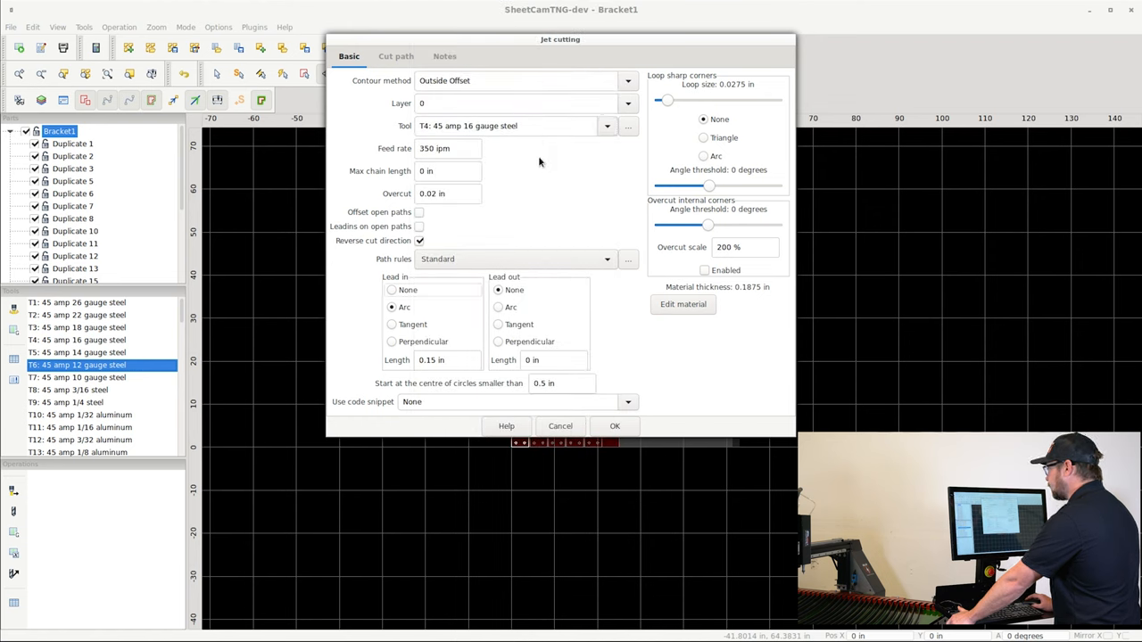
{"action": "mouse_move", "coordinate": [428, 214]}
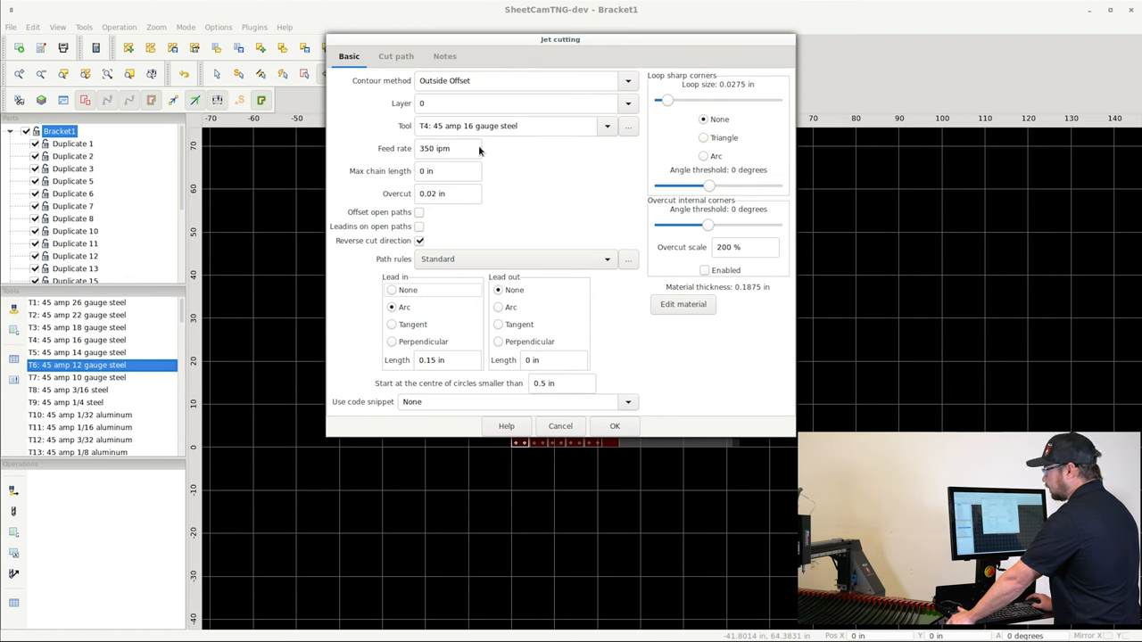
{"action": "mouse_move", "coordinate": [463, 257]}
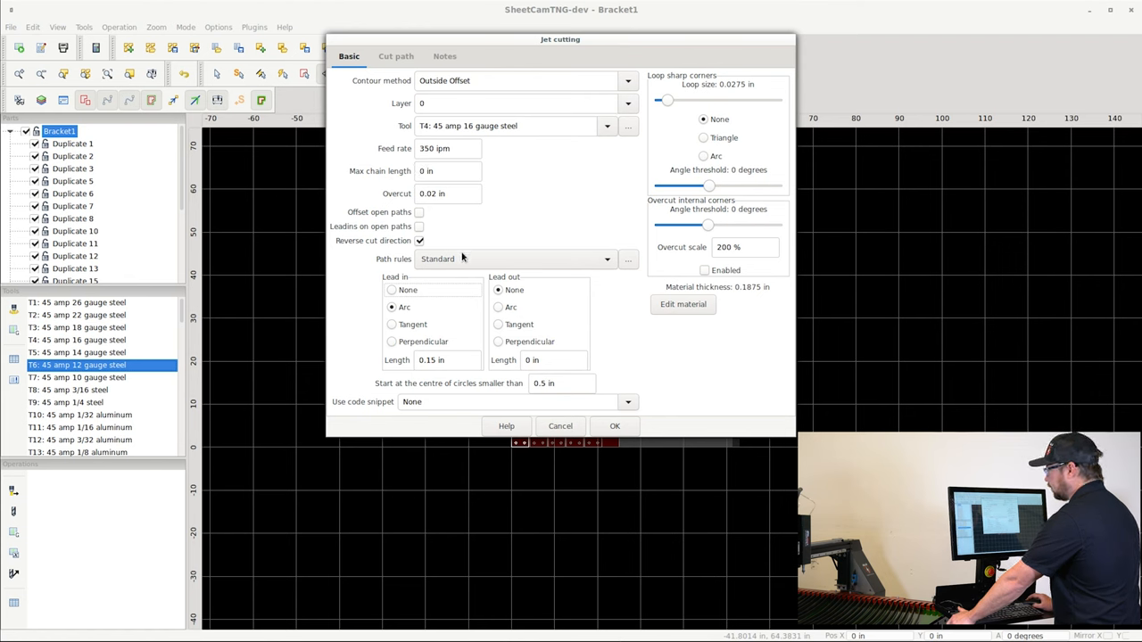
{"action": "left_click", "coordinate": [628, 261]}
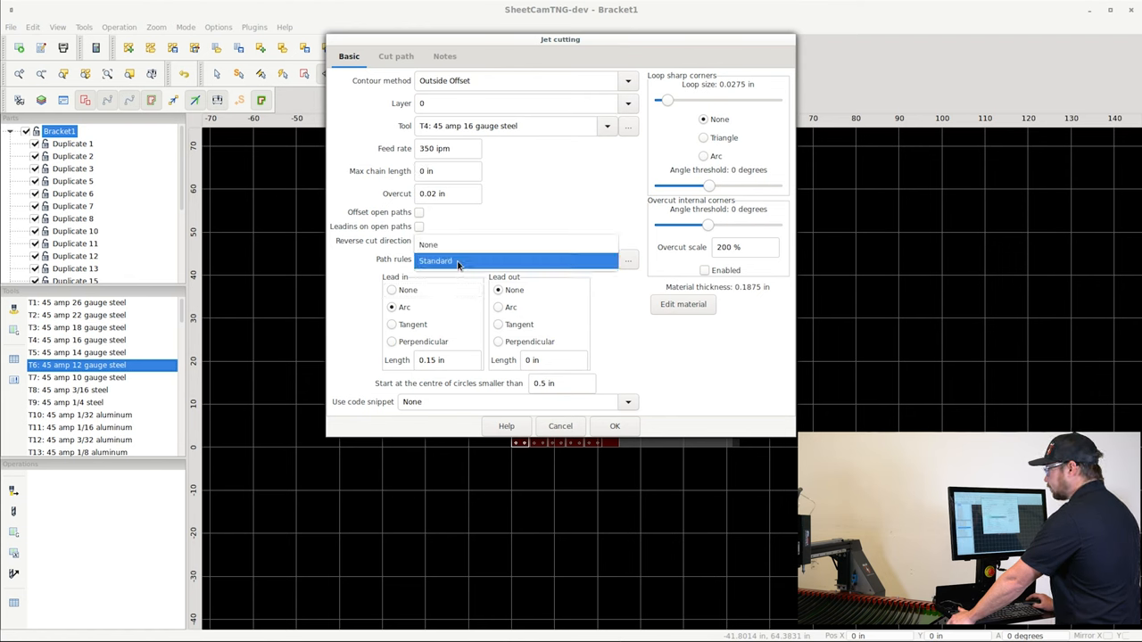
{"action": "left_click", "coordinate": [419, 239]}
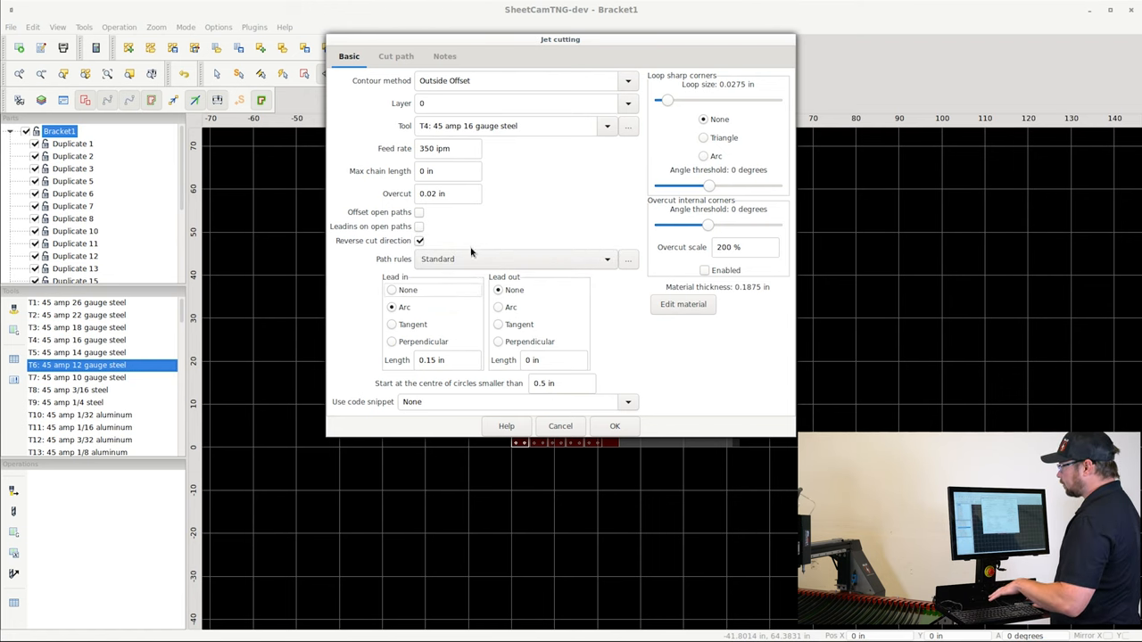
{"action": "left_click", "coordinate": [606, 259]}
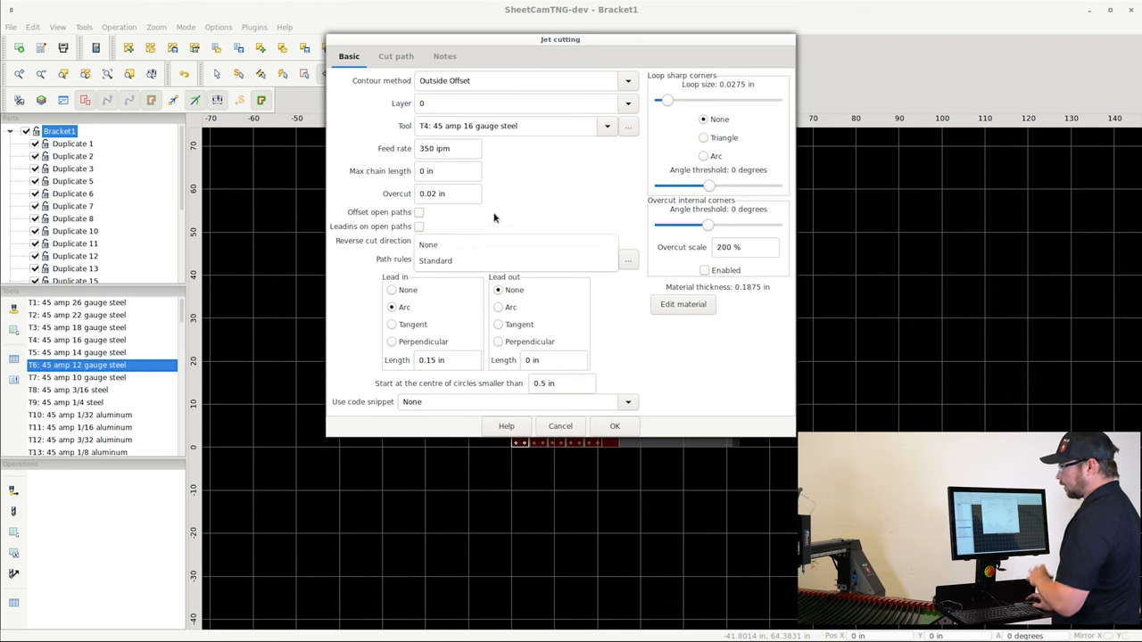
{"action": "left_click", "coordinate": [420, 241]}
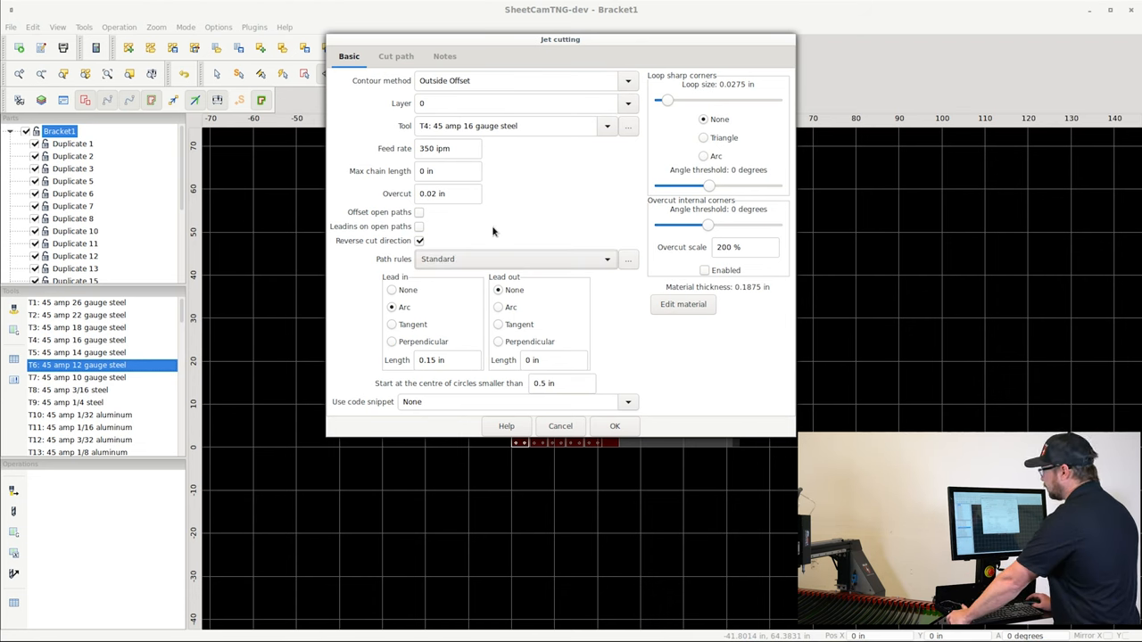
{"action": "mouse_move", "coordinate": [410, 286]}
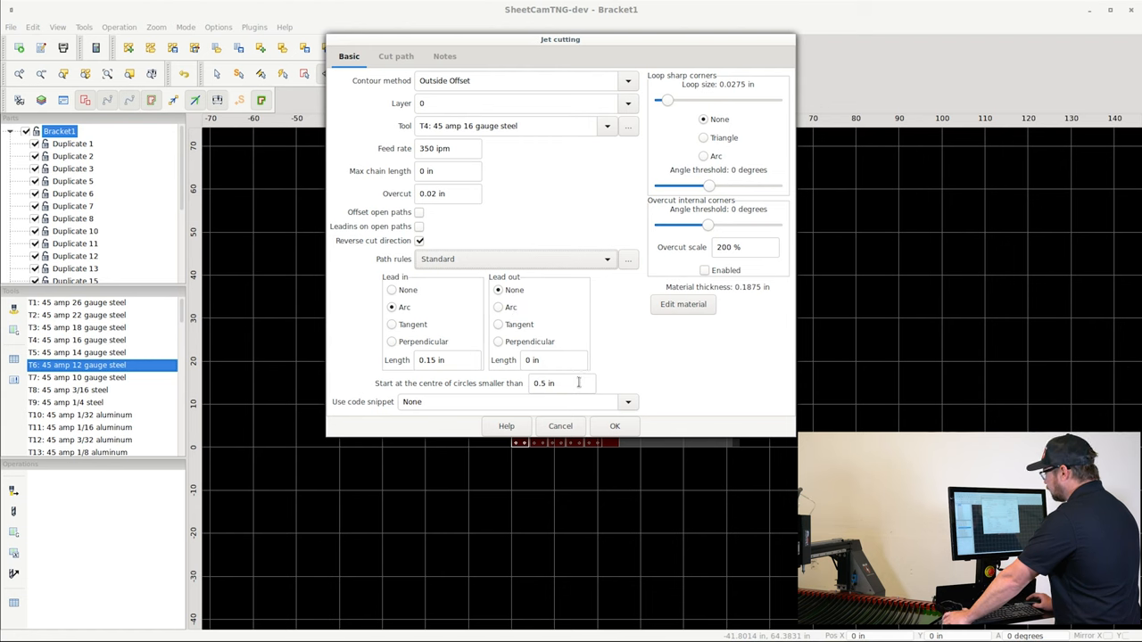
Step: Confirm the outside-offset 16 gauge steel operation and reopen its settings from the operations list
{"action": "left_click", "coordinate": [614, 425]}
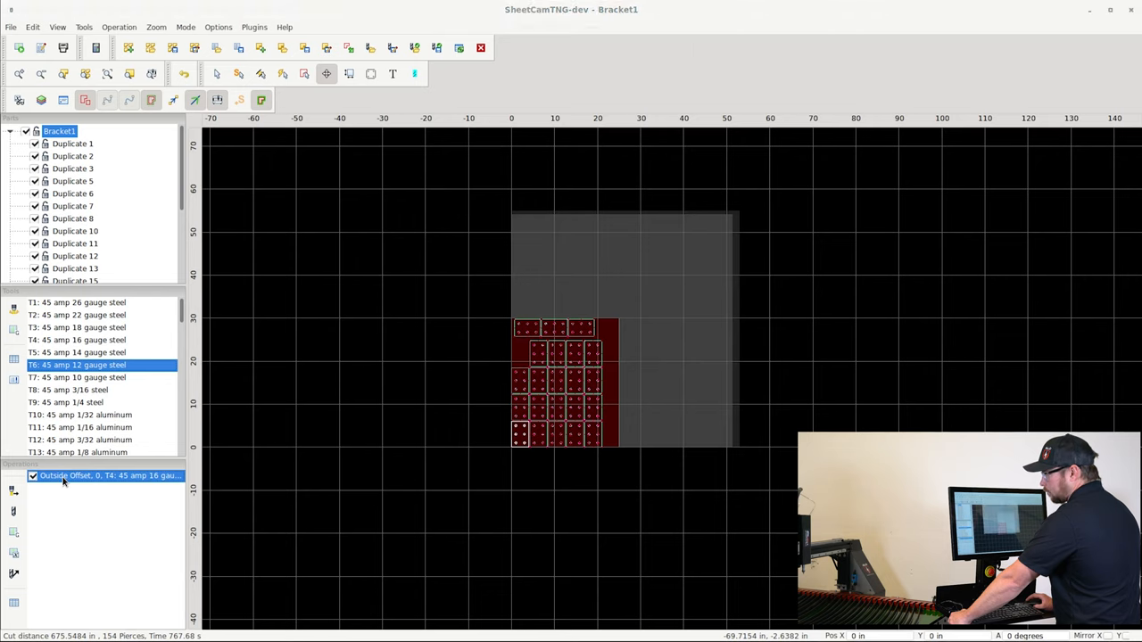
{"action": "double_click", "coordinate": [107, 475]}
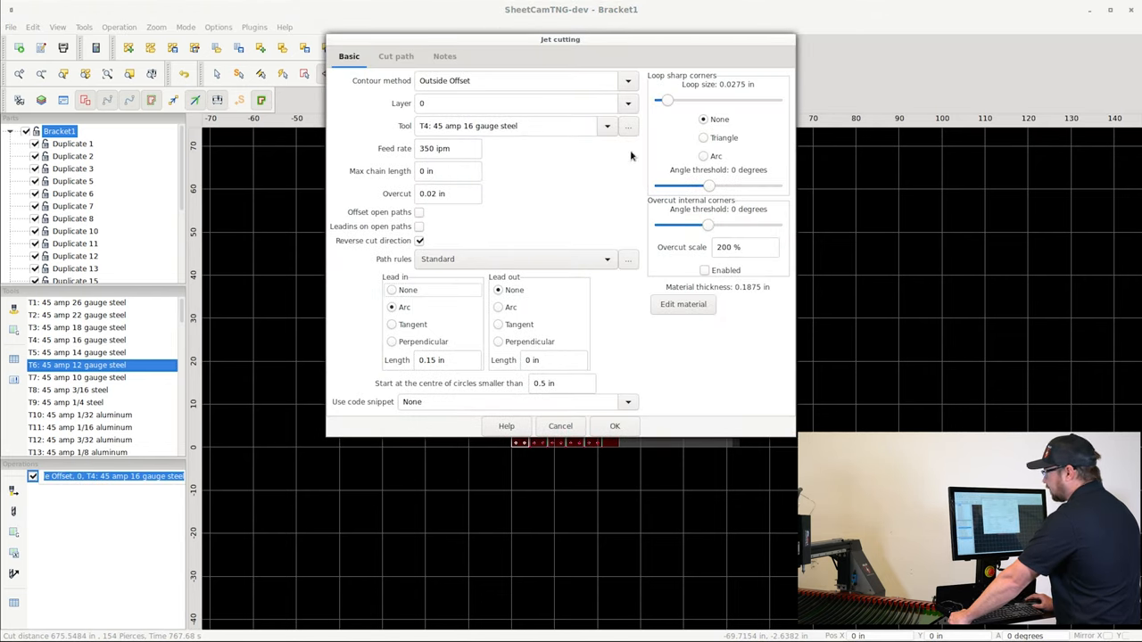
{"action": "mouse_move", "coordinate": [507, 187]}
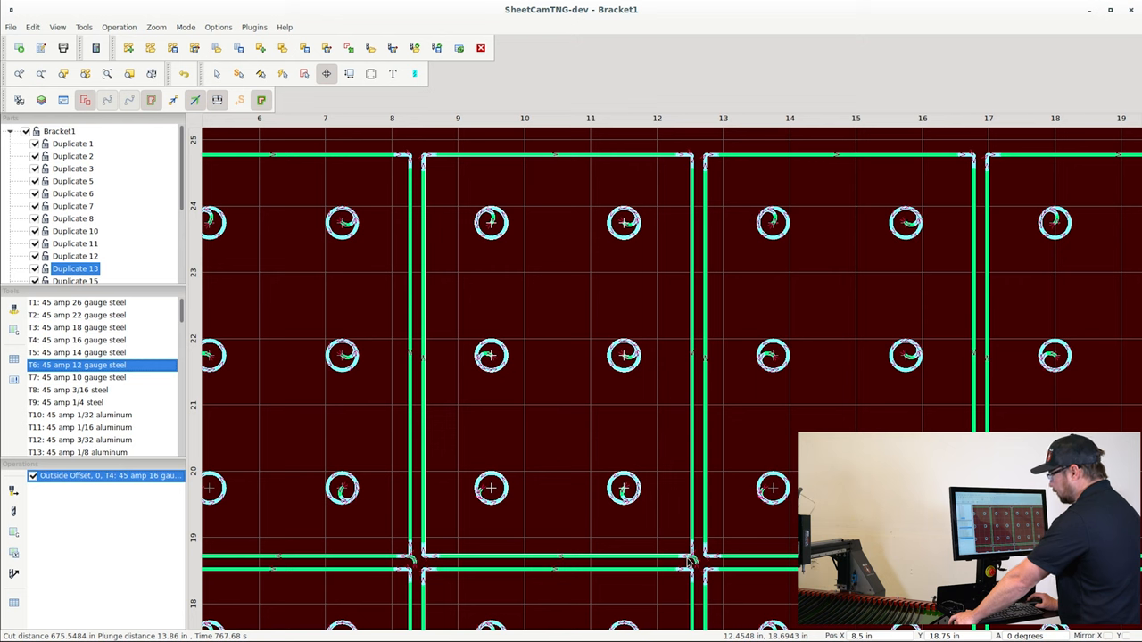
{"action": "mouse_move", "coordinate": [474, 198]}
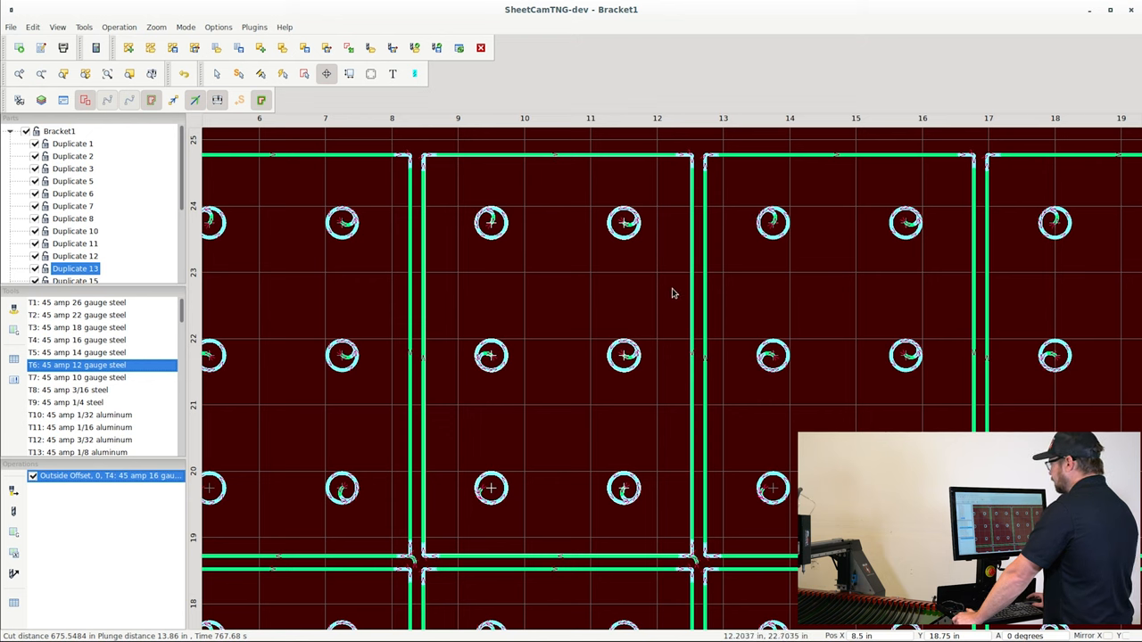
{"action": "mouse_move", "coordinate": [462, 191]}
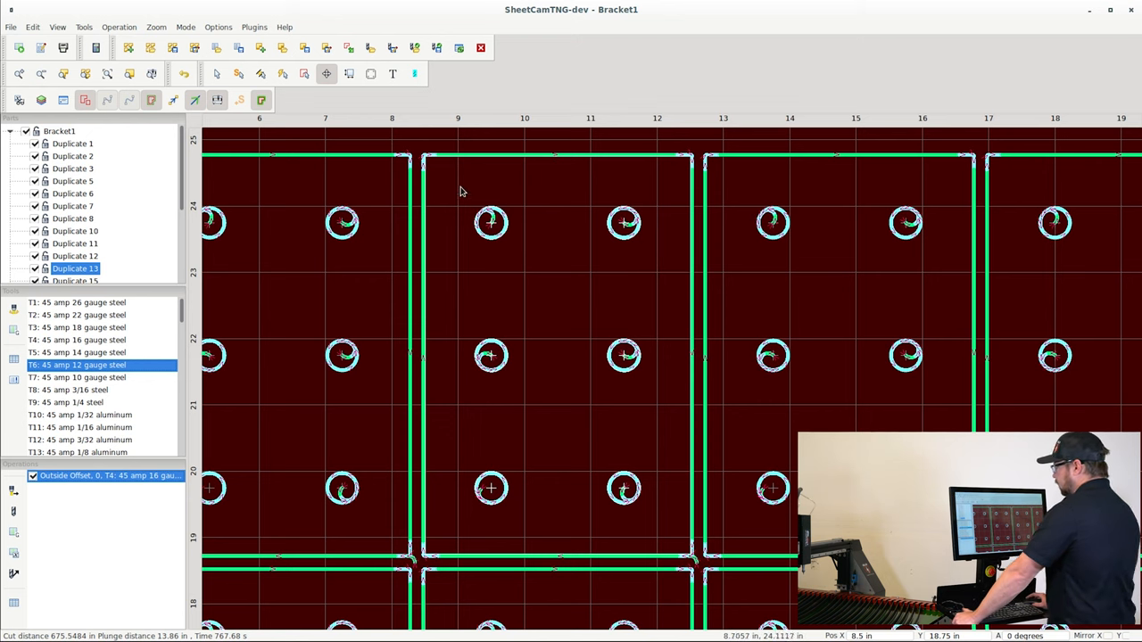
{"action": "mouse_move", "coordinate": [496, 229]}
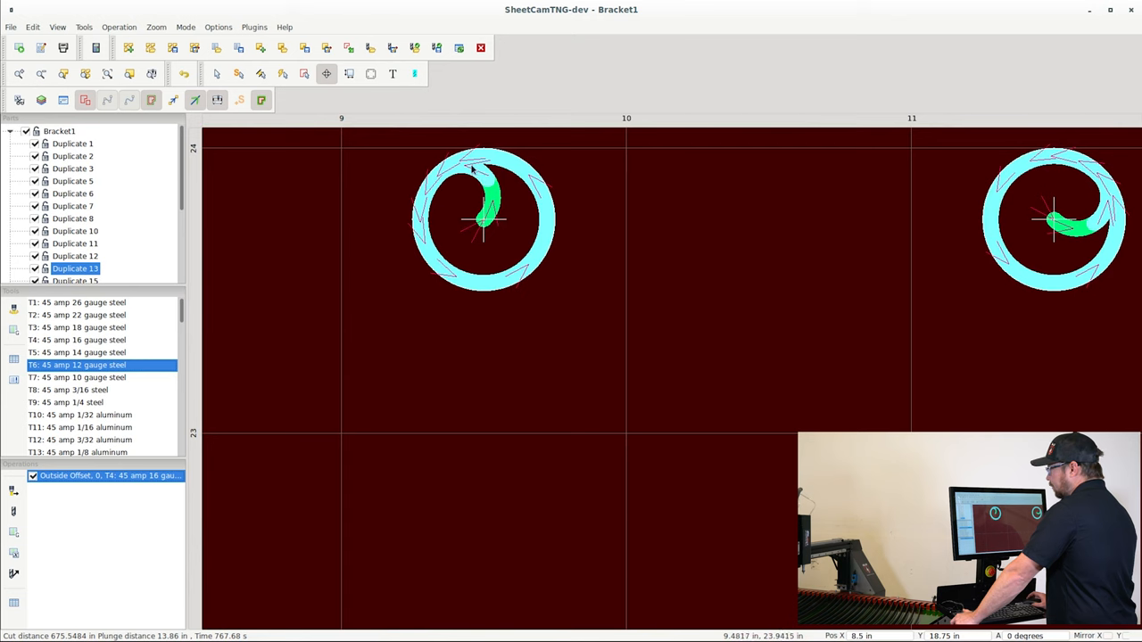
{"action": "mouse_move", "coordinate": [532, 178]}
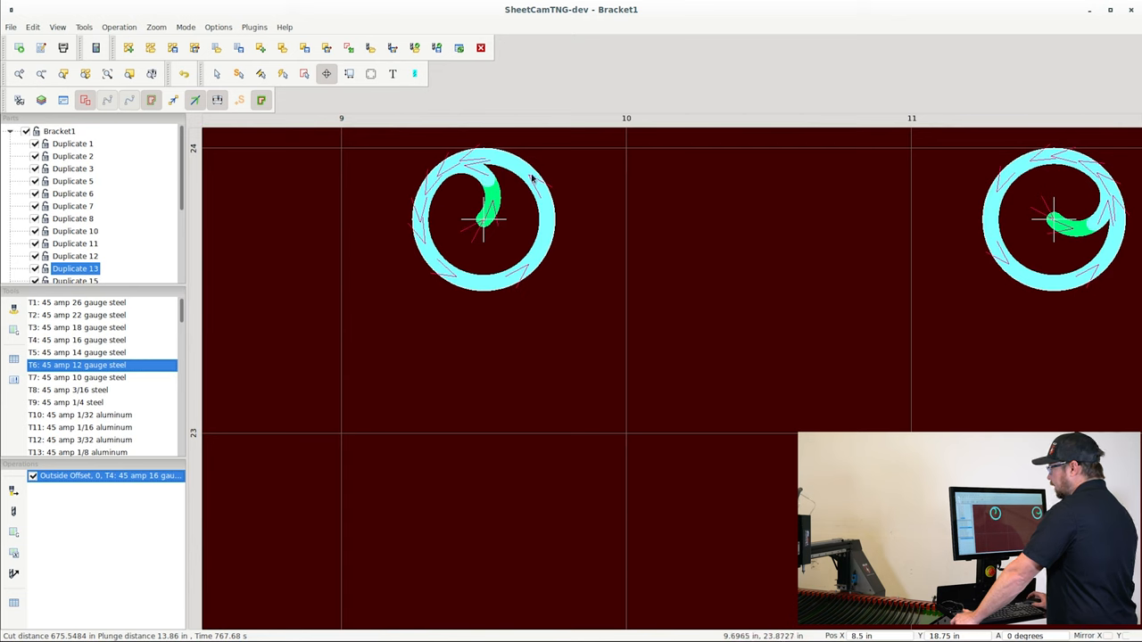
{"action": "mouse_move", "coordinate": [491, 166]}
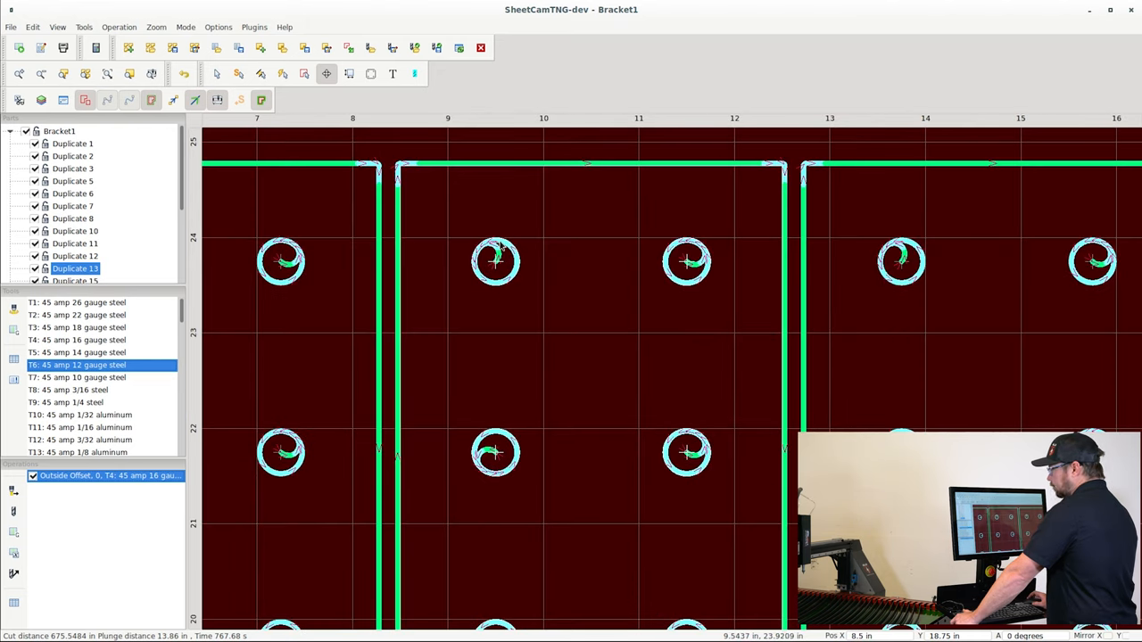
{"action": "mouse_move", "coordinate": [500, 246]}
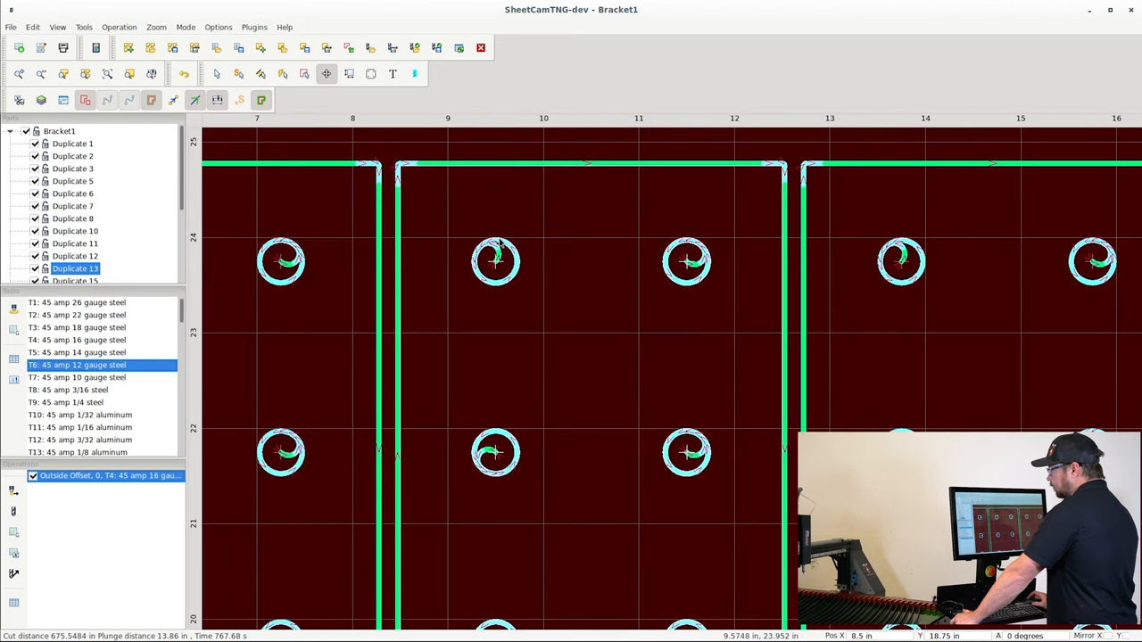
{"action": "mouse_move", "coordinate": [454, 167]}
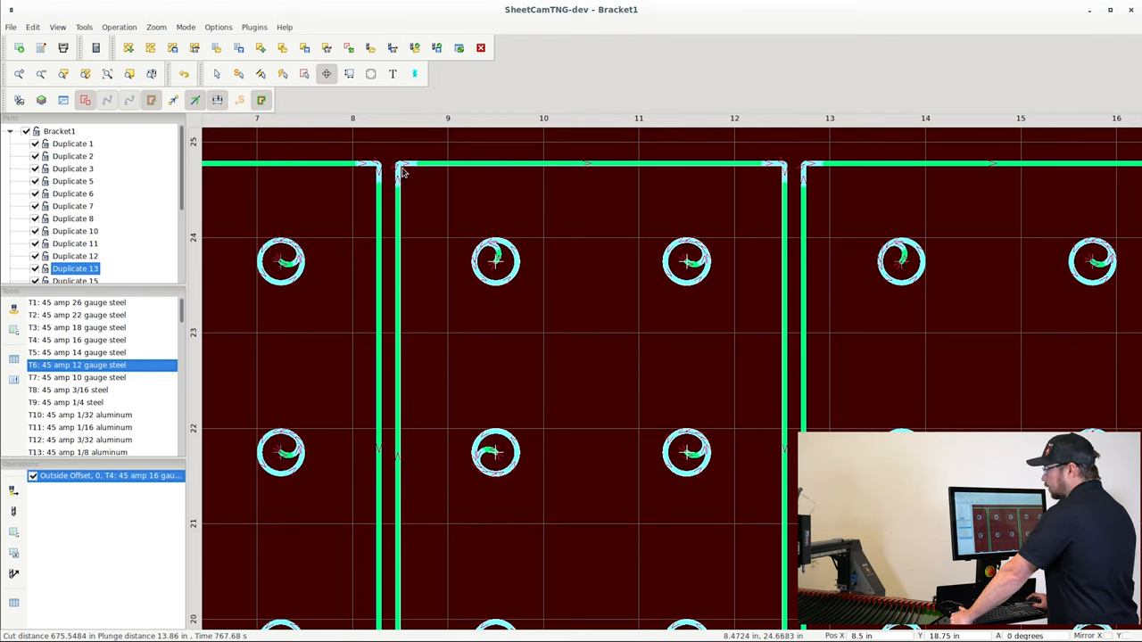
{"action": "mouse_move", "coordinate": [404, 187]}
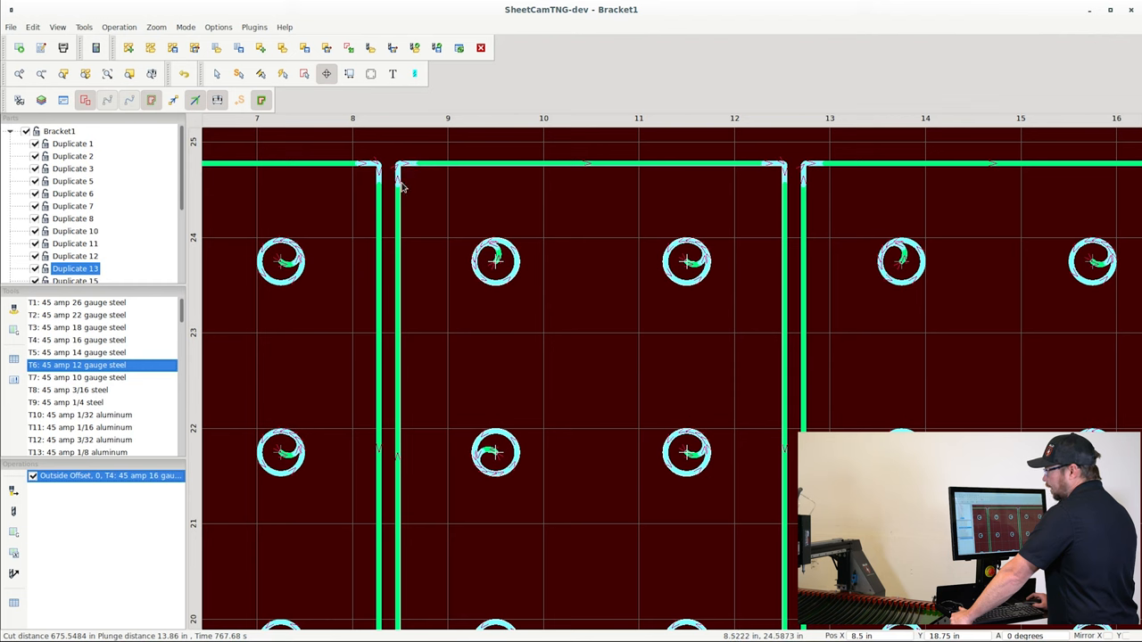
{"action": "mouse_move", "coordinate": [400, 184]}
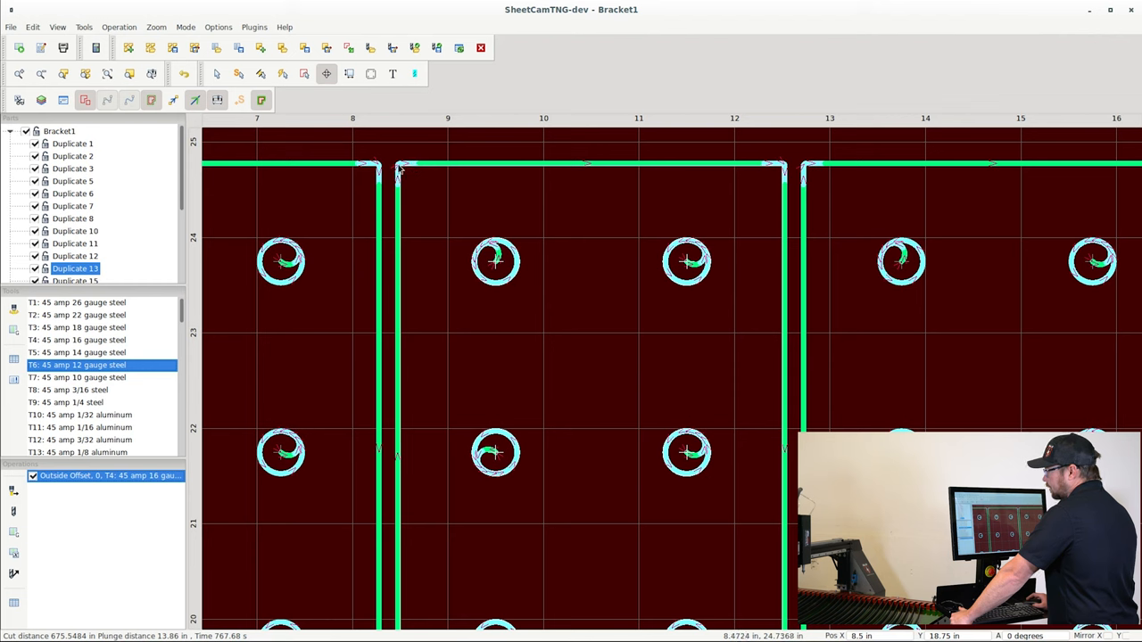
{"action": "mouse_move", "coordinate": [413, 171]}
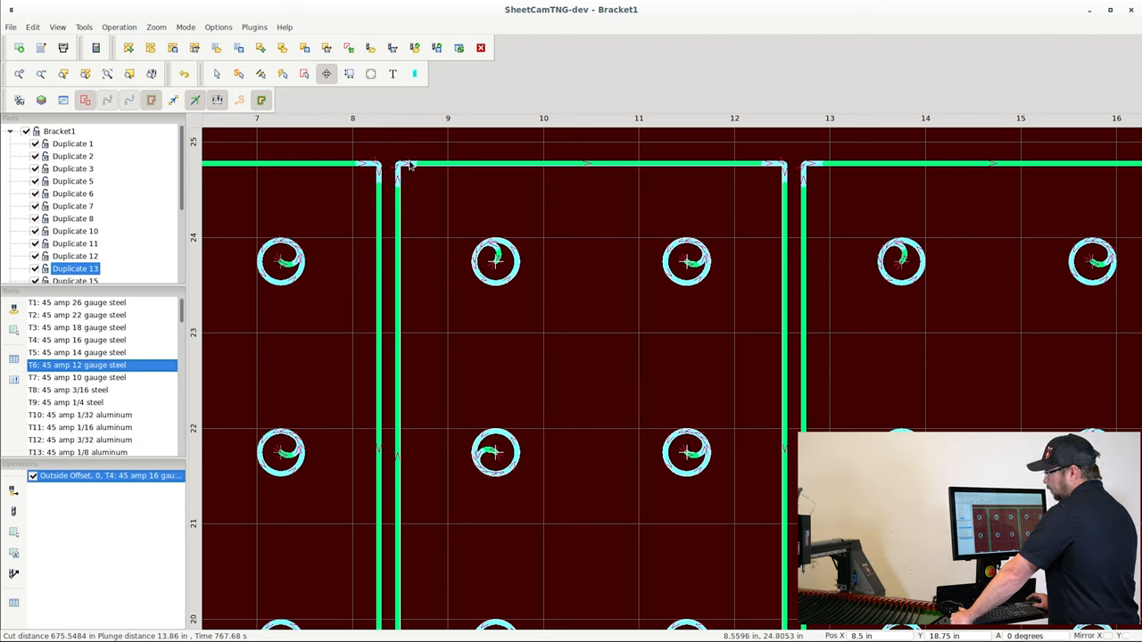
{"action": "mouse_move", "coordinate": [561, 284]}
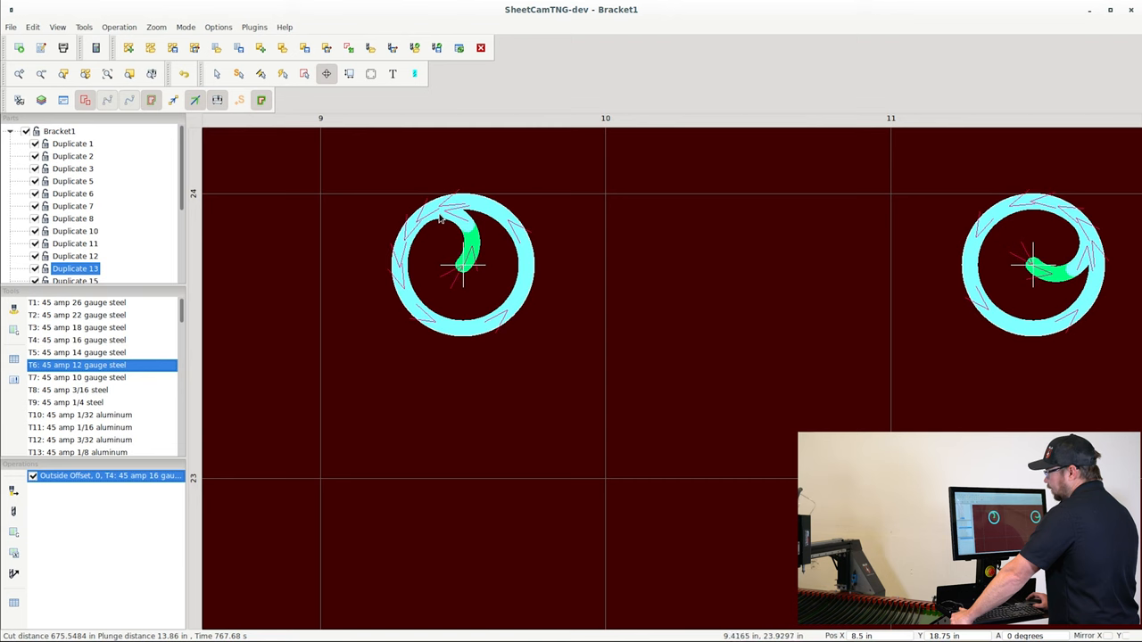
{"action": "mouse_move", "coordinate": [503, 248]}
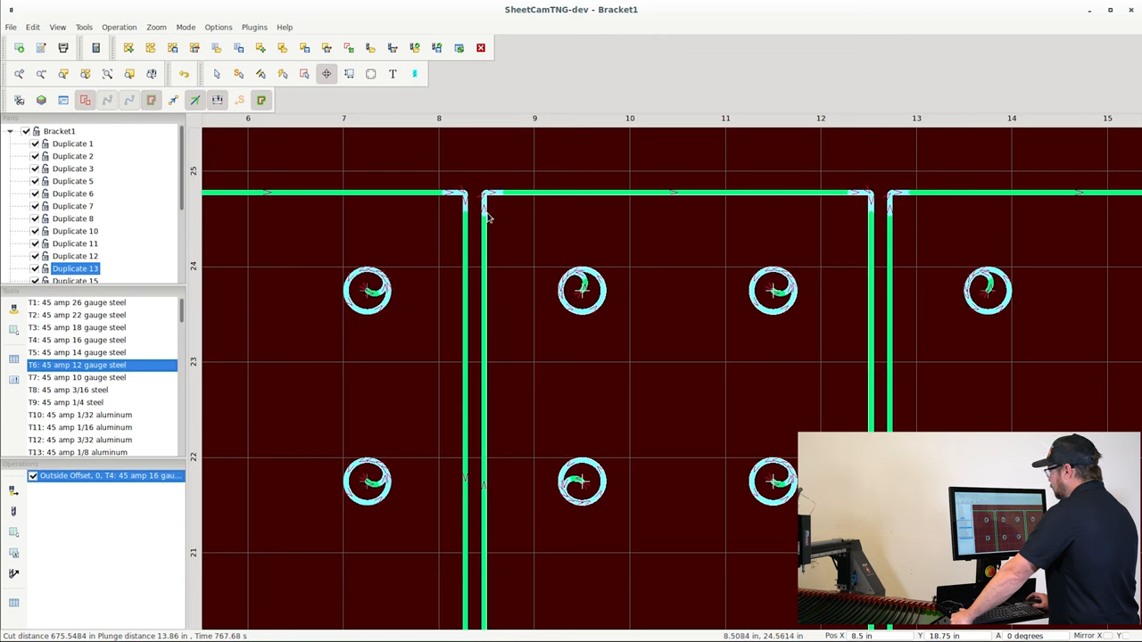
{"action": "mouse_move", "coordinate": [535, 236]}
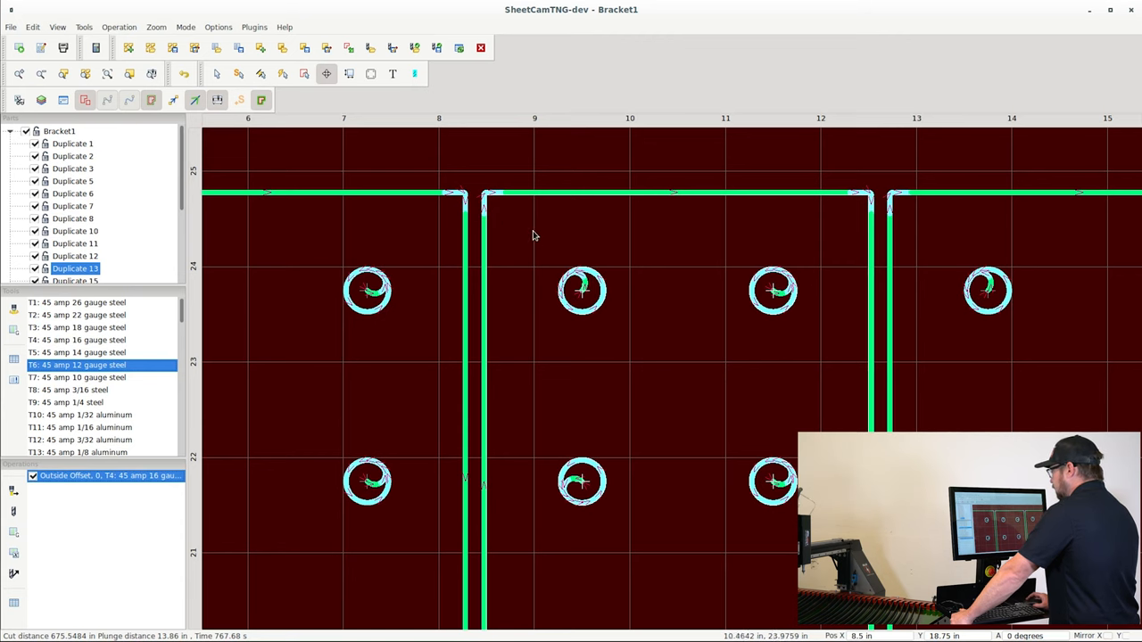
{"action": "mouse_move", "coordinate": [864, 232]}
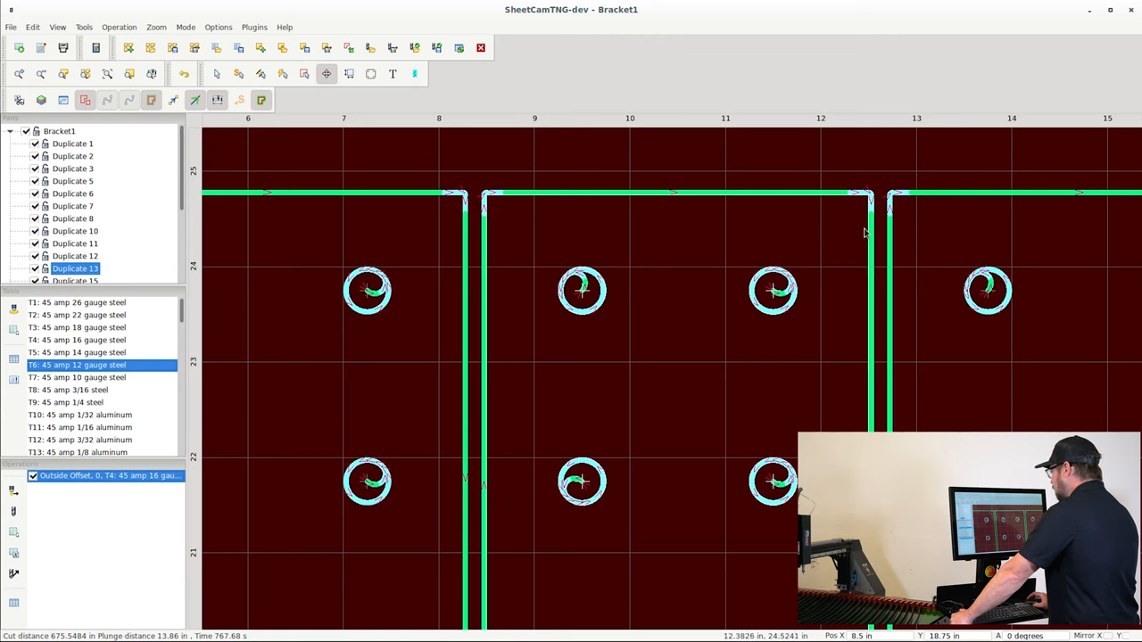
{"action": "mouse_move", "coordinate": [586, 293]}
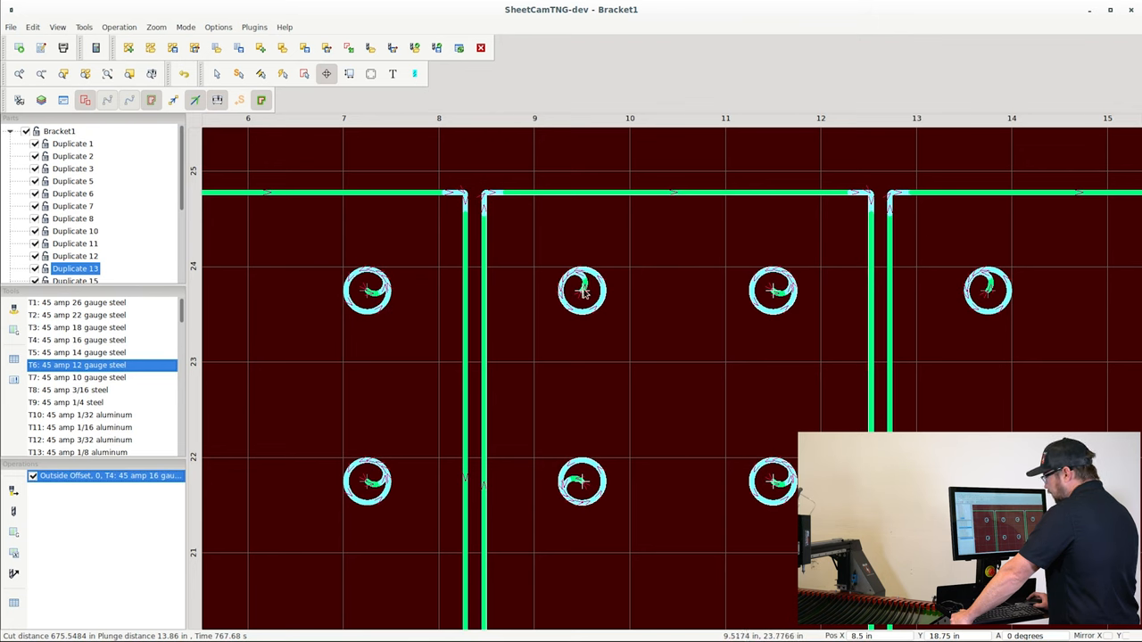
{"action": "mouse_move", "coordinate": [603, 307]}
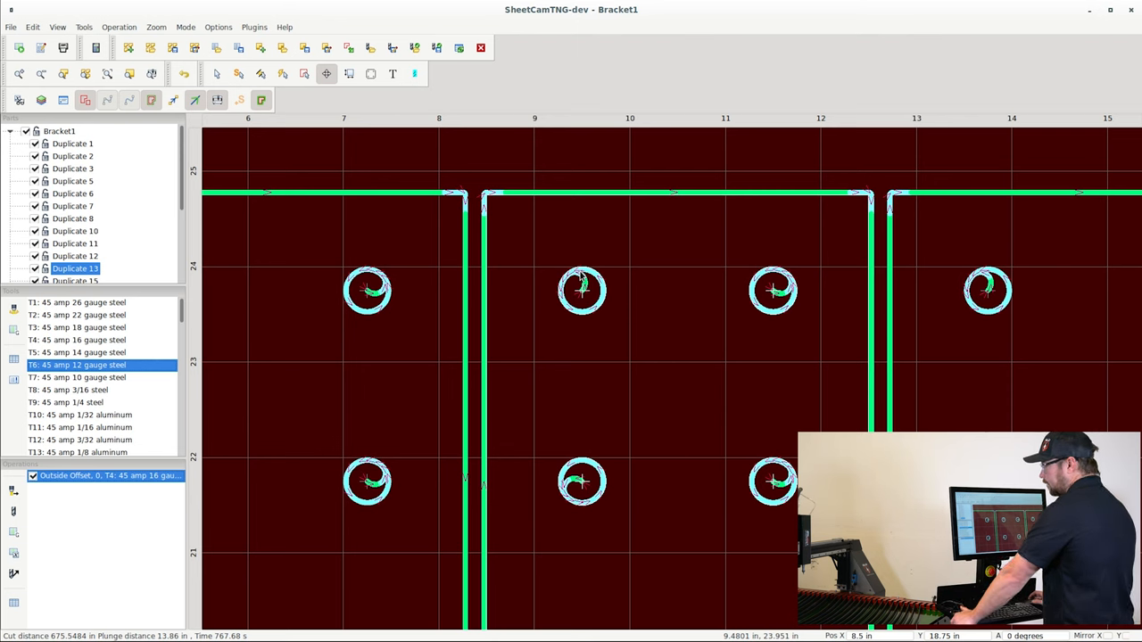
{"action": "mouse_move", "coordinate": [614, 271]}
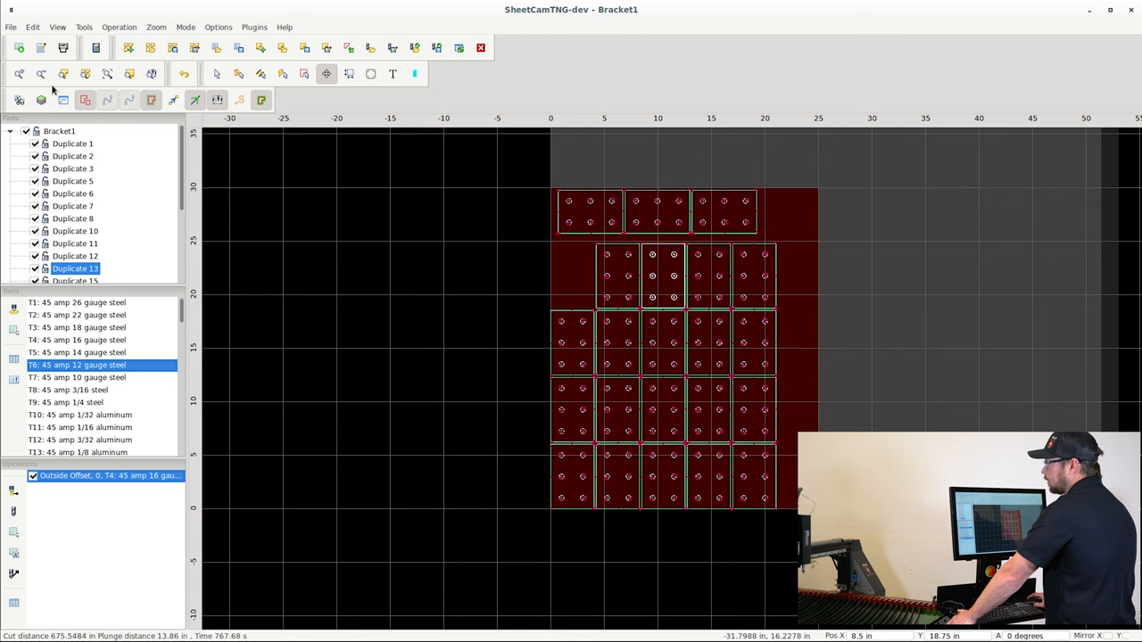
Step: Run the post processor, saving to Bracket1.ngc and replacing the existing file
{"action": "left_click", "coordinate": [11, 27]}
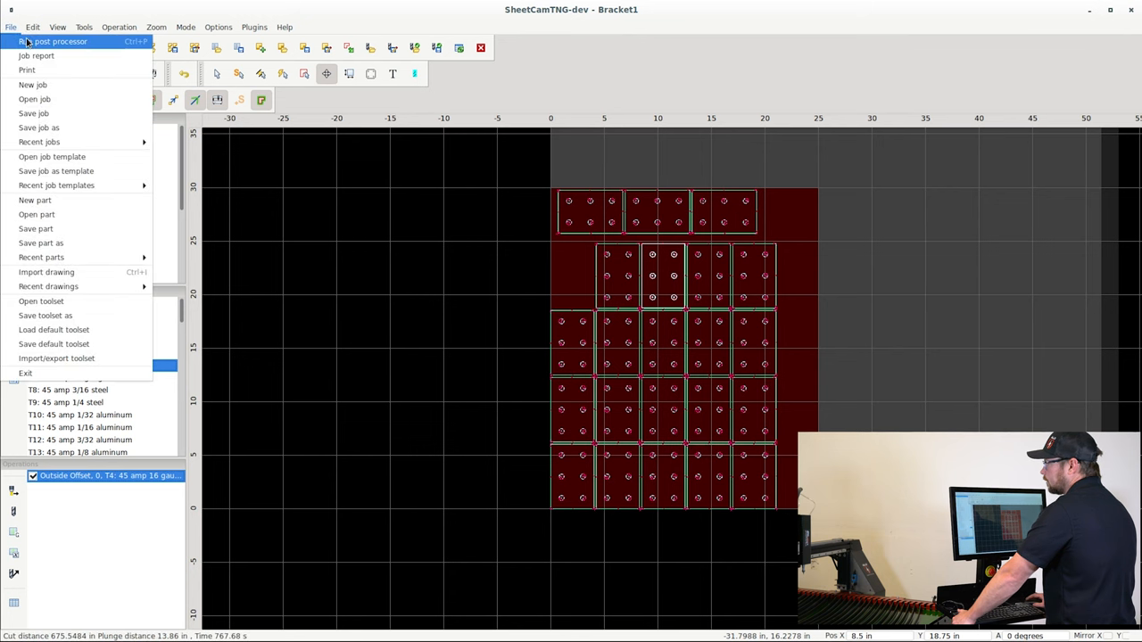
{"action": "left_click", "coordinate": [52, 43]}
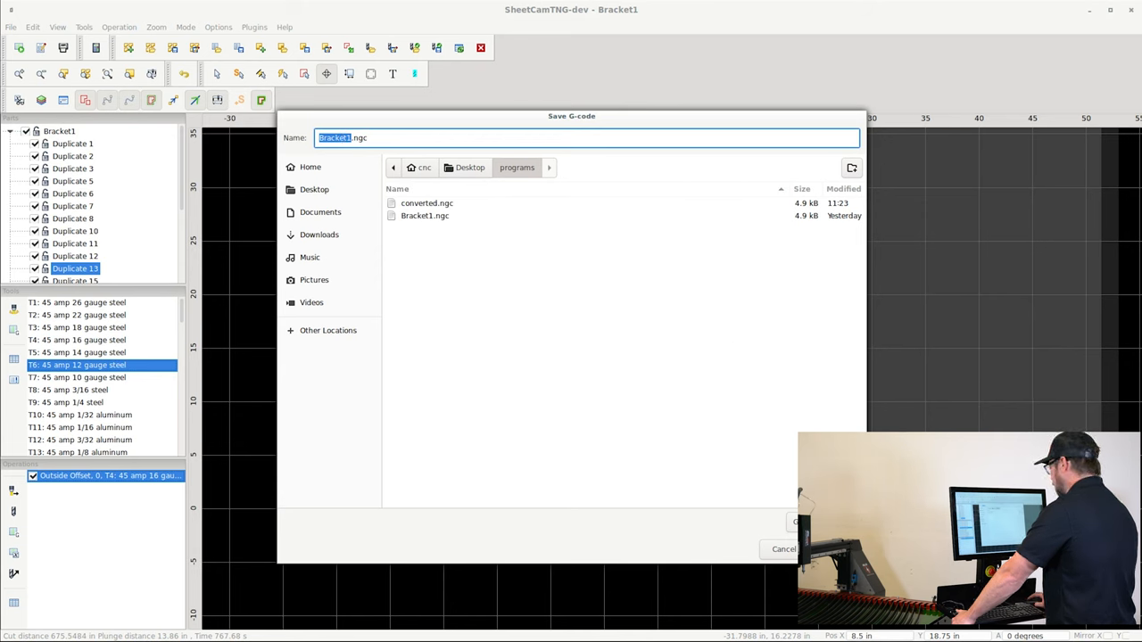
{"action": "left_click", "coordinate": [796, 521]}
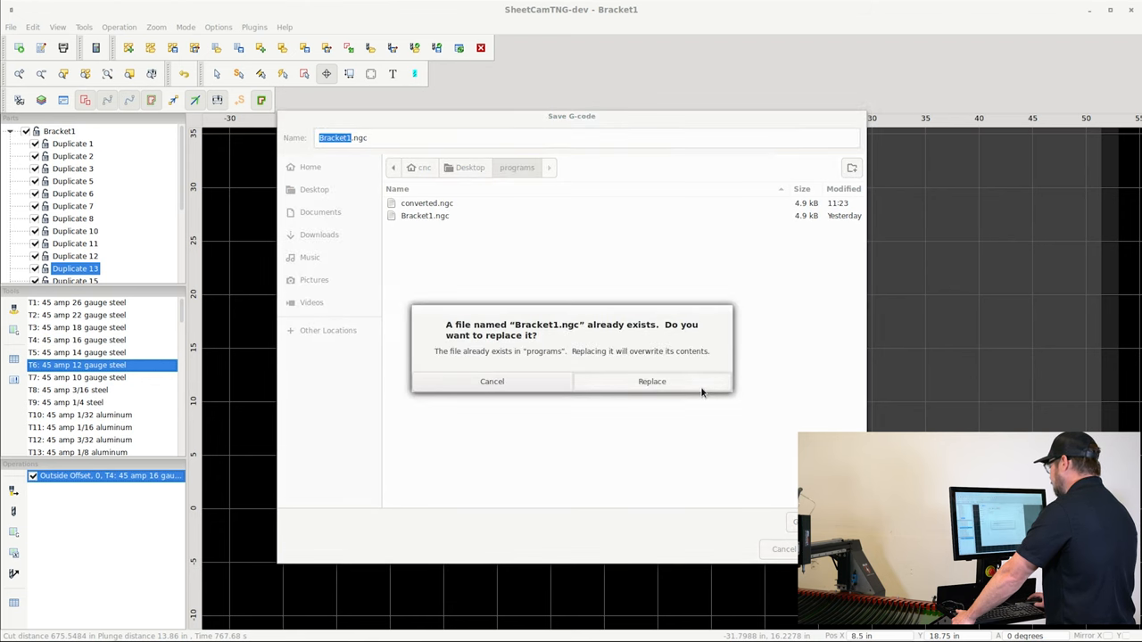
{"action": "left_click", "coordinate": [651, 382]}
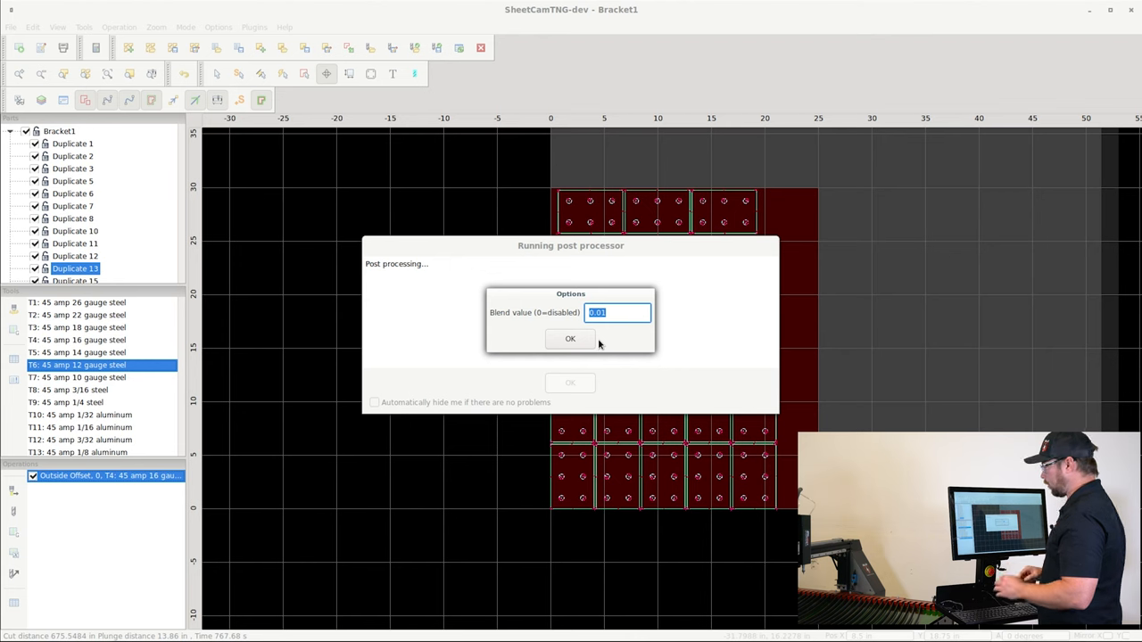
{"action": "mouse_move", "coordinate": [610, 343]}
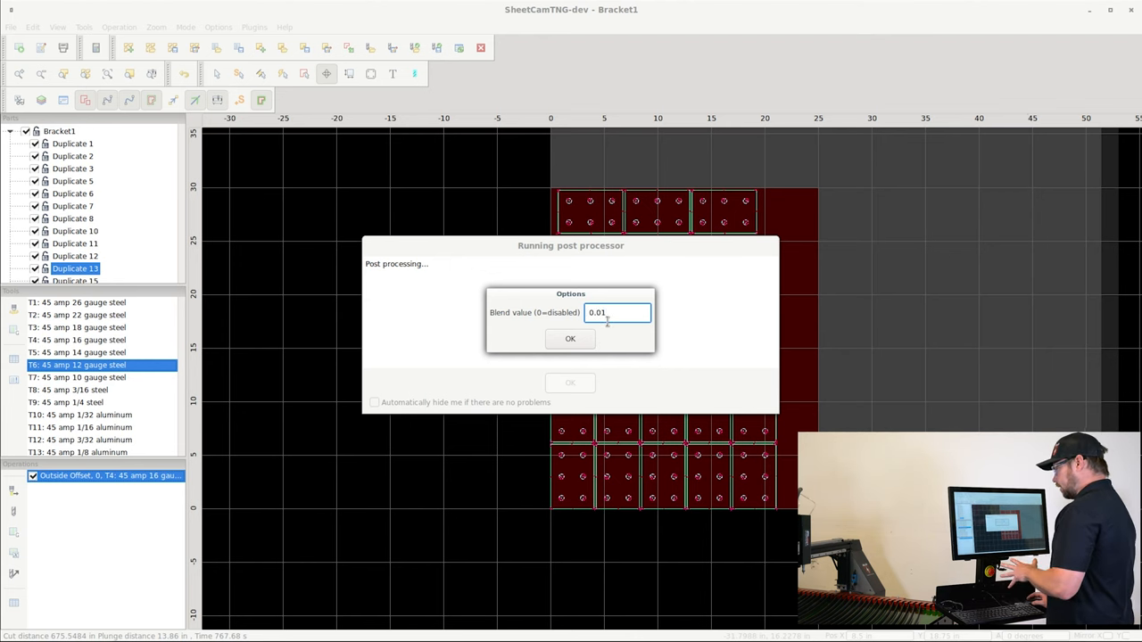
{"action": "mouse_move", "coordinate": [600, 335]}
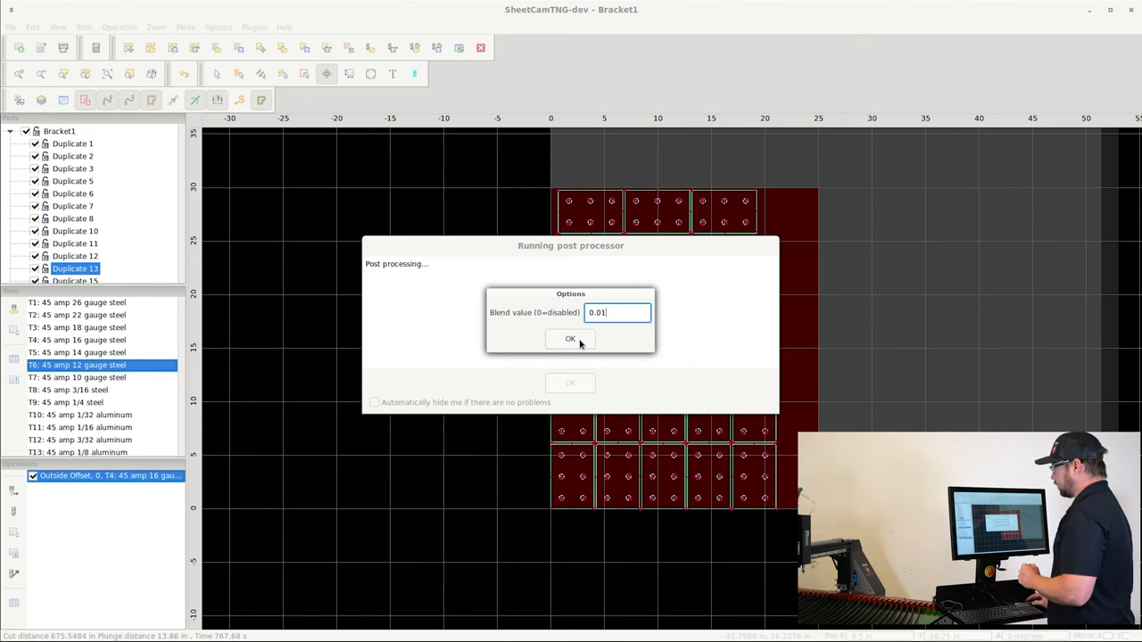
Step: Accept the 0.01 blend value and dismiss the finished post-processing report
{"action": "left_click", "coordinate": [571, 339]}
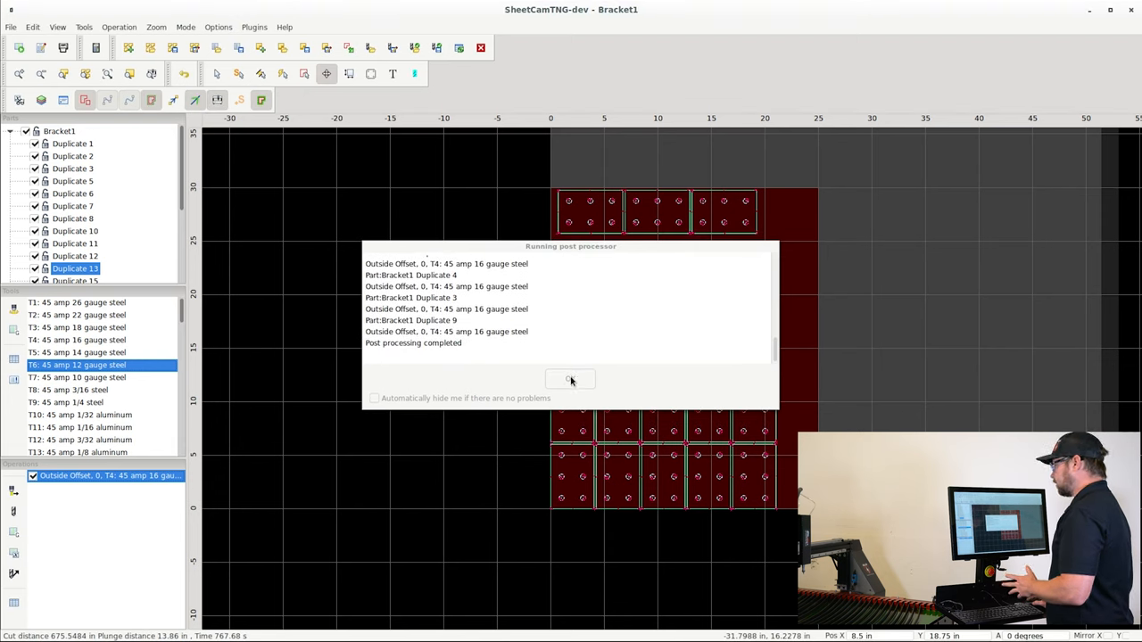
{"action": "left_click", "coordinate": [571, 379]}
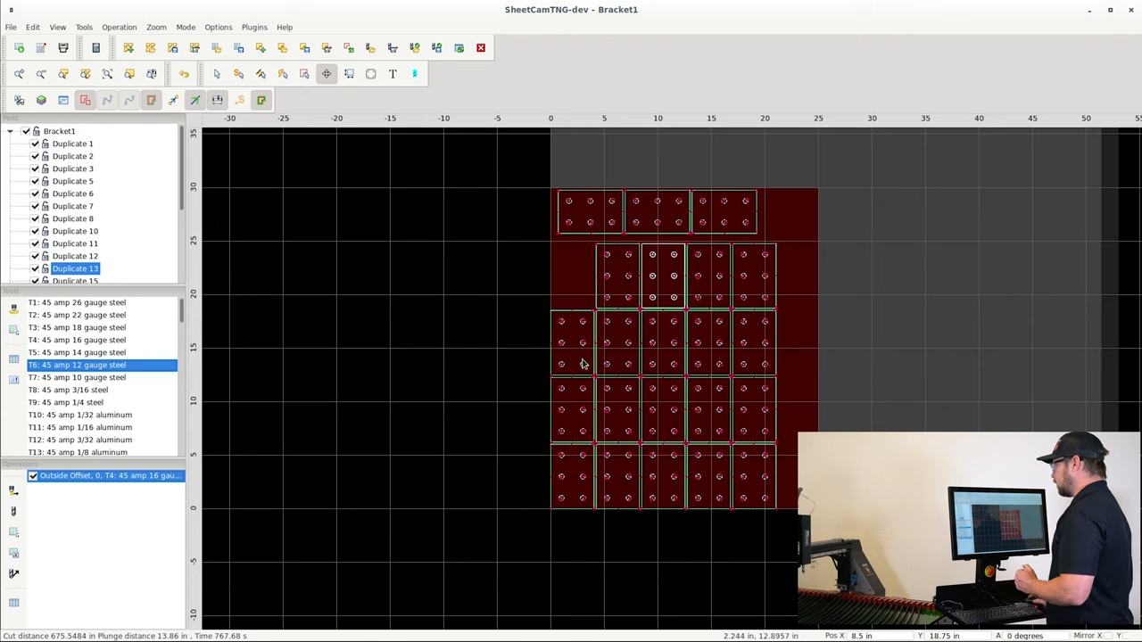
{"action": "mouse_move", "coordinate": [771, 243]}
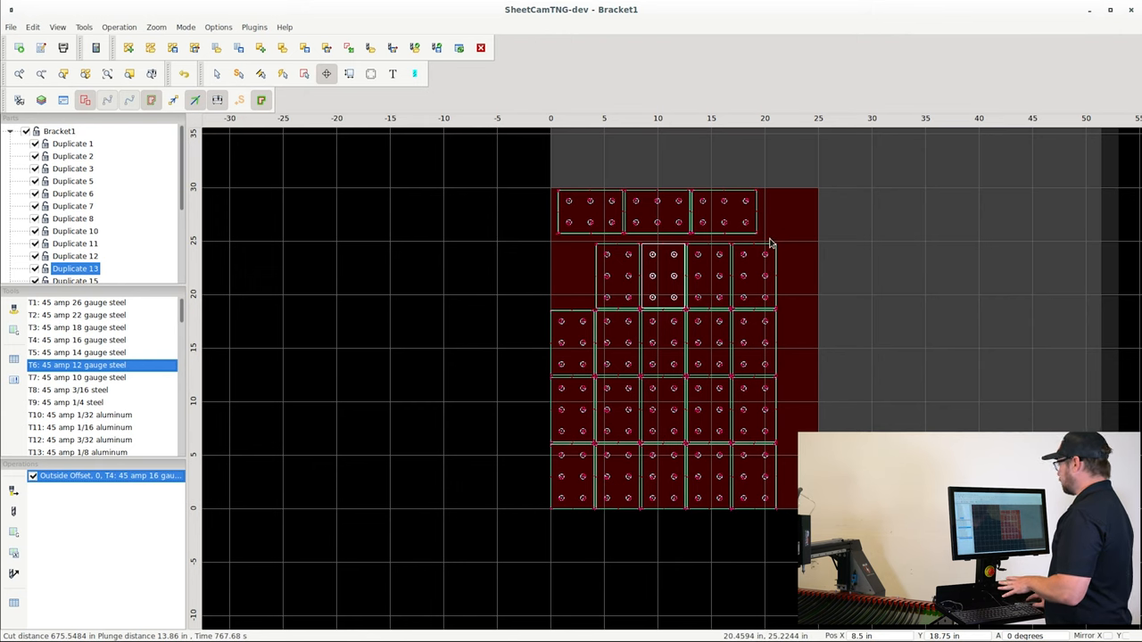